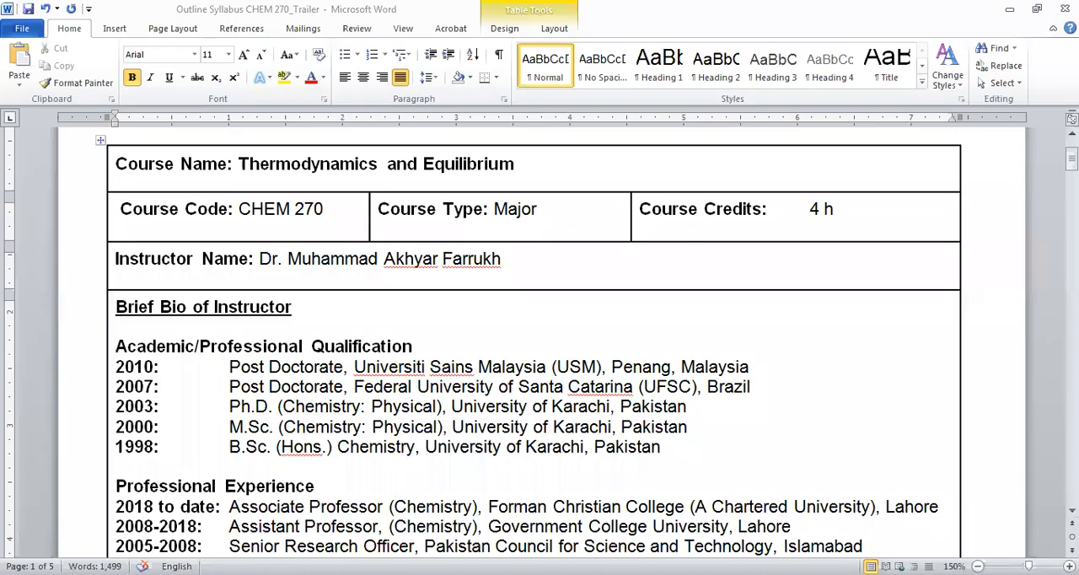
mouse_move(611, 365)
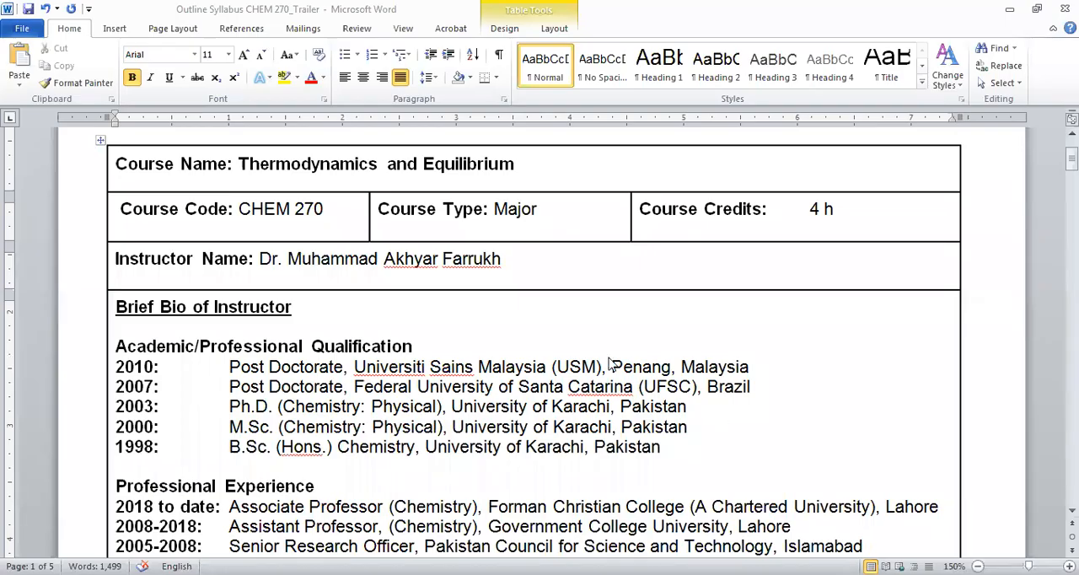
mouse_move(273, 233)
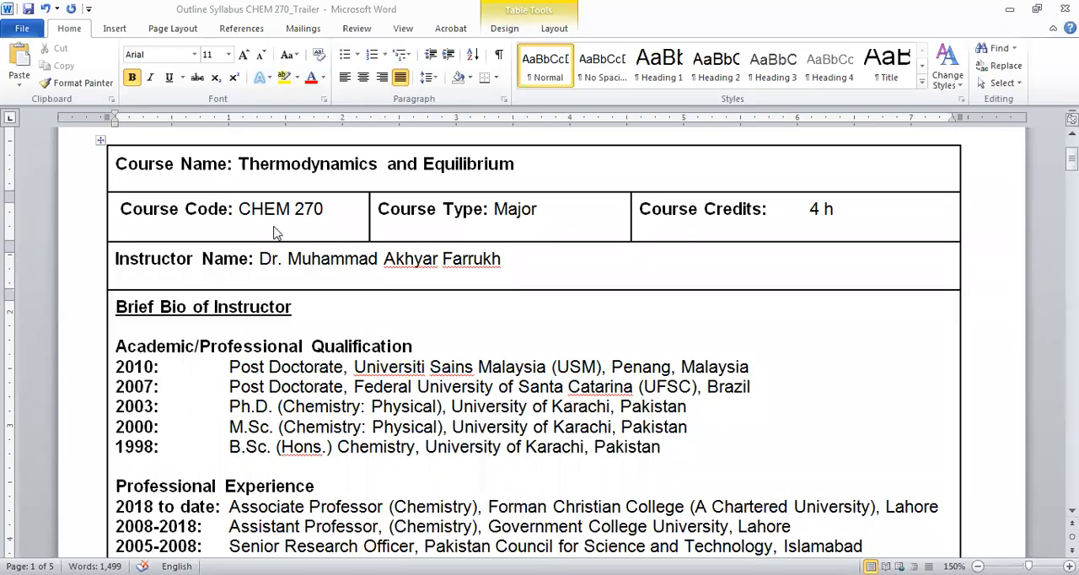
mouse_move(307, 219)
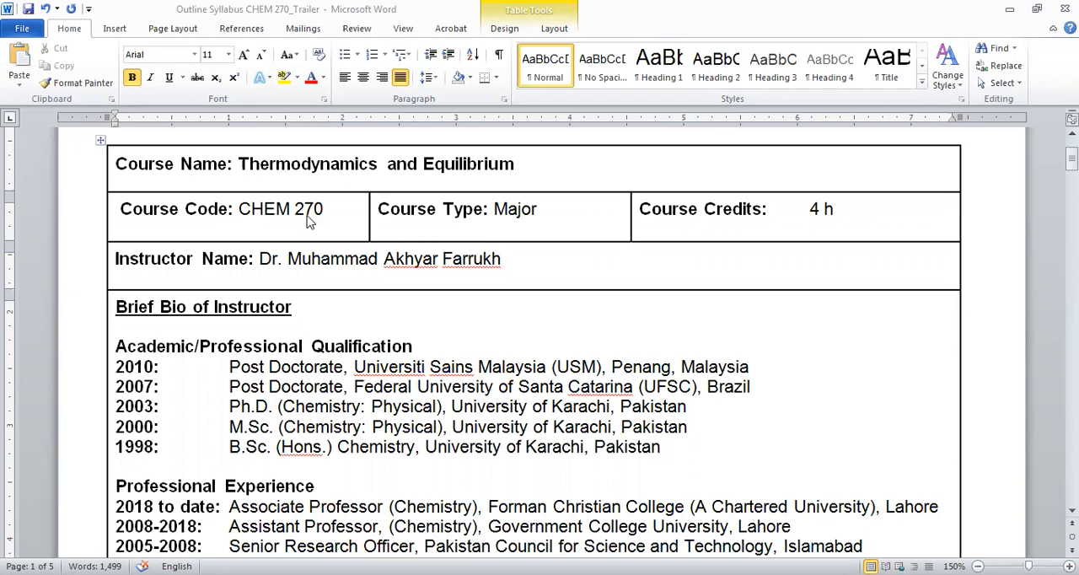
mouse_move(270, 202)
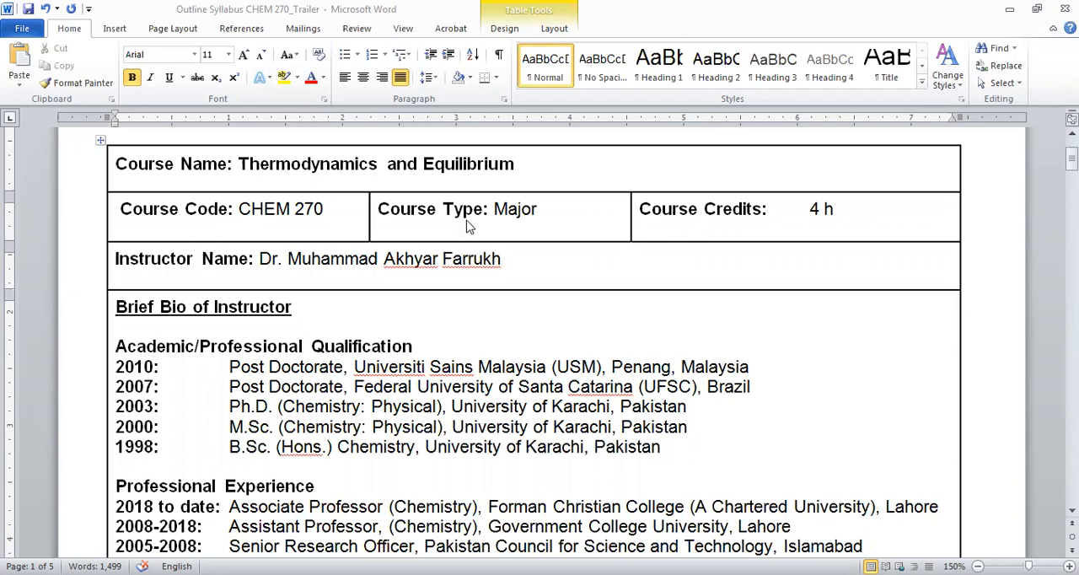
mouse_move(525, 239)
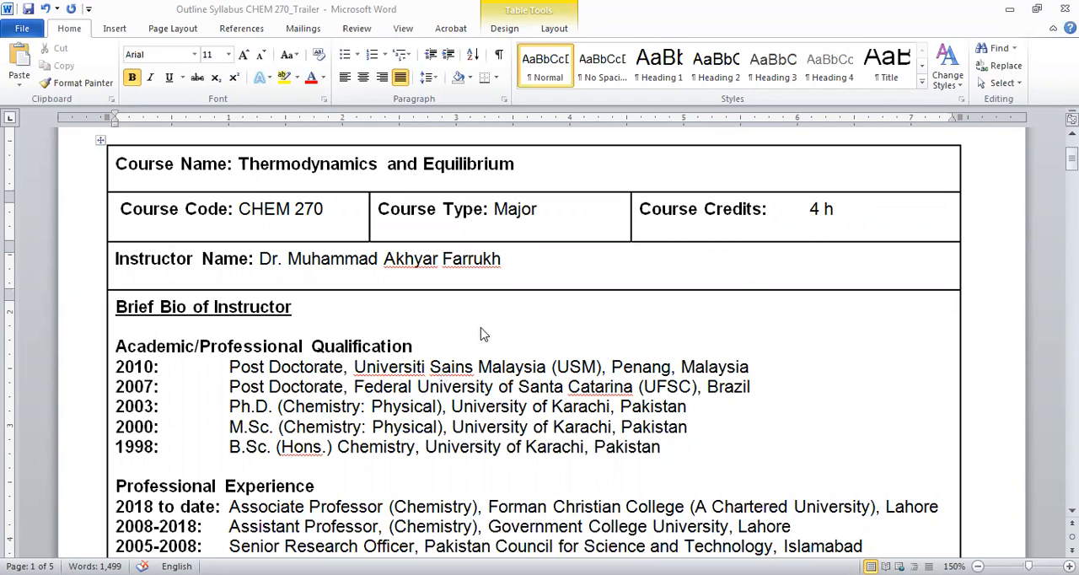
scroll("down", 3)
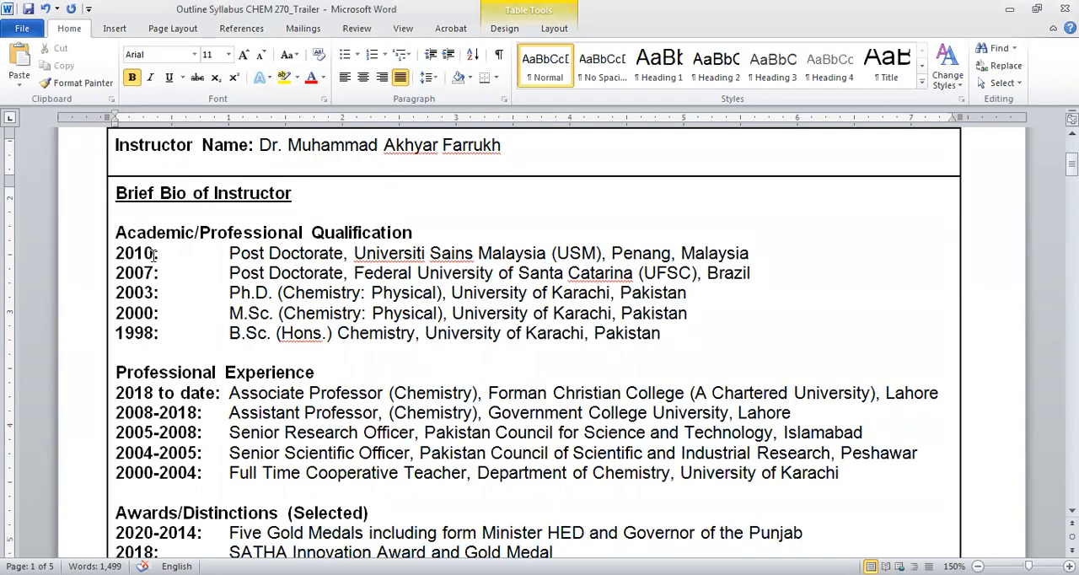
mouse_move(290, 261)
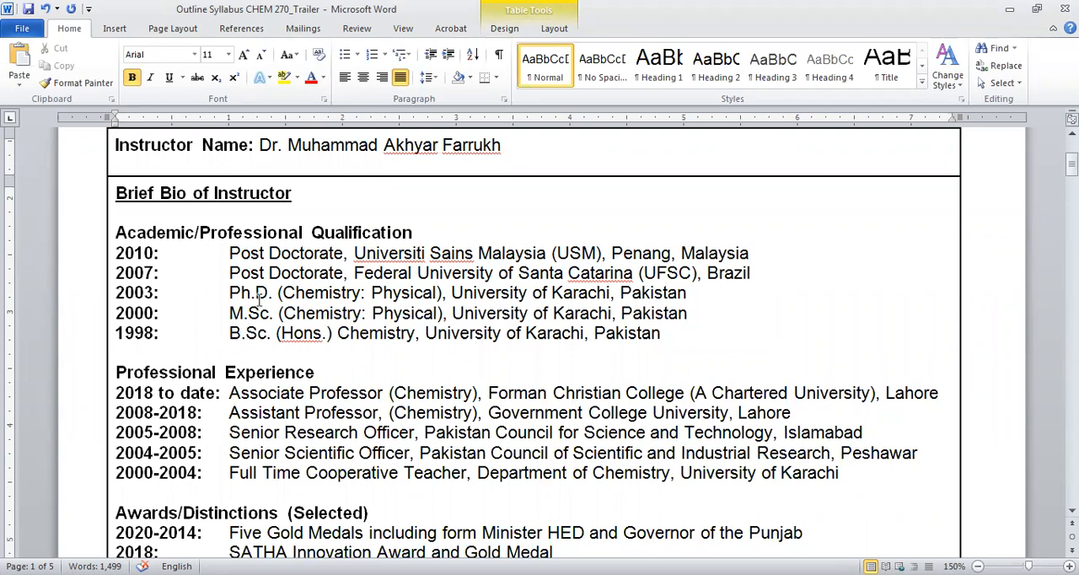
mouse_move(279, 253)
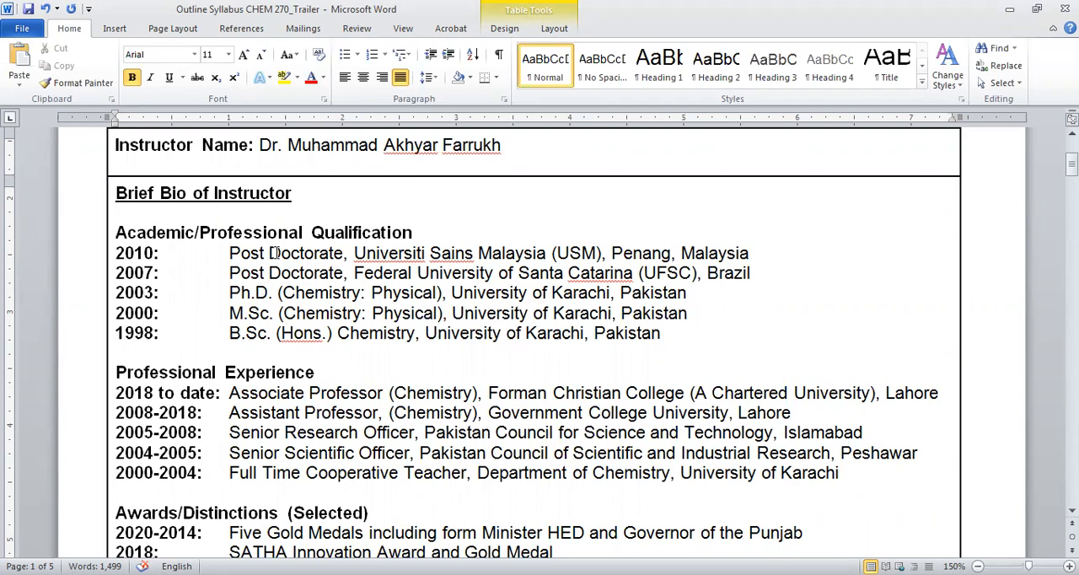
mouse_move(712, 283)
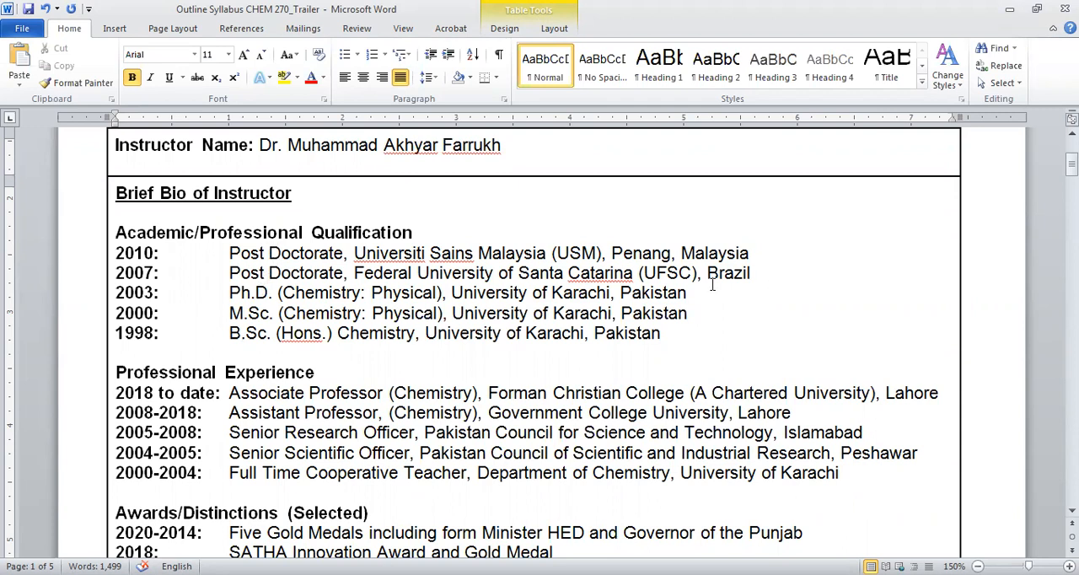
mouse_move(727, 261)
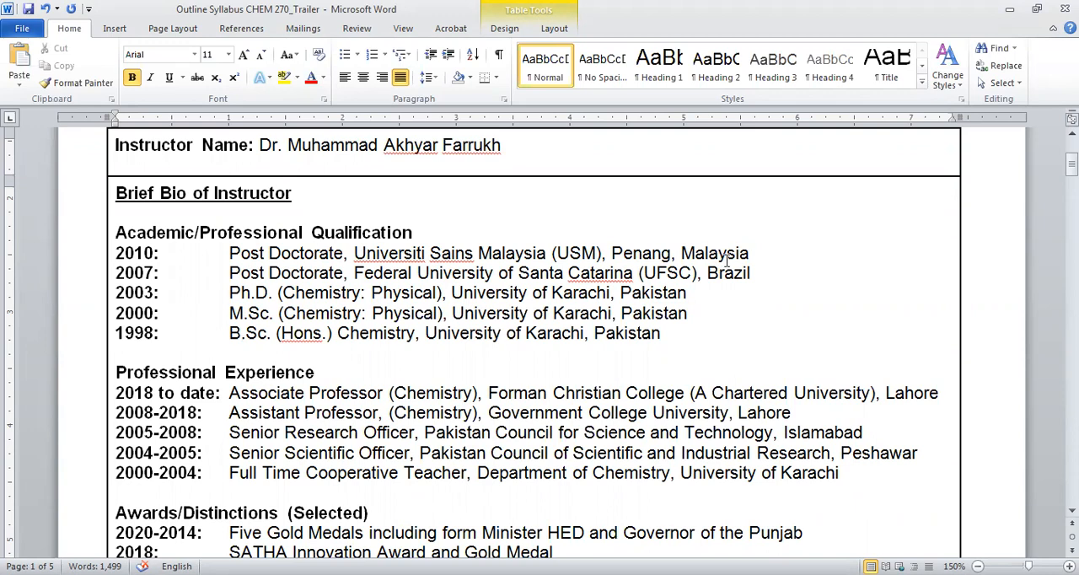
mouse_move(366, 312)
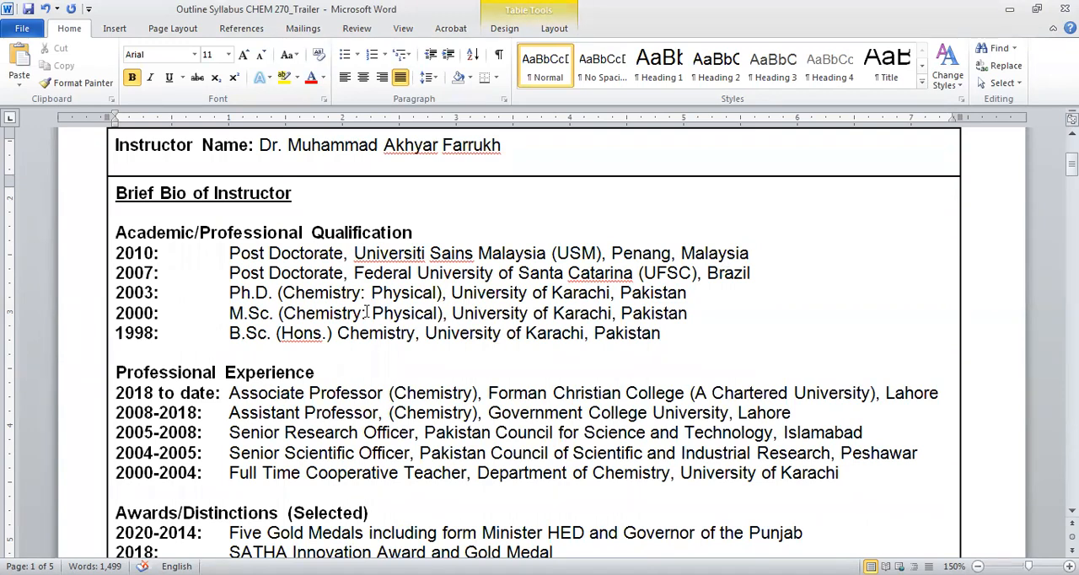
scroll("down", 3)
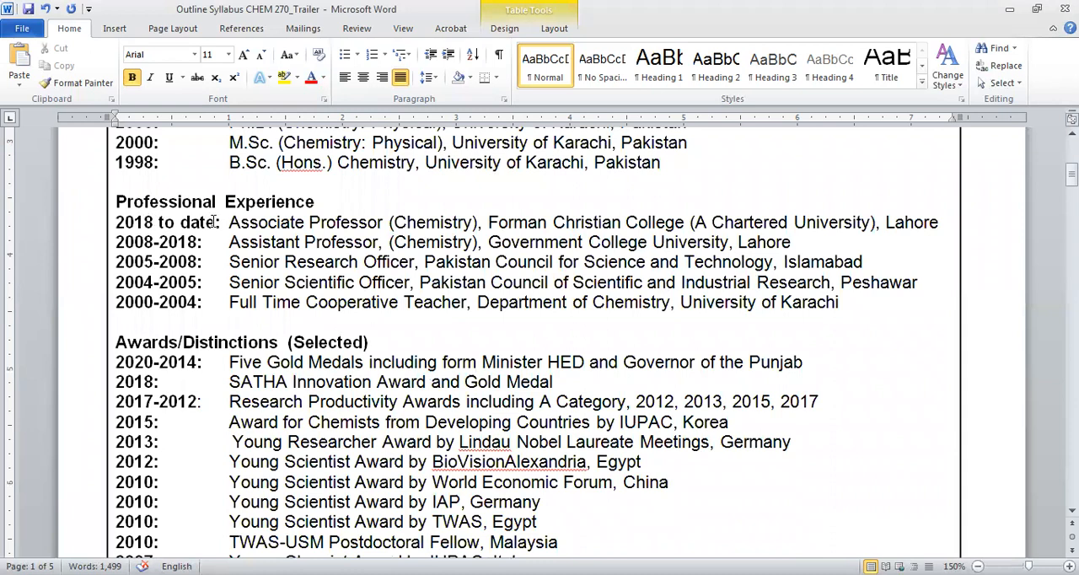
mouse_move(587, 315)
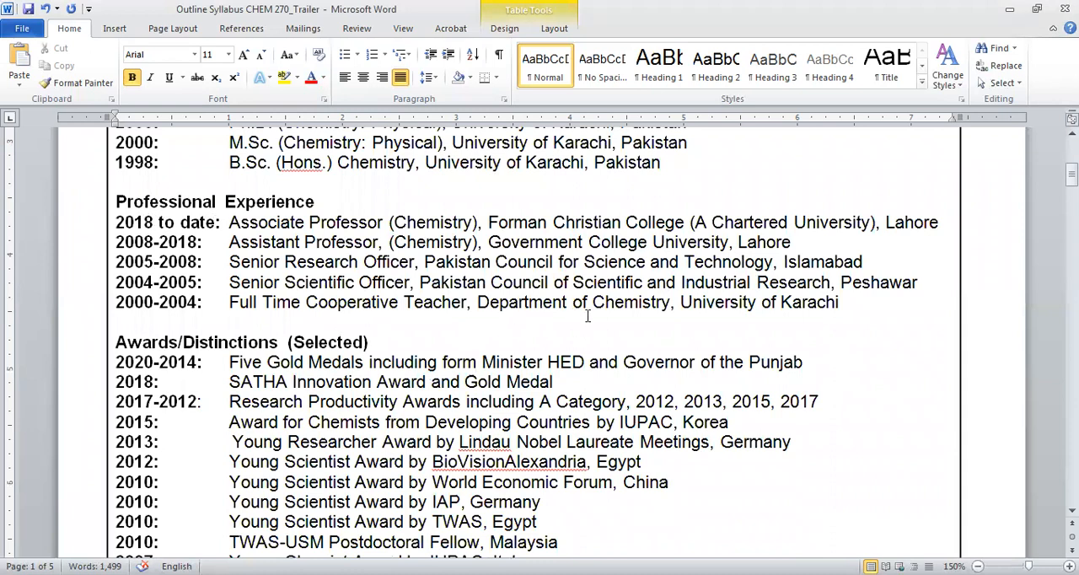
mouse_move(802, 290)
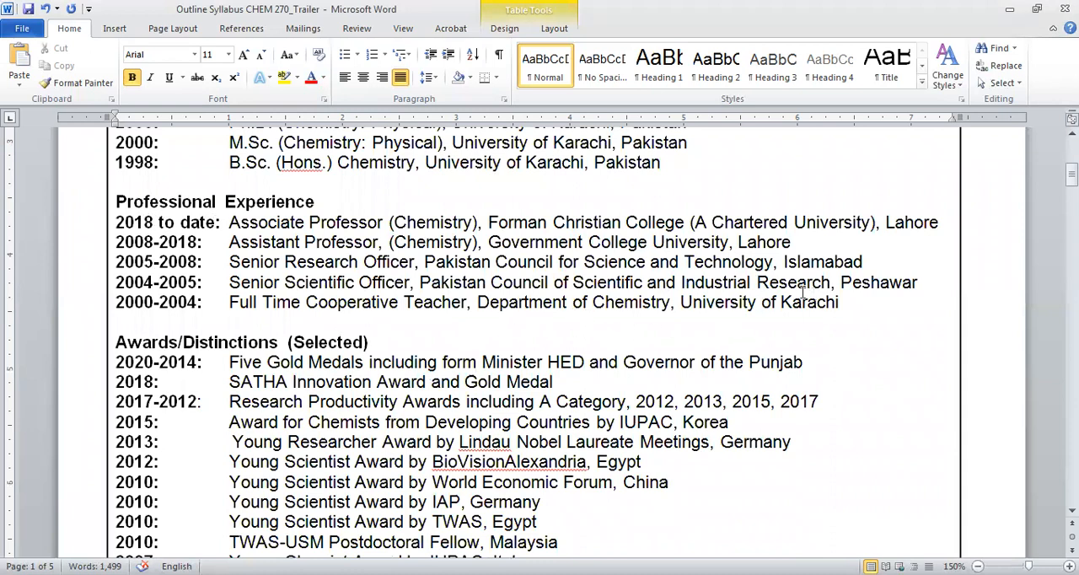
mouse_move(641, 273)
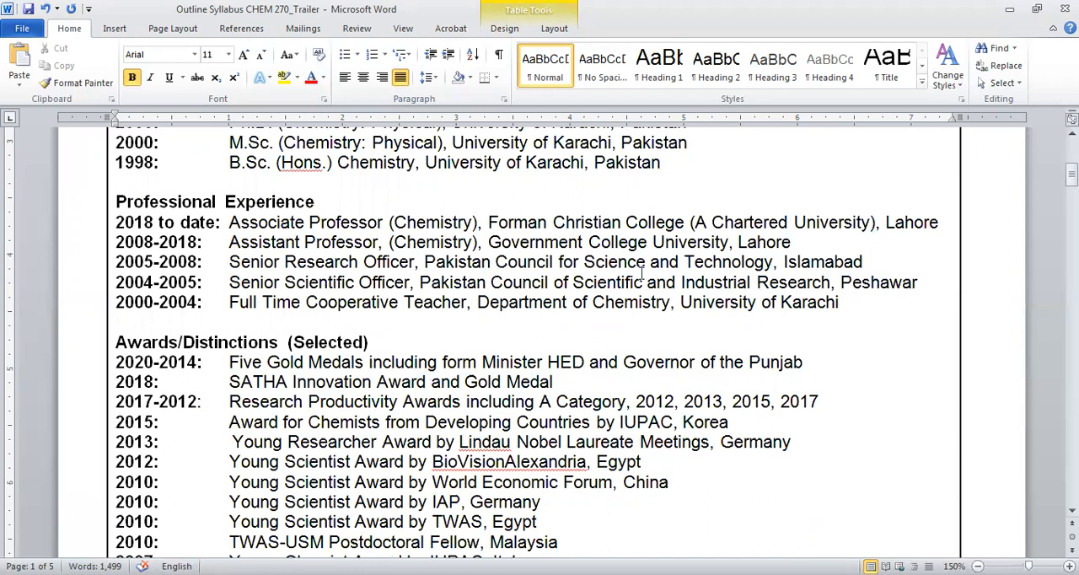
mouse_move(604, 244)
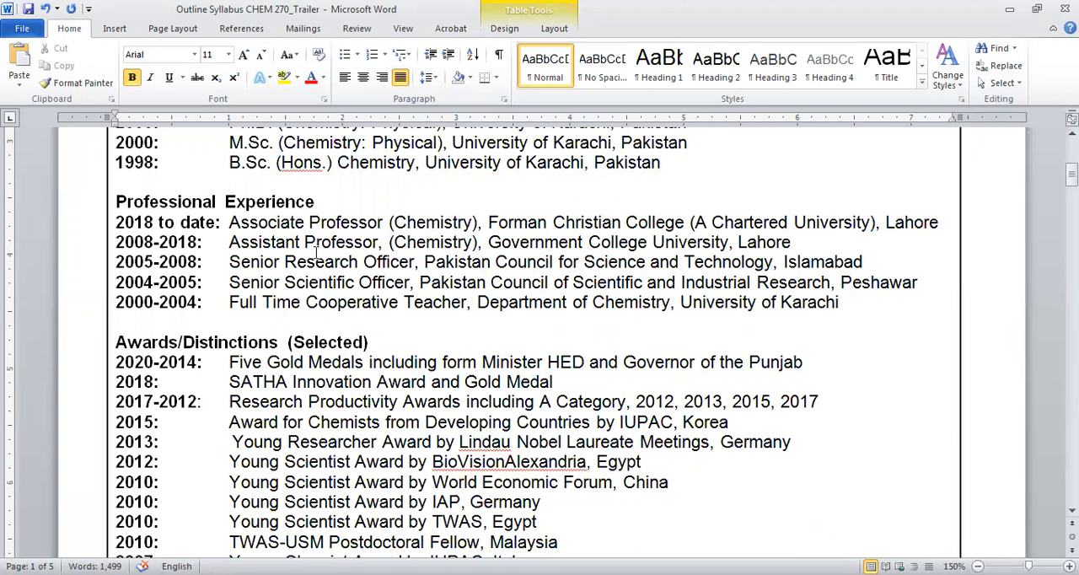
scroll("down", 3)
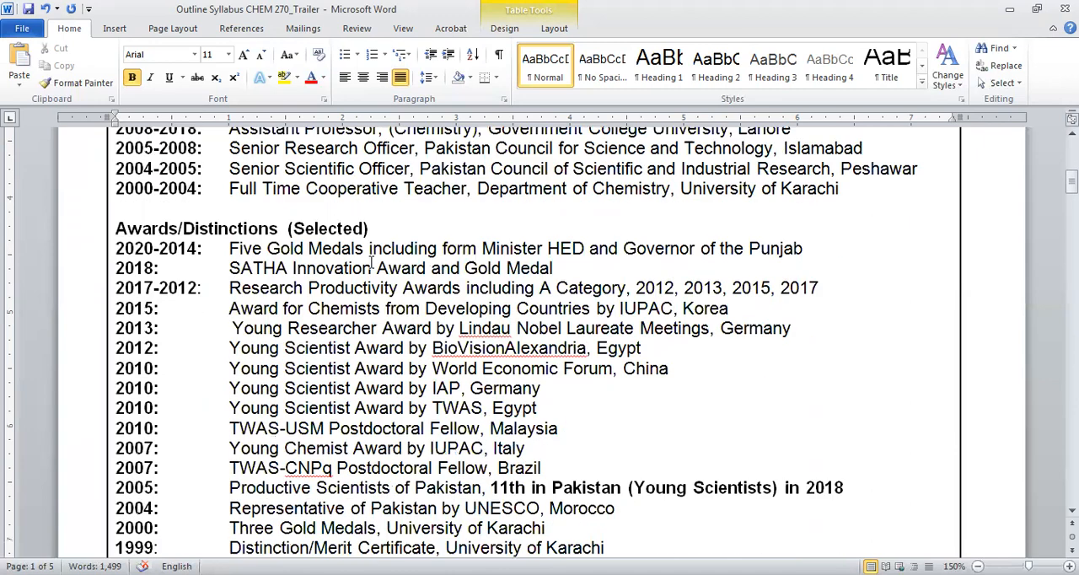
scroll("down", 3)
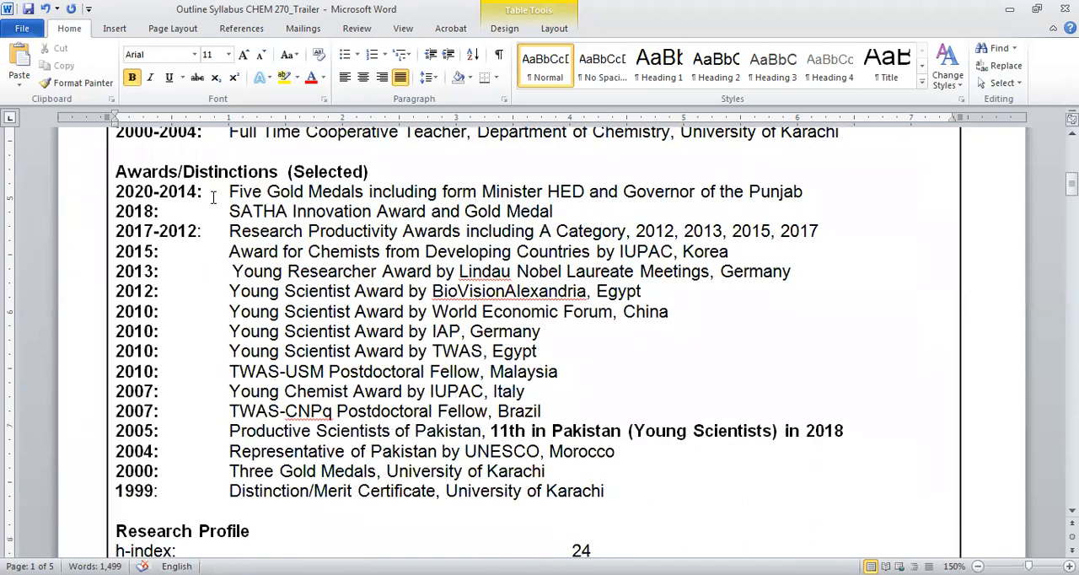
mouse_move(274, 240)
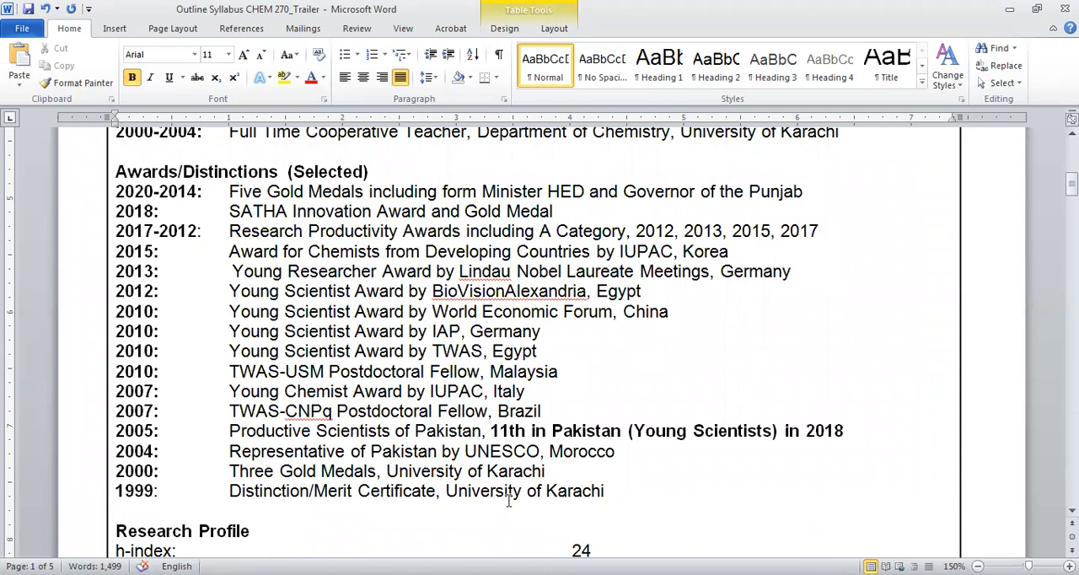
mouse_move(310, 491)
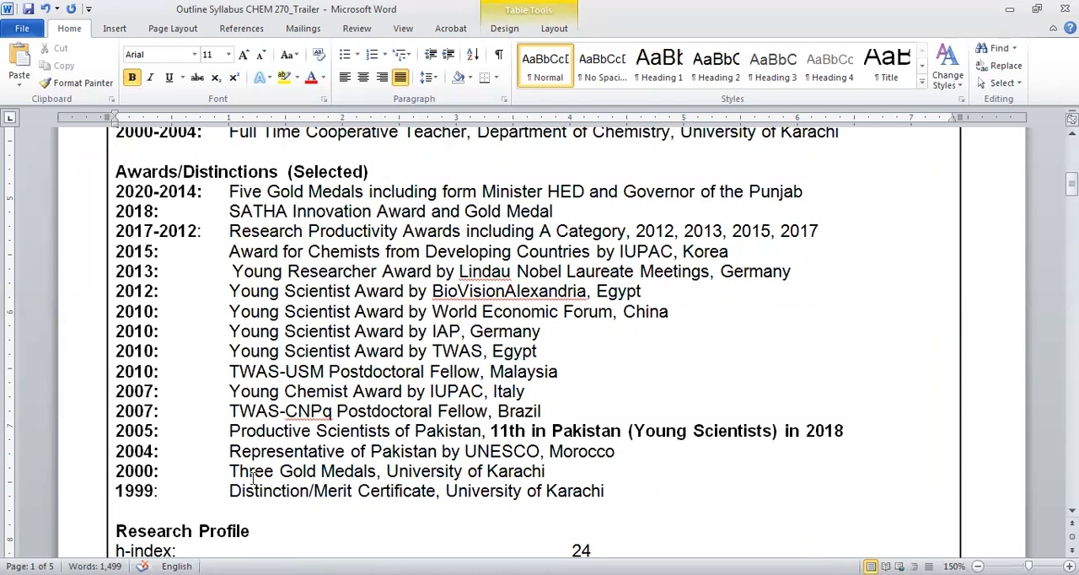
mouse_move(367, 479)
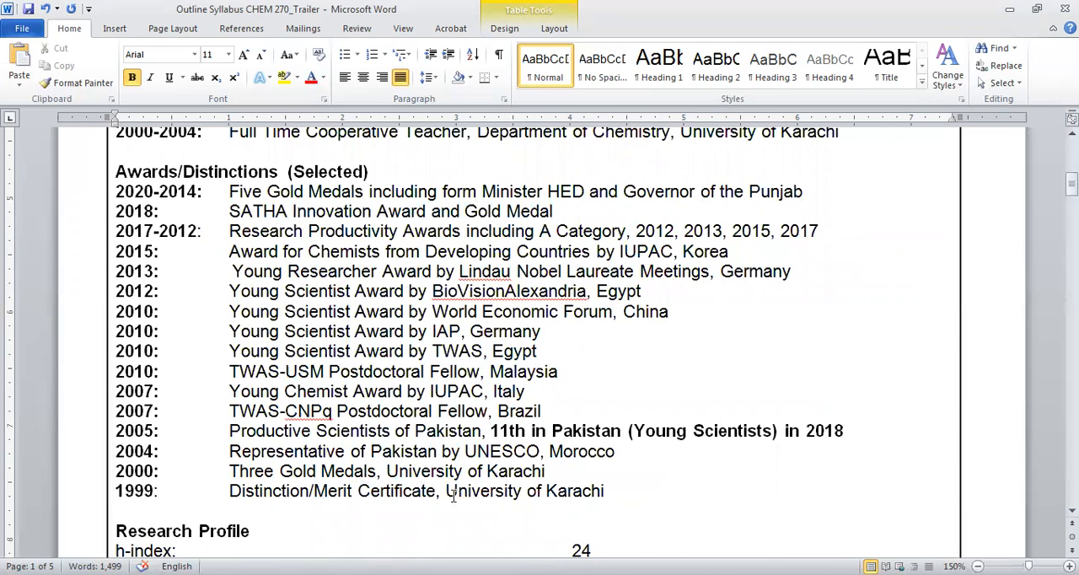
mouse_move(324, 385)
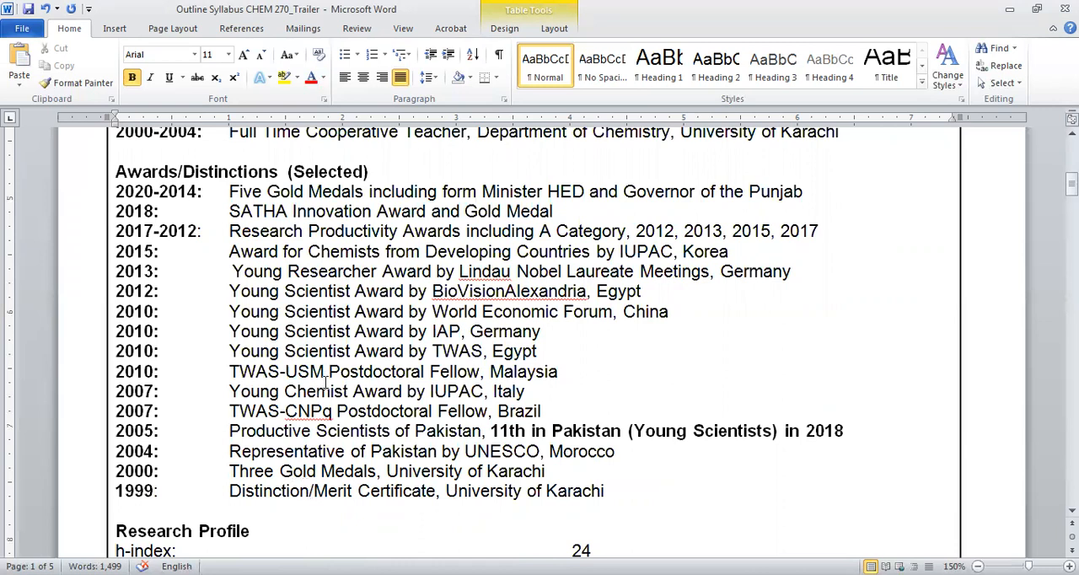
mouse_move(334, 252)
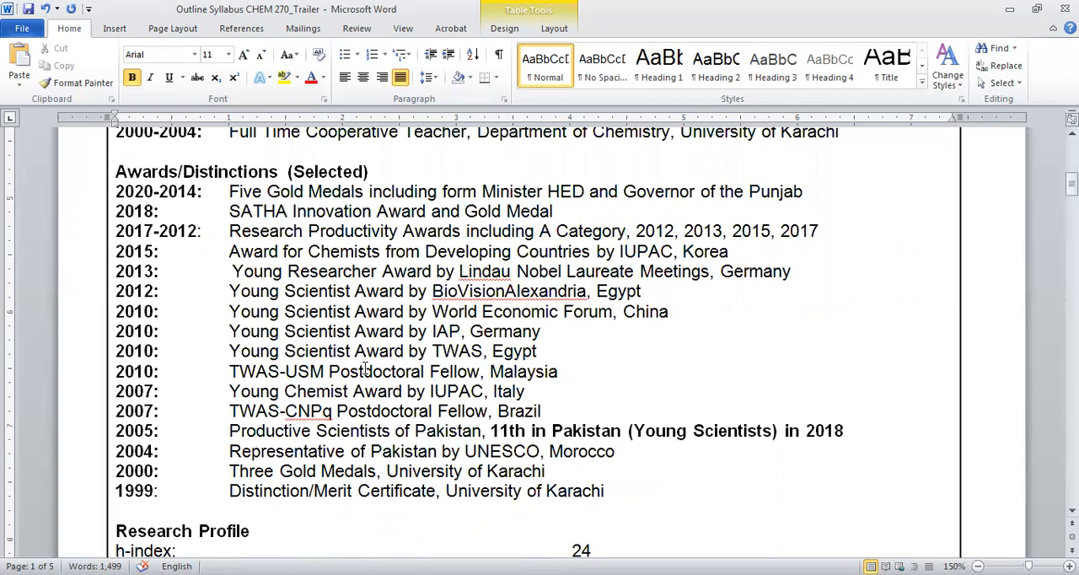
scroll("down", 3)
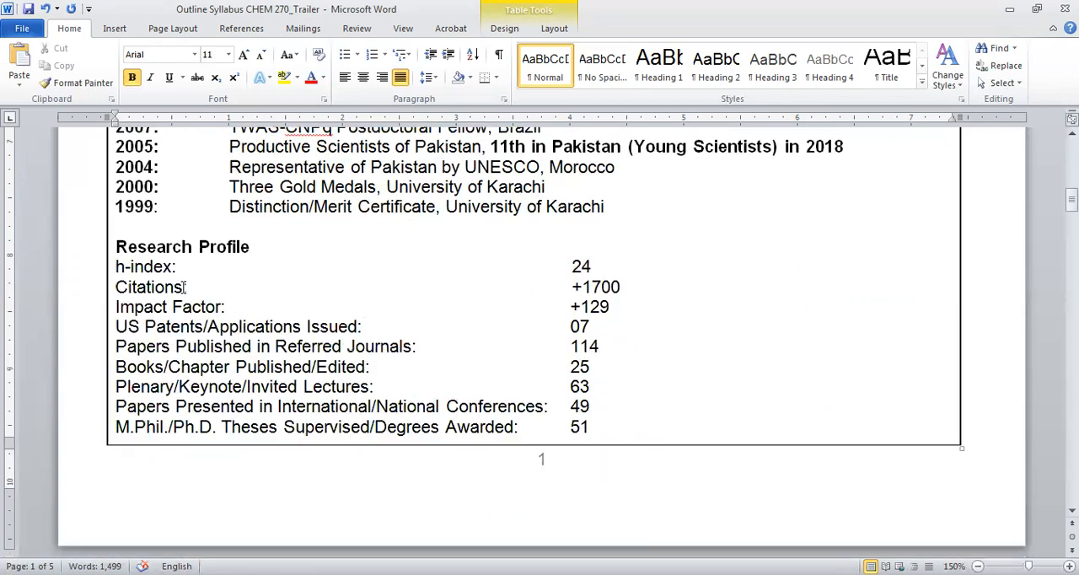
mouse_move(521, 334)
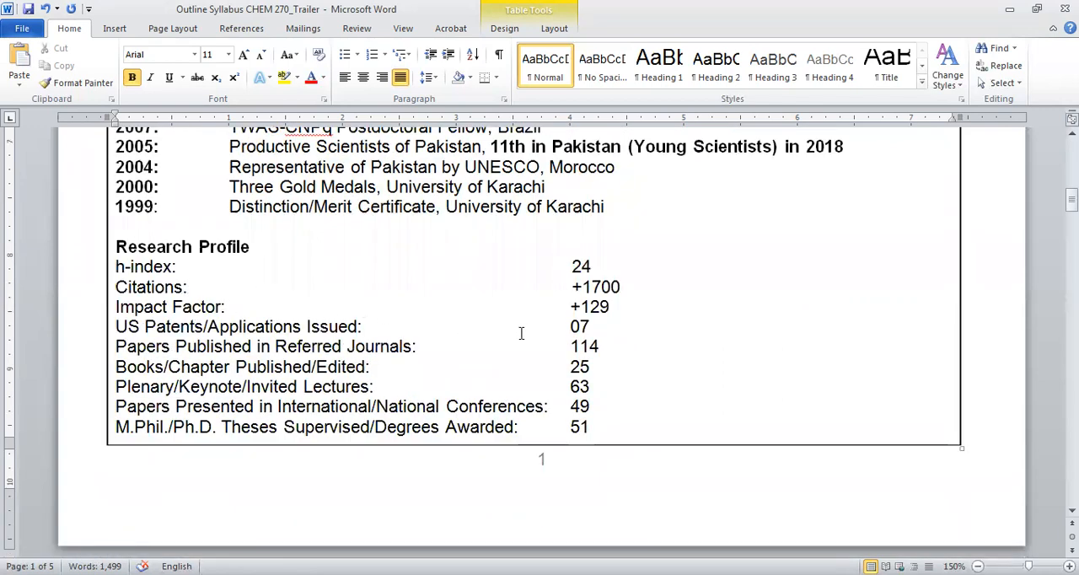
mouse_move(552, 346)
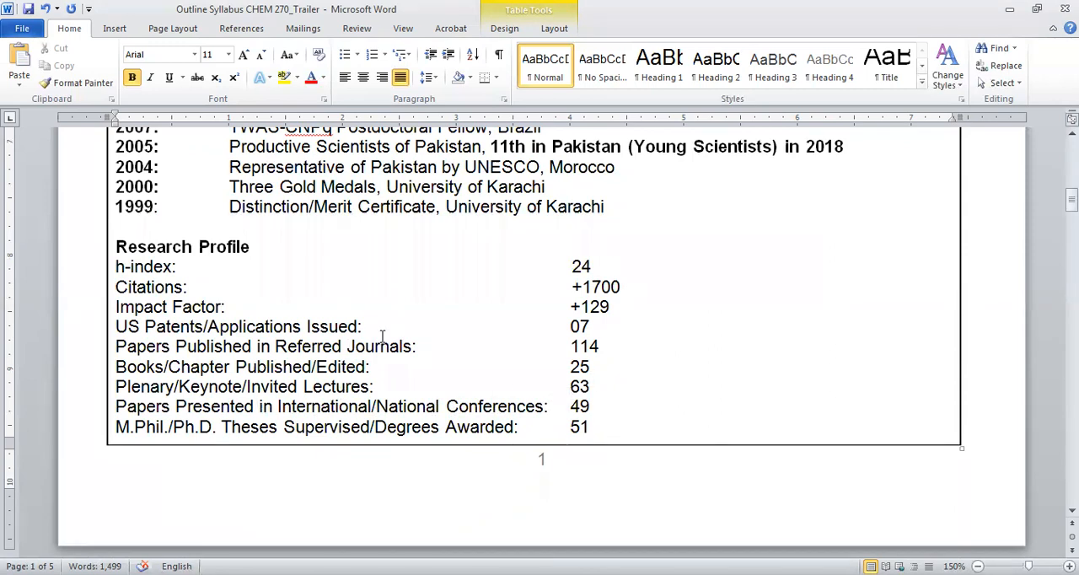
scroll("down", 3)
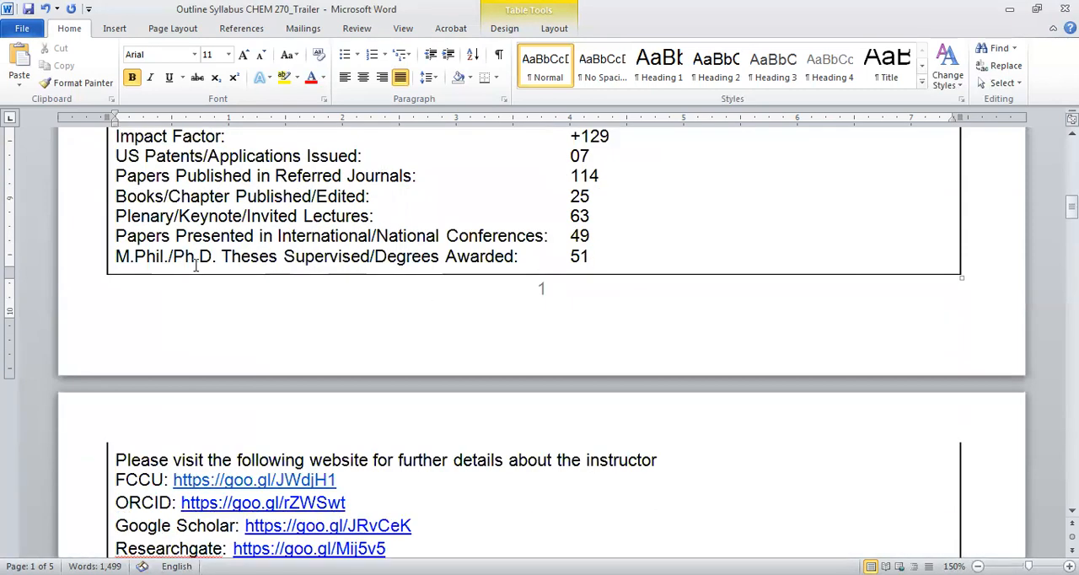
mouse_move(553, 260)
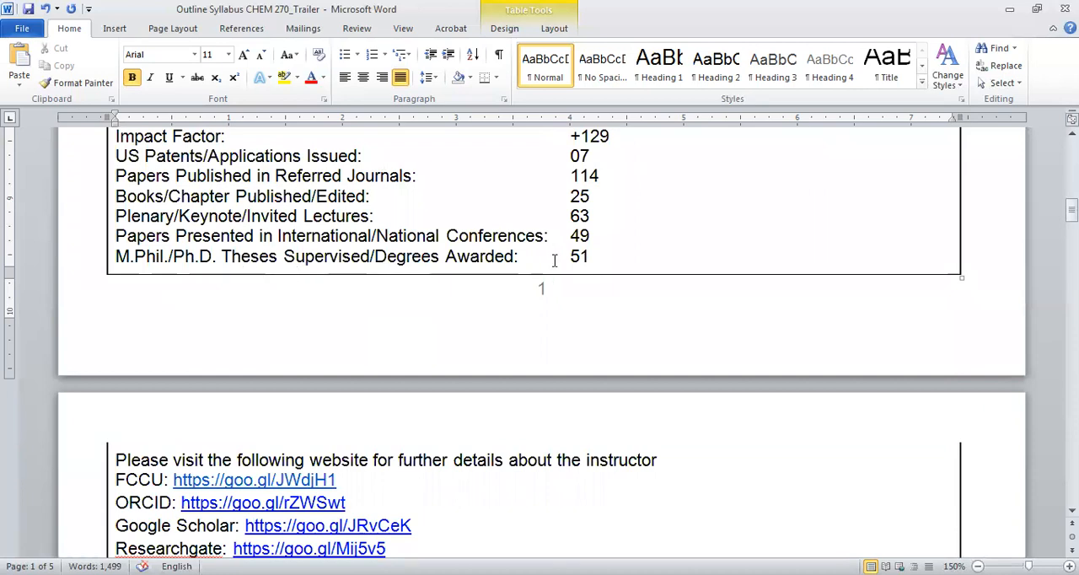
mouse_move(280, 273)
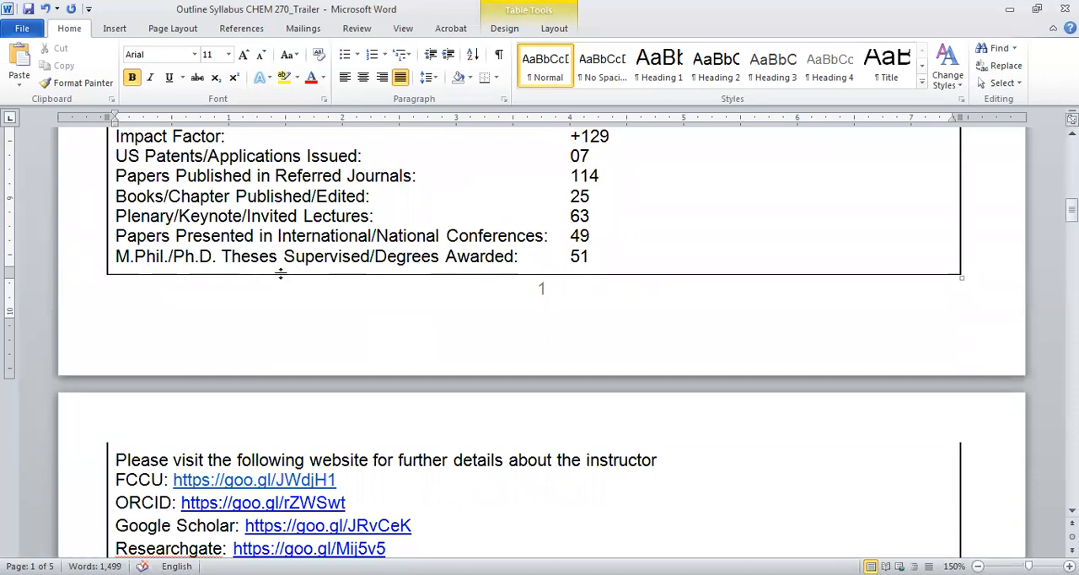
mouse_move(336, 295)
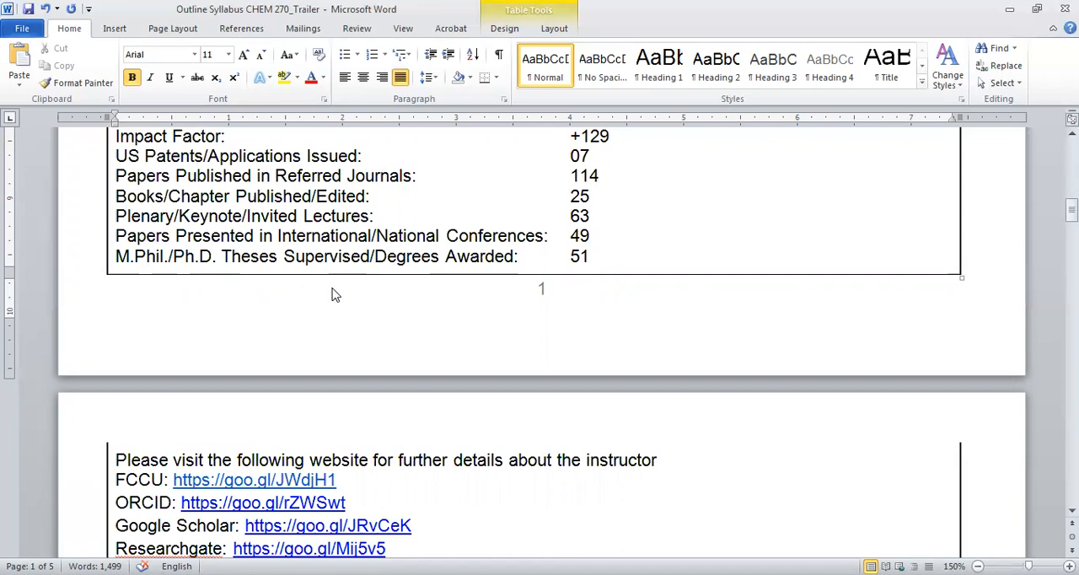
scroll("down", 3)
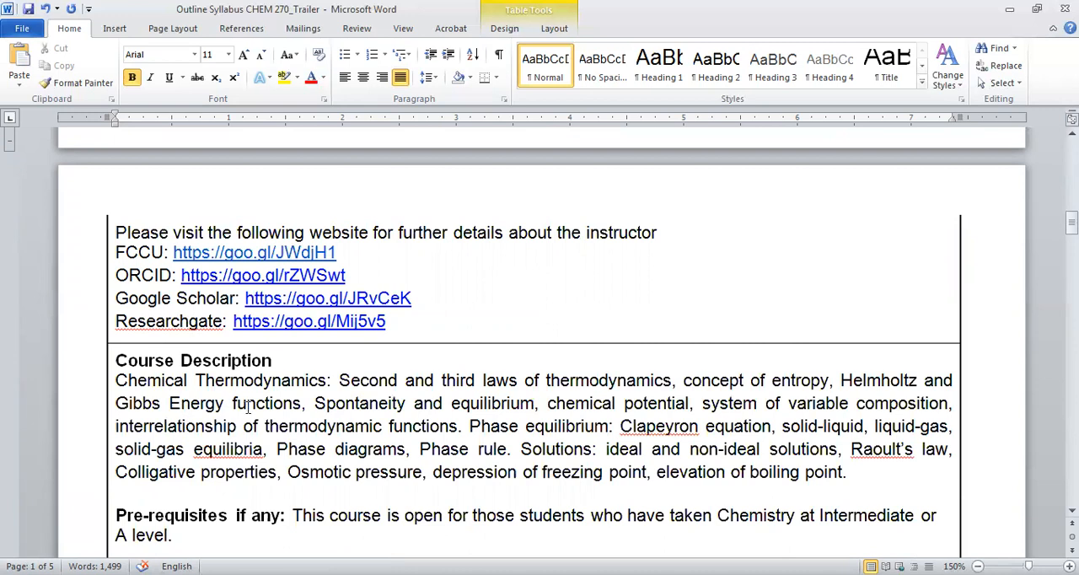
mouse_move(385, 423)
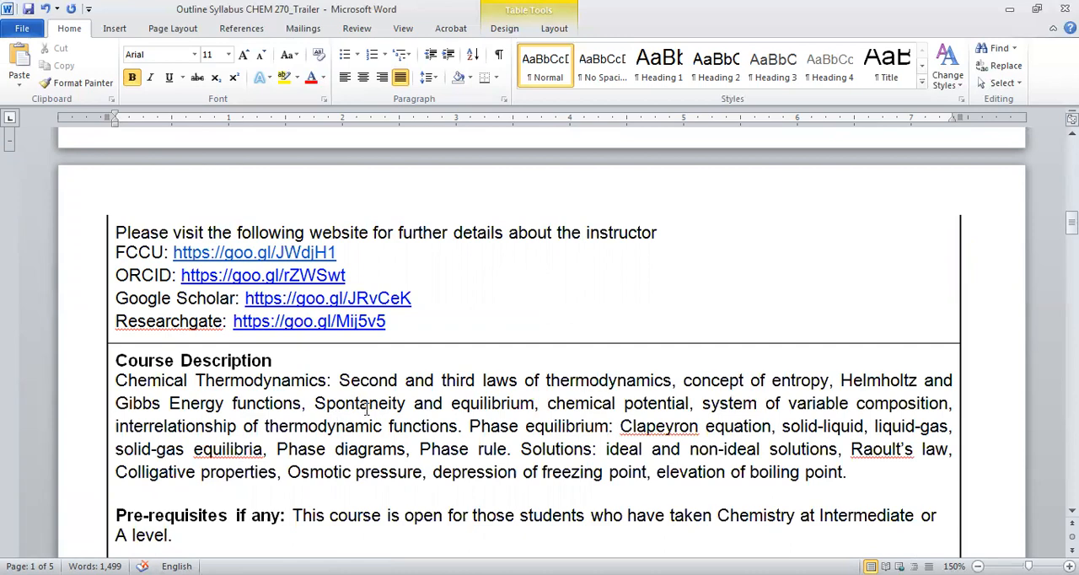
scroll("down", 3)
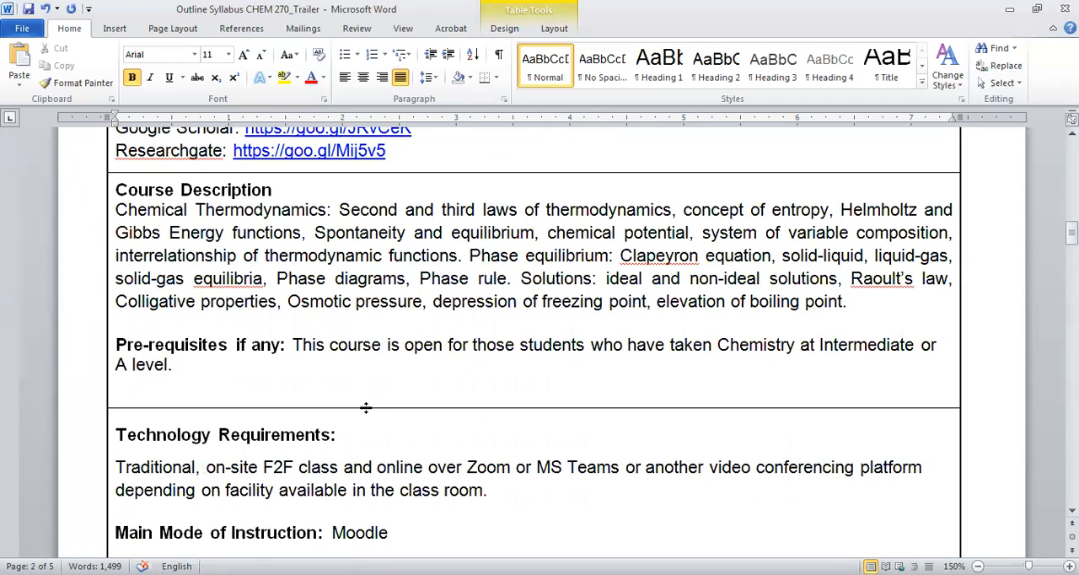
mouse_move(314, 337)
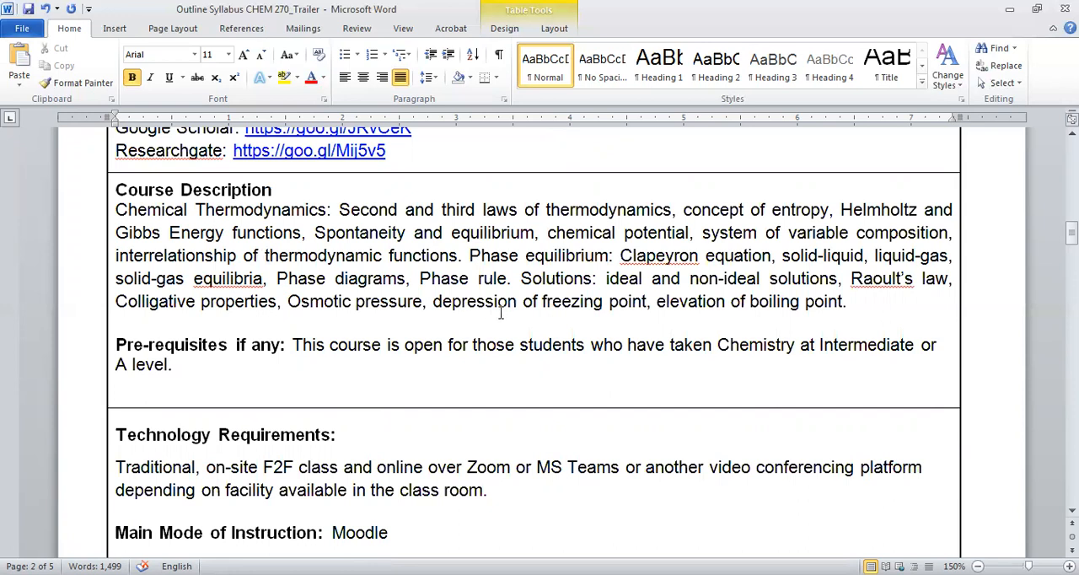
mouse_move(264, 243)
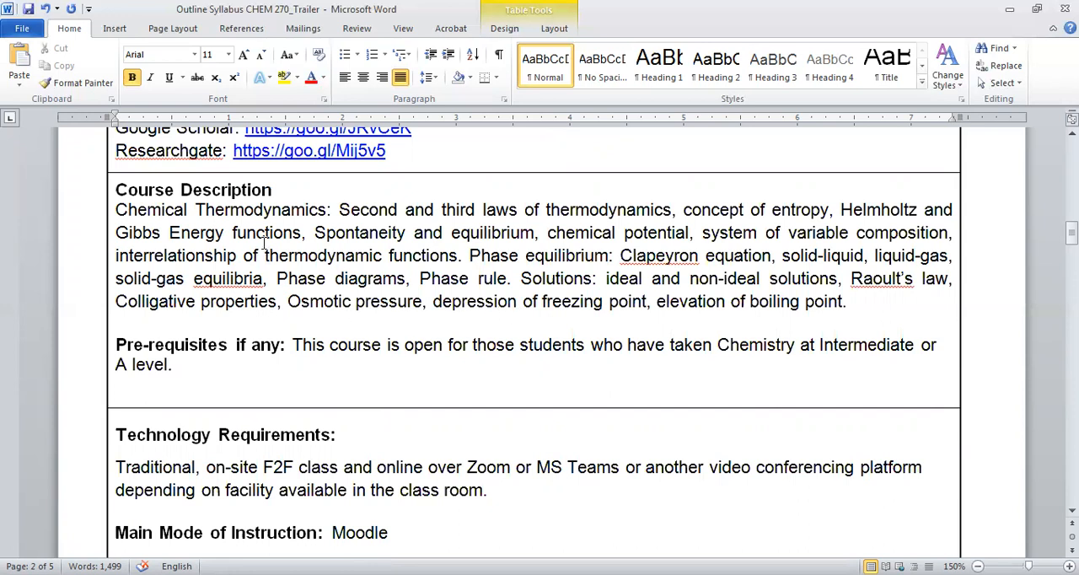
mouse_move(425, 240)
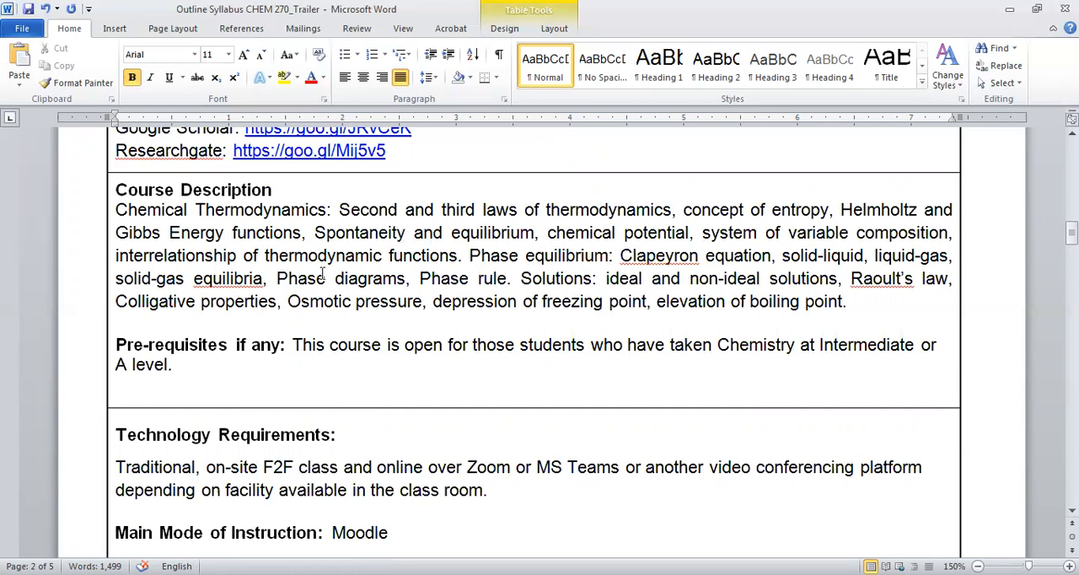
mouse_move(307, 267)
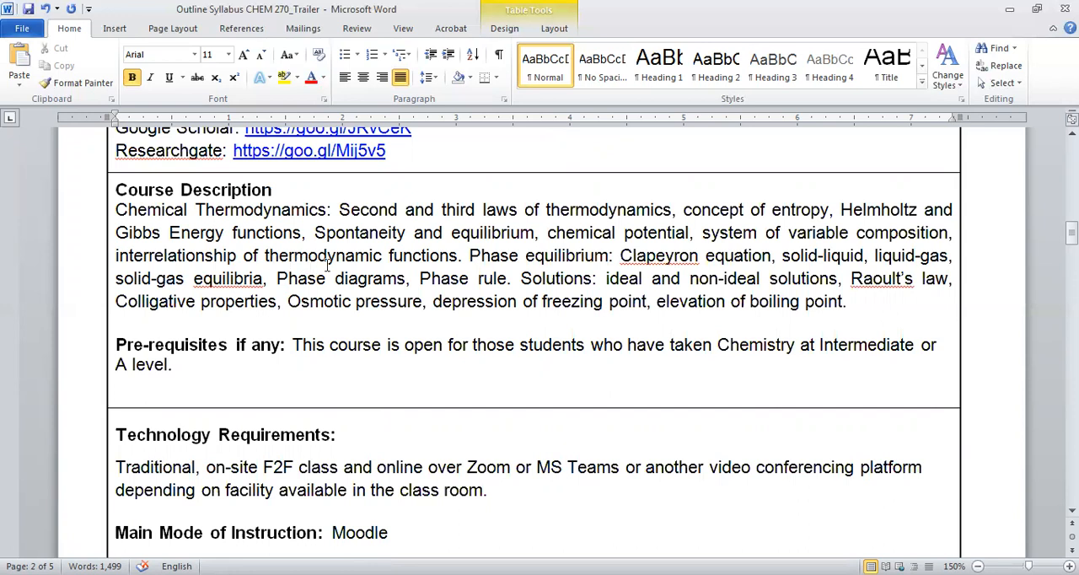
mouse_move(555, 219)
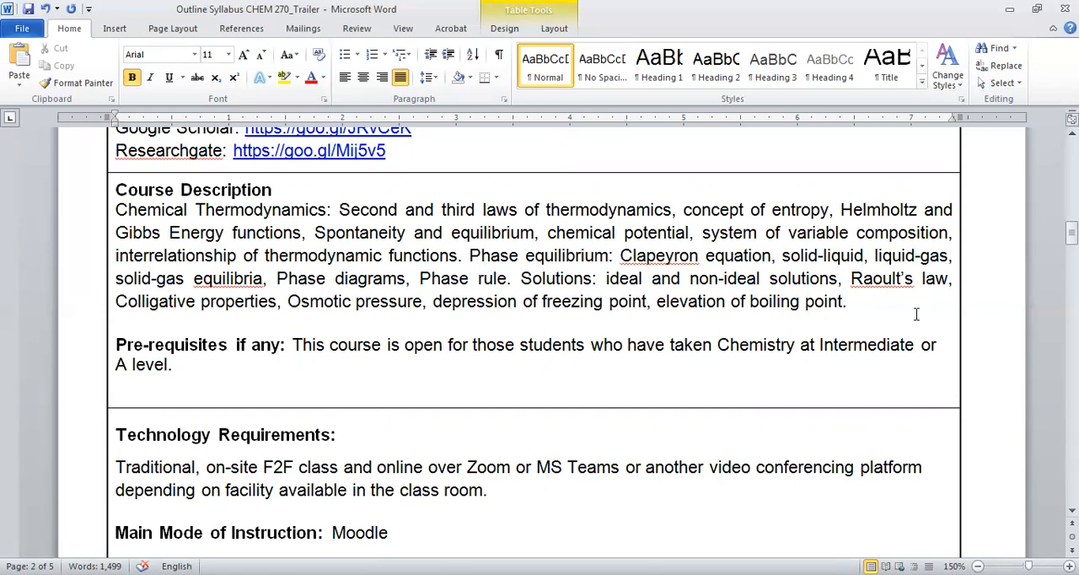
mouse_move(489, 277)
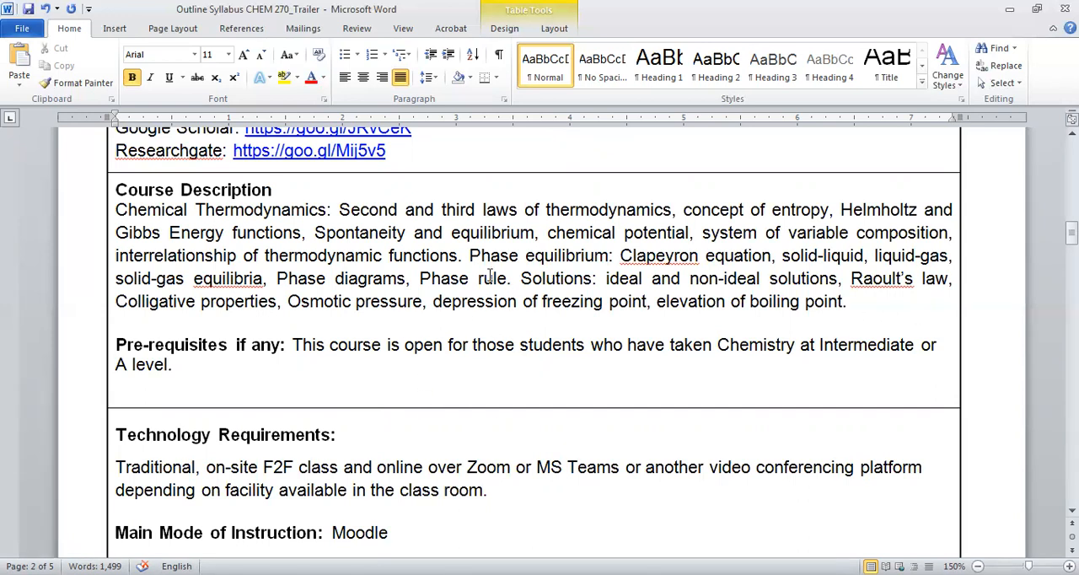
scroll("down", 3)
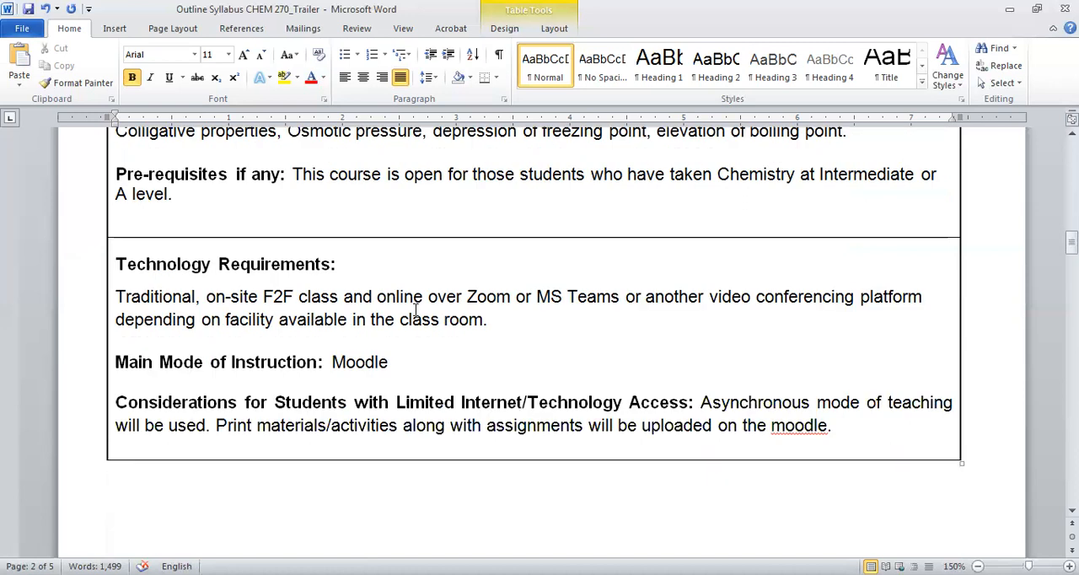
scroll("down", 3)
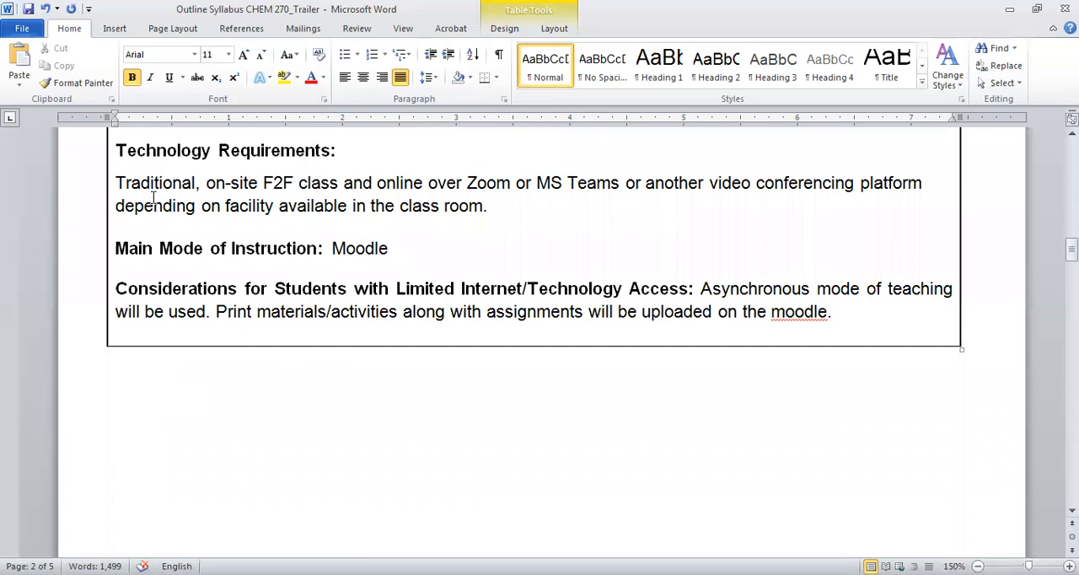
mouse_move(286, 188)
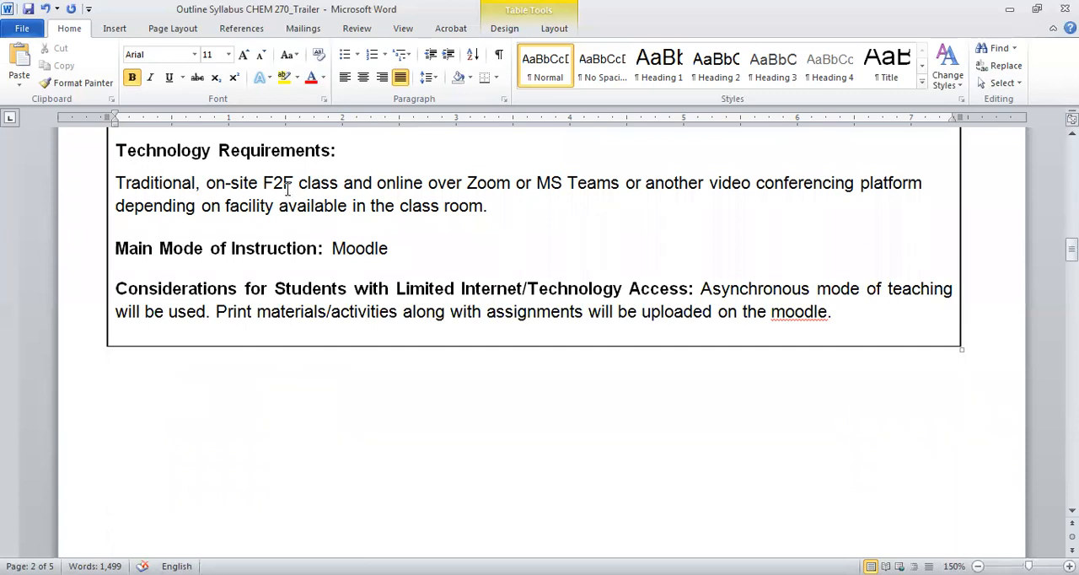
mouse_move(389, 218)
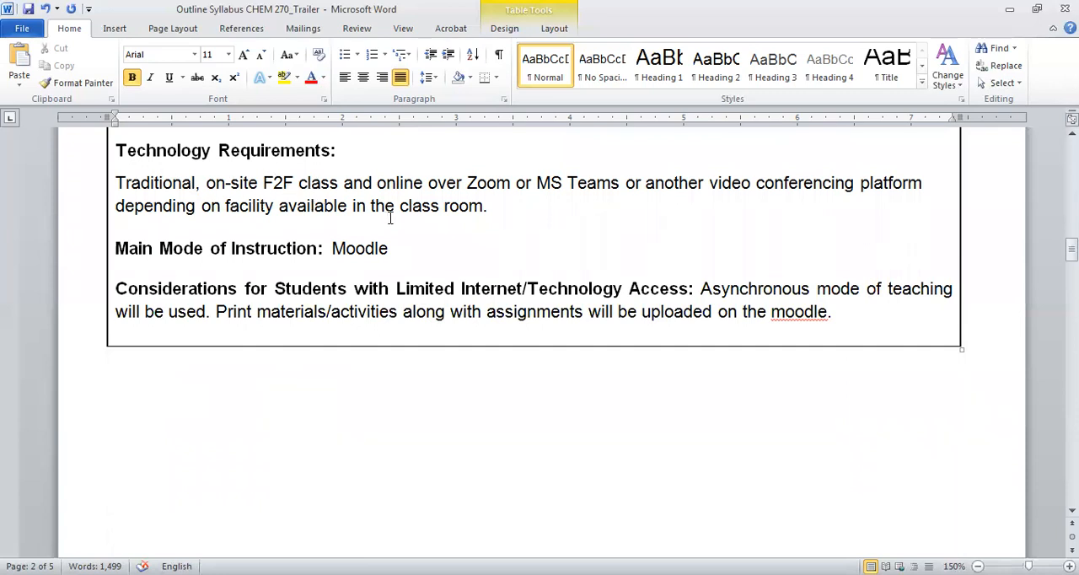
mouse_move(418, 219)
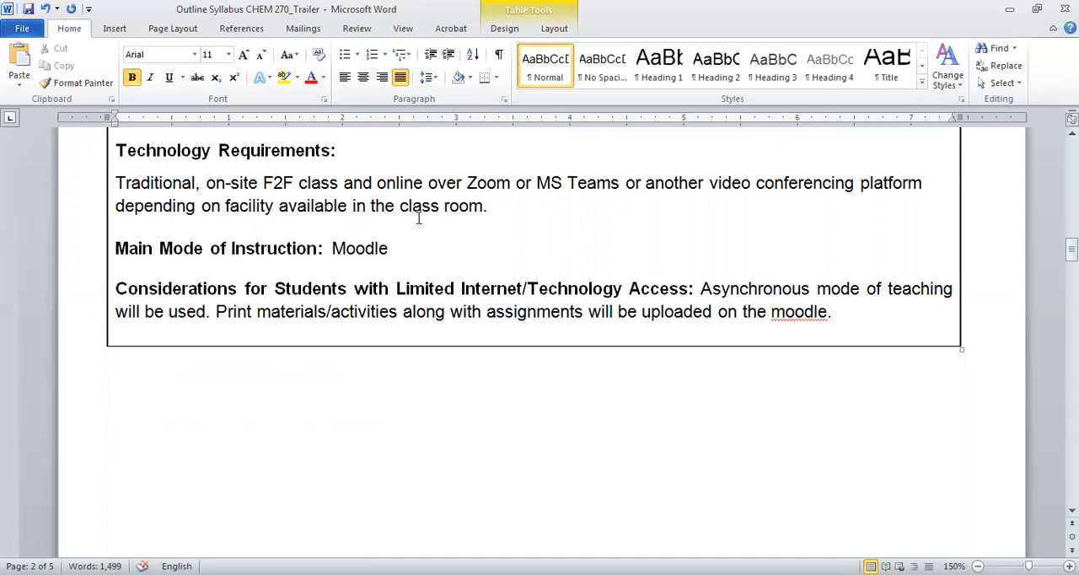
mouse_move(432, 236)
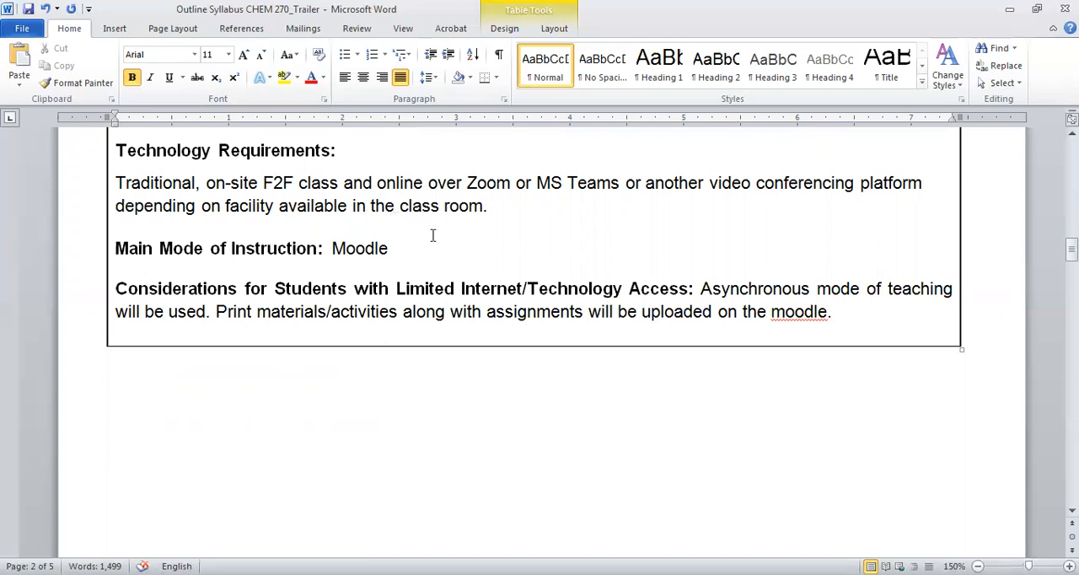
mouse_move(449, 236)
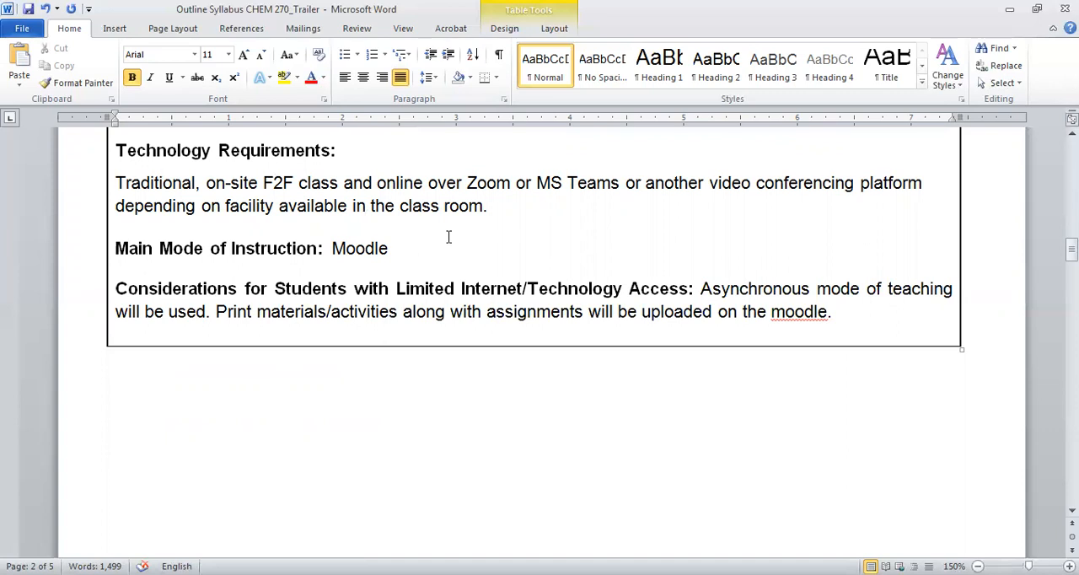
mouse_move(577, 243)
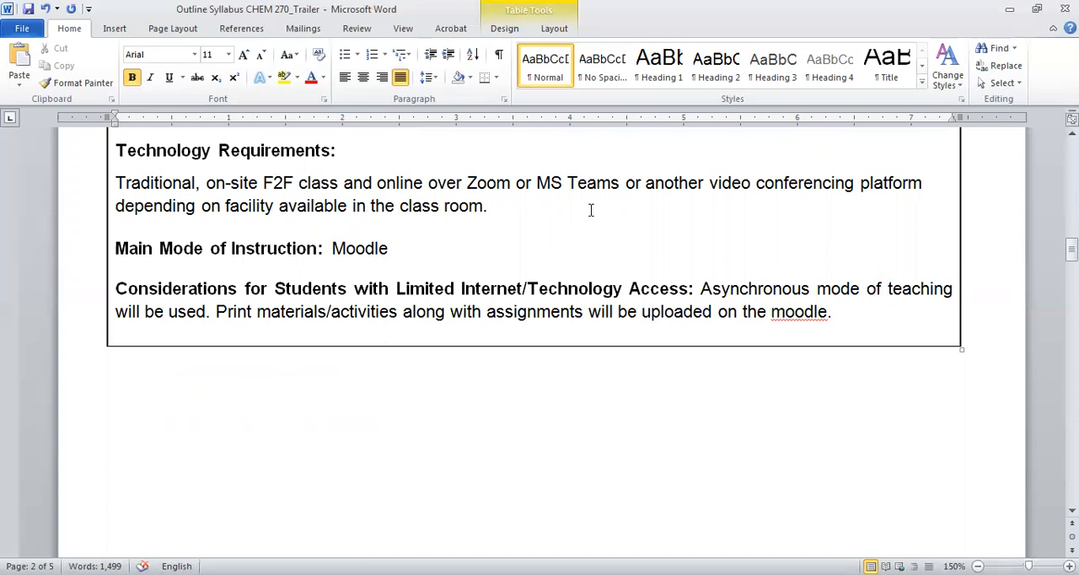
scroll("down", 3)
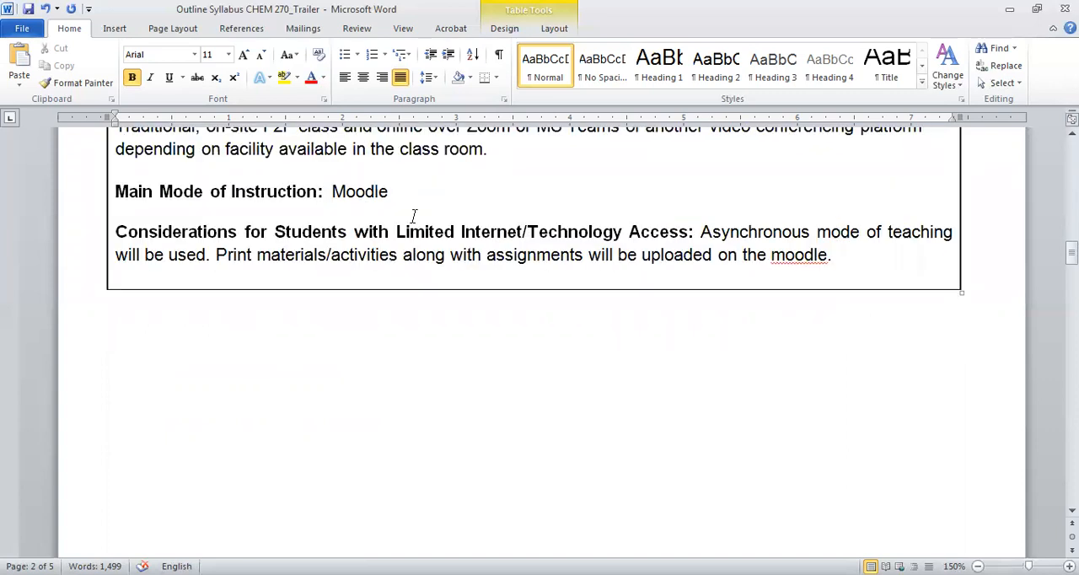
scroll("up", 3)
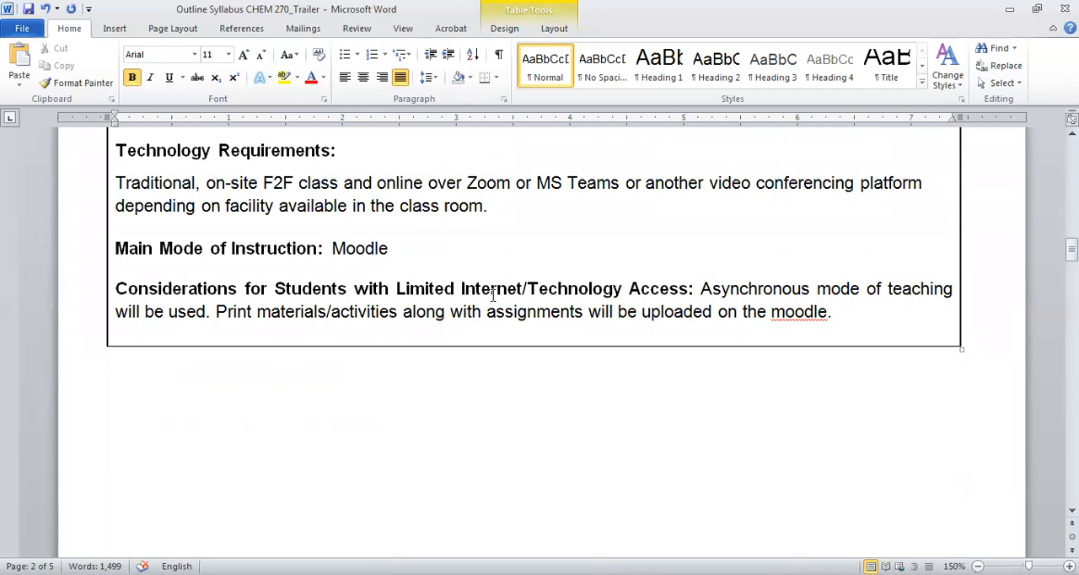
mouse_move(336, 263)
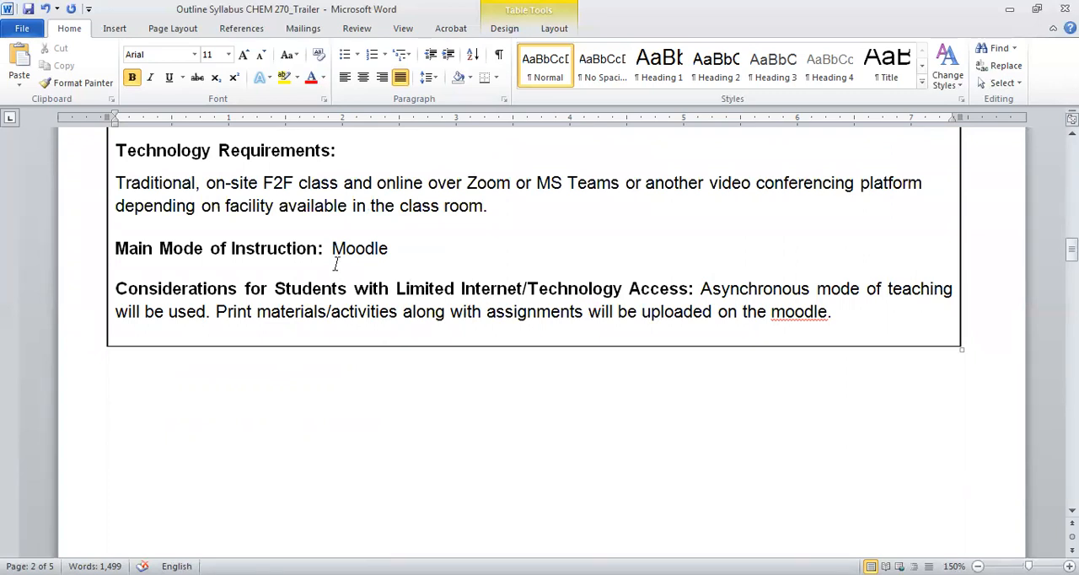
mouse_move(774, 314)
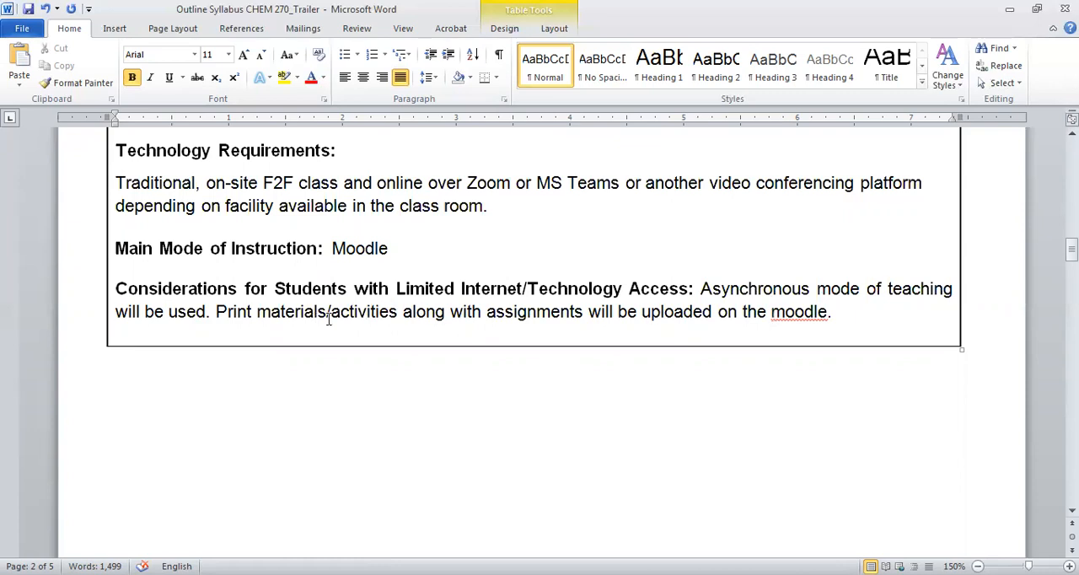
mouse_move(452, 312)
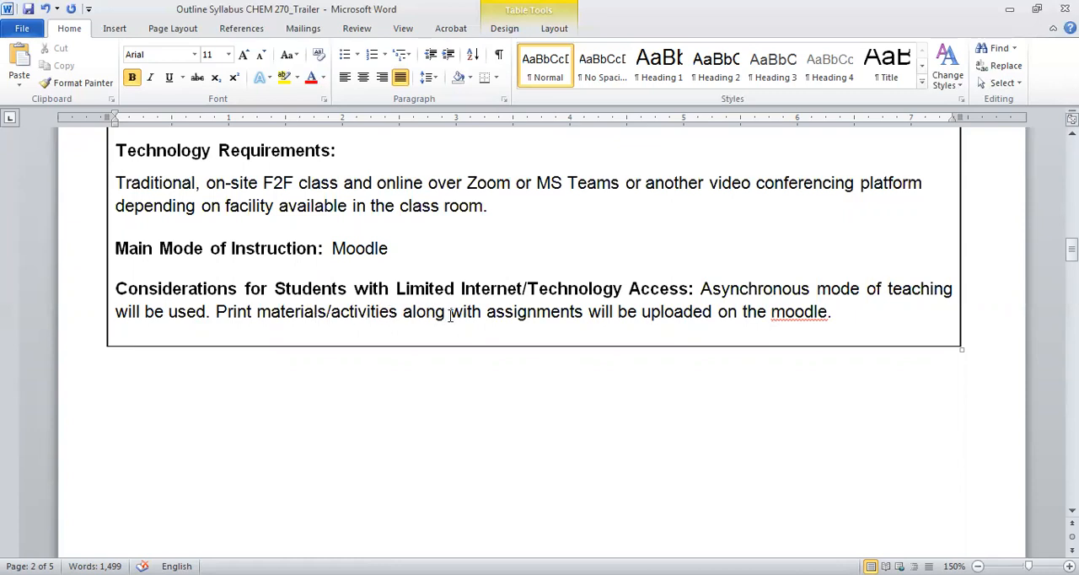
mouse_move(563, 315)
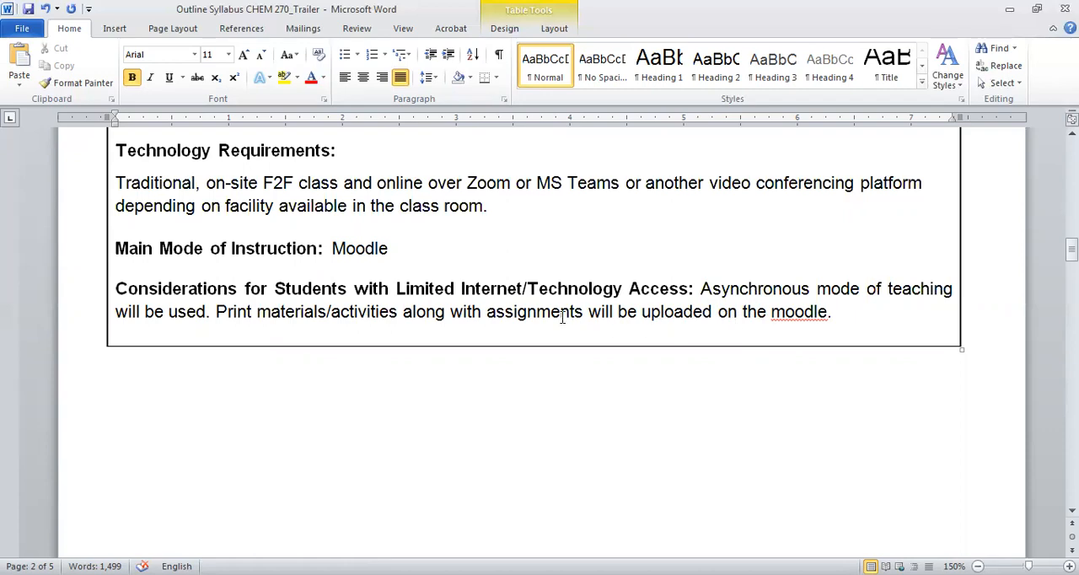
scroll("down", 3)
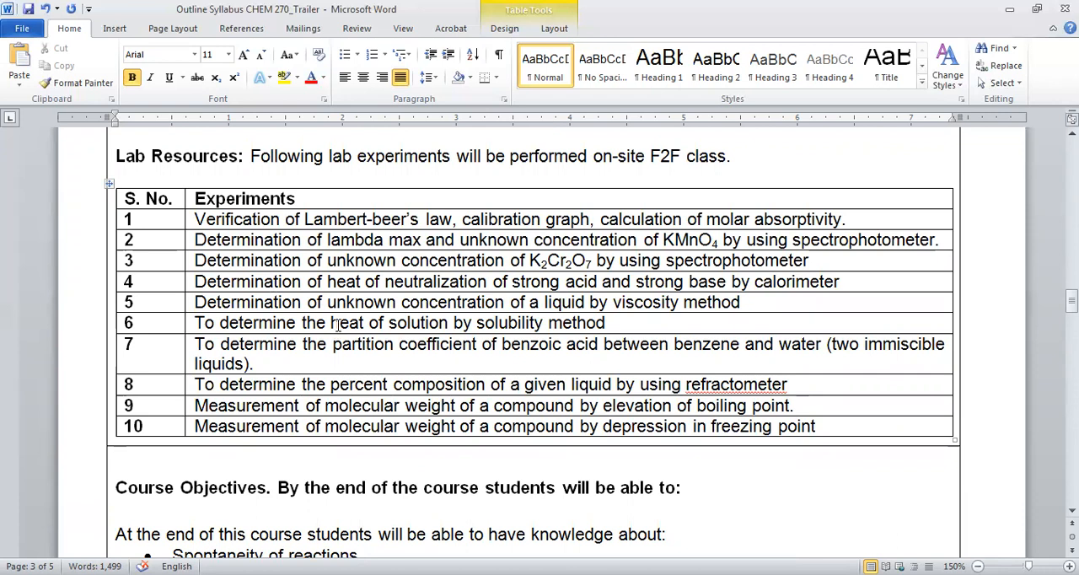
mouse_move(371, 253)
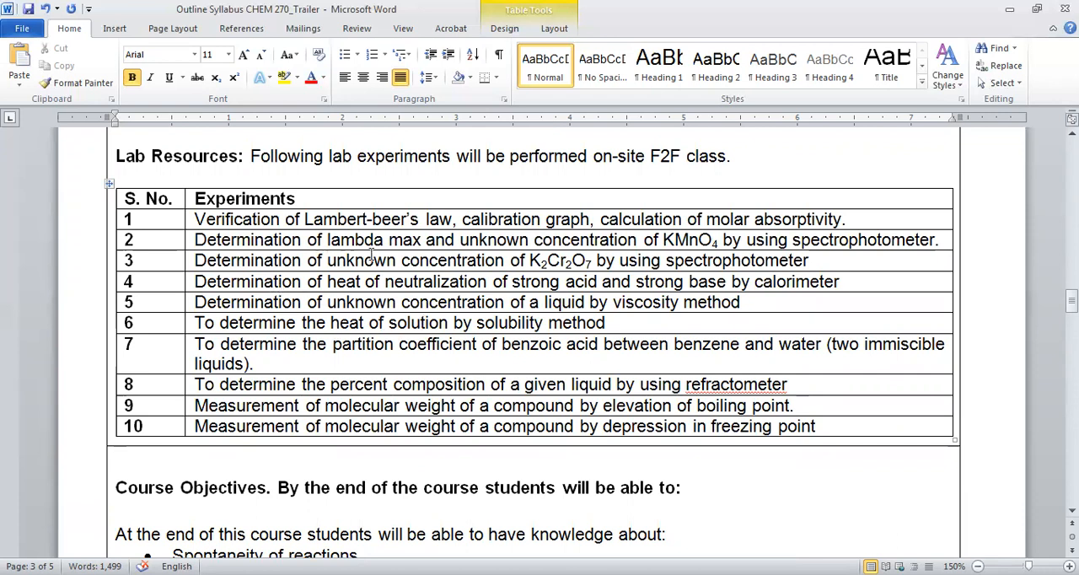
mouse_move(381, 328)
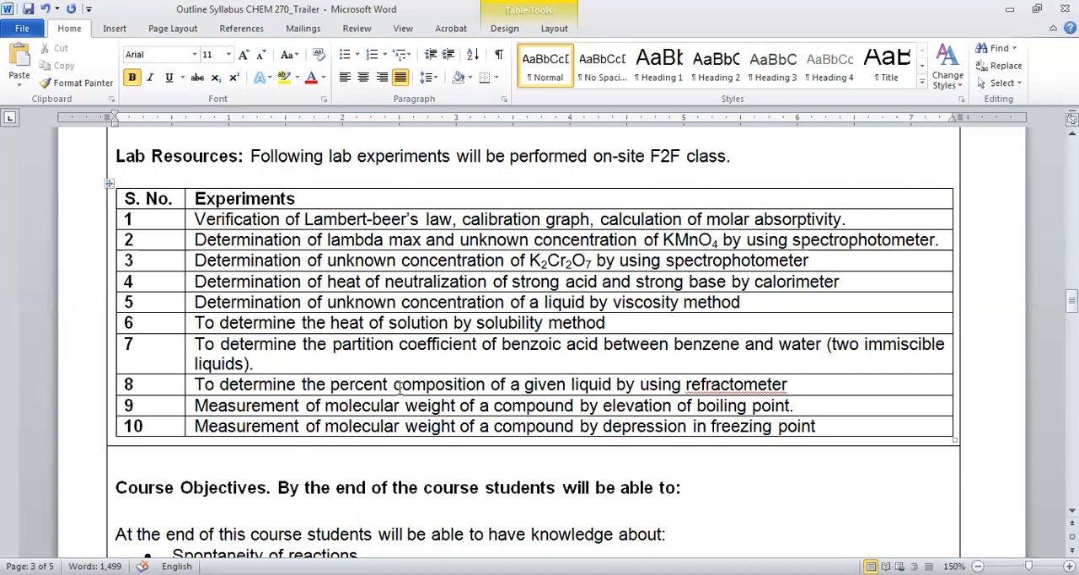
scroll("down", 3)
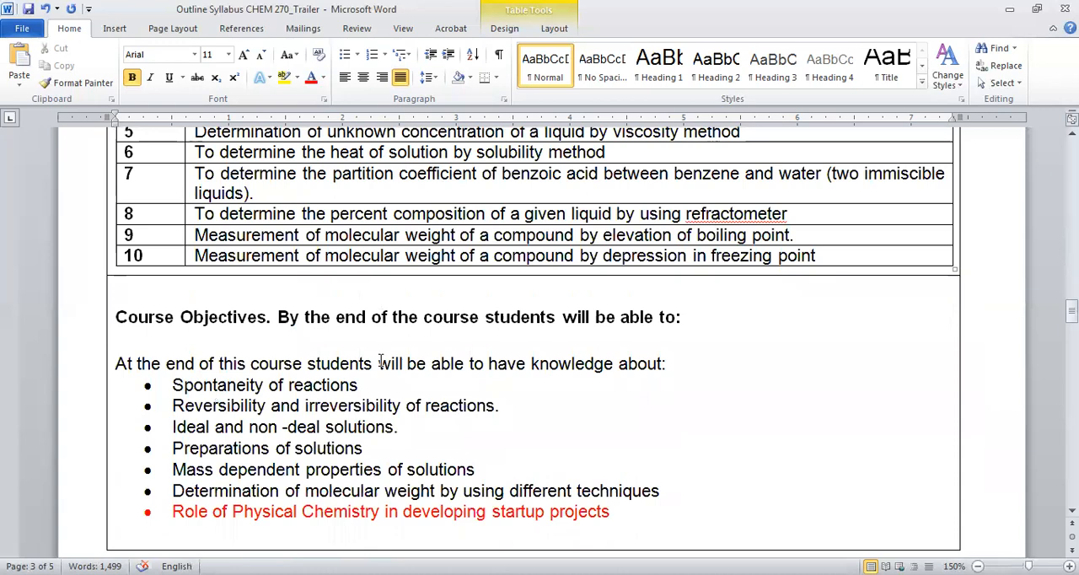
scroll("down", 3)
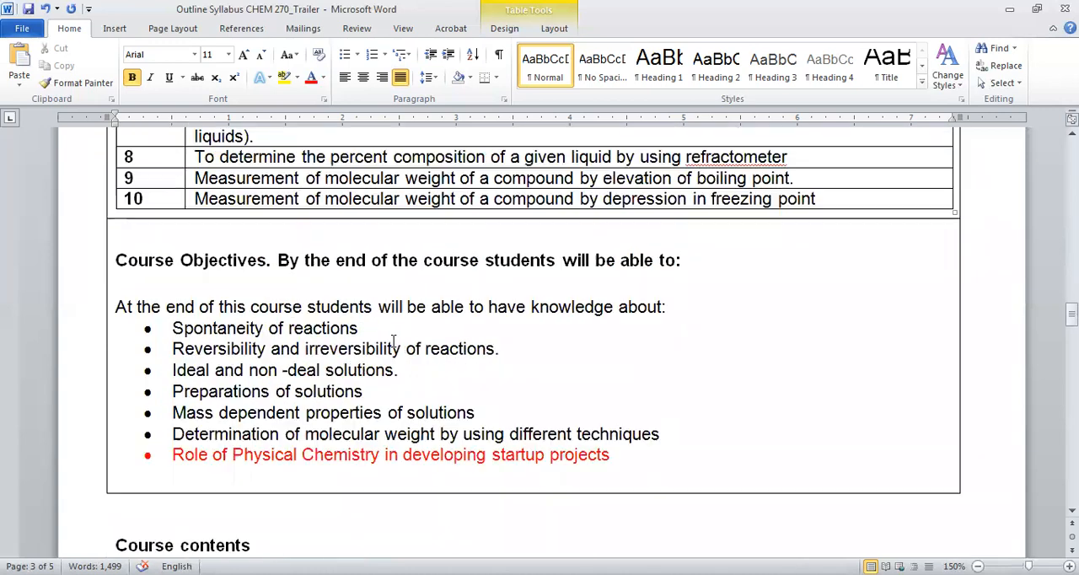
scroll("down", 3)
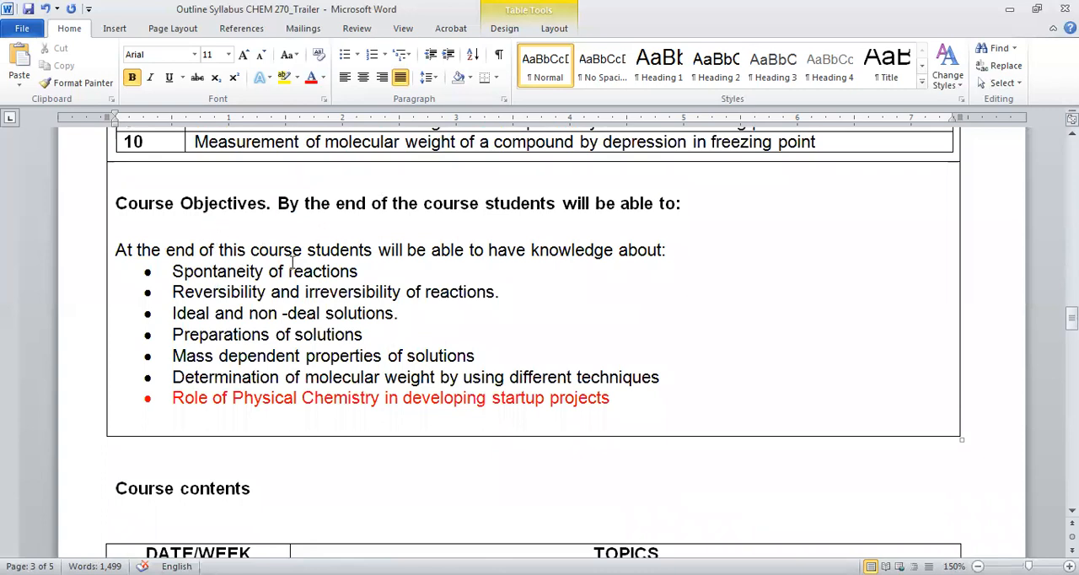
scroll("down", 3)
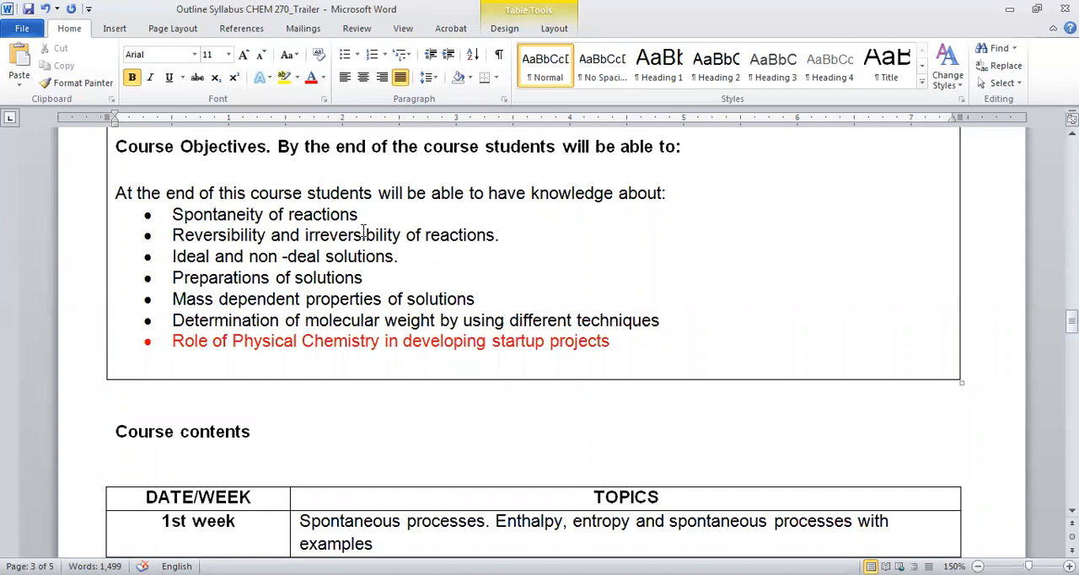
mouse_move(381, 240)
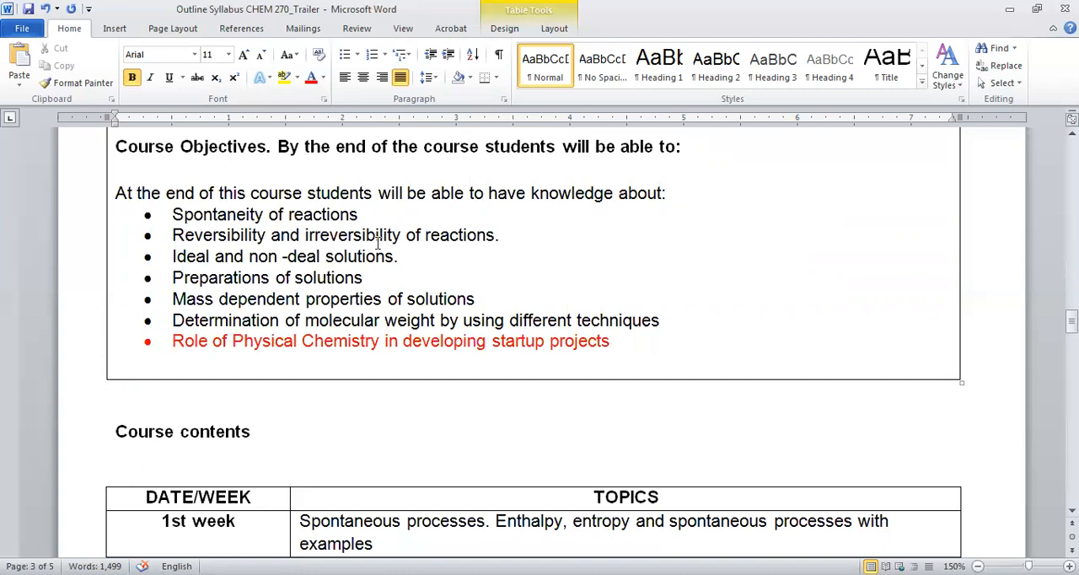
mouse_move(290, 256)
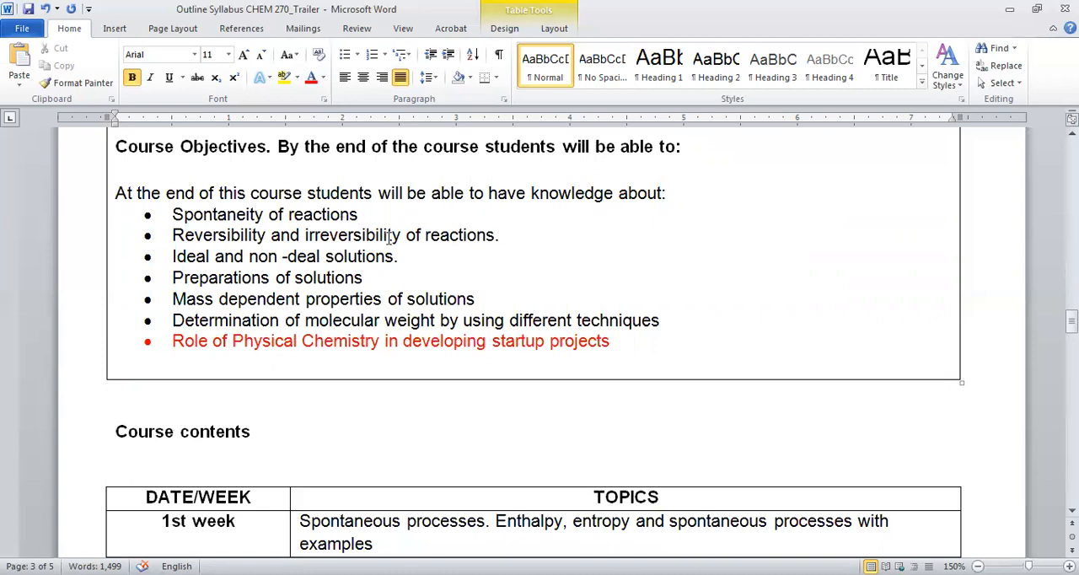
mouse_move(358, 220)
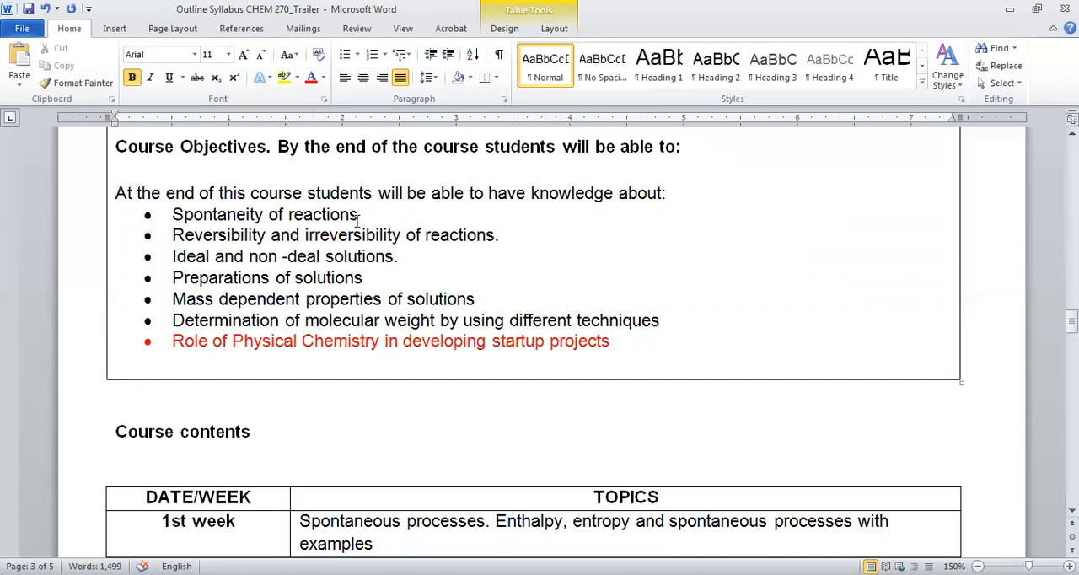
mouse_move(223, 268)
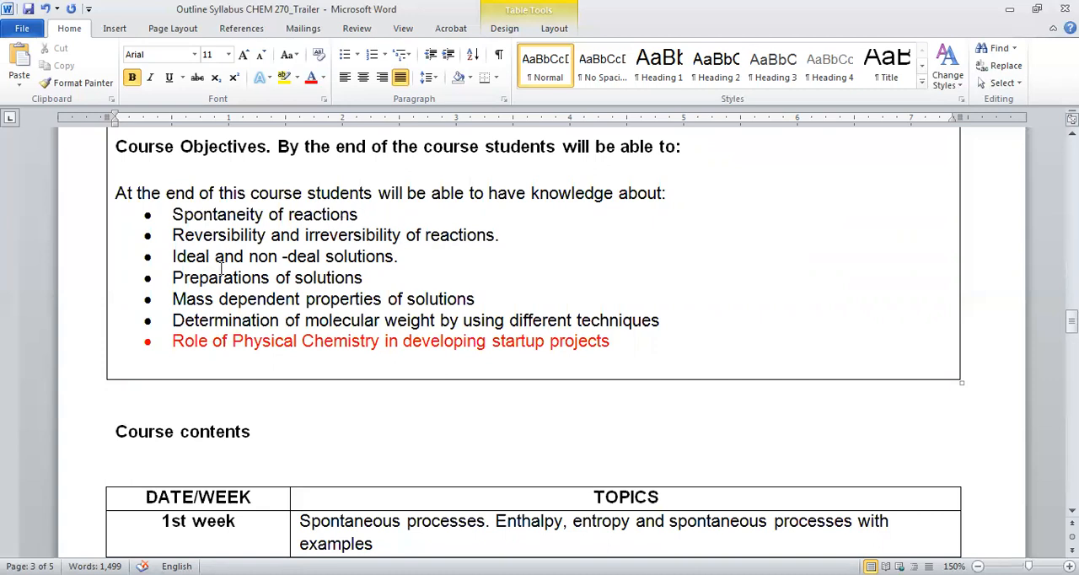
mouse_move(317, 256)
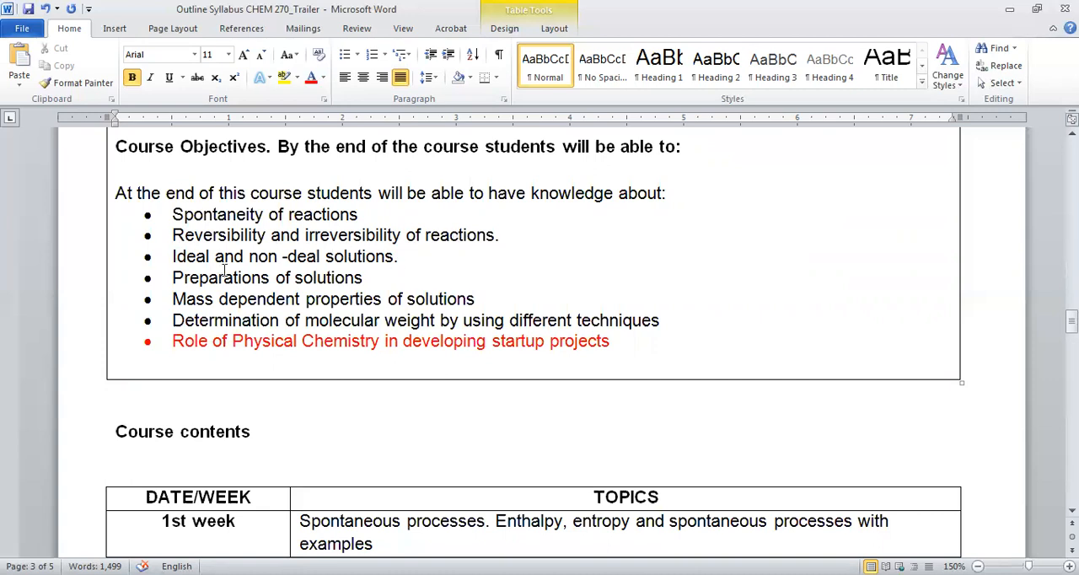
mouse_move(223, 310)
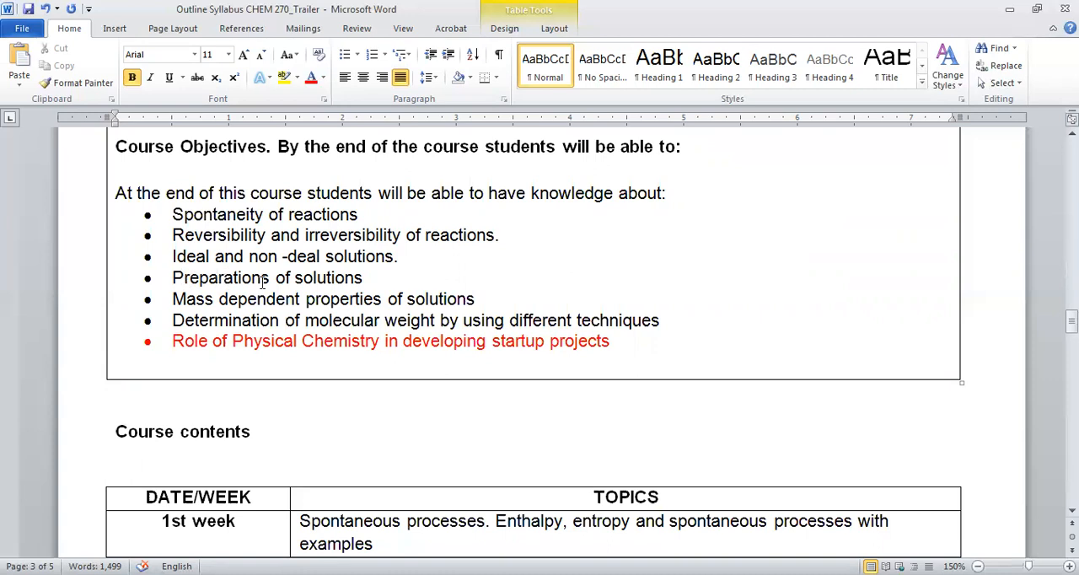
mouse_move(377, 277)
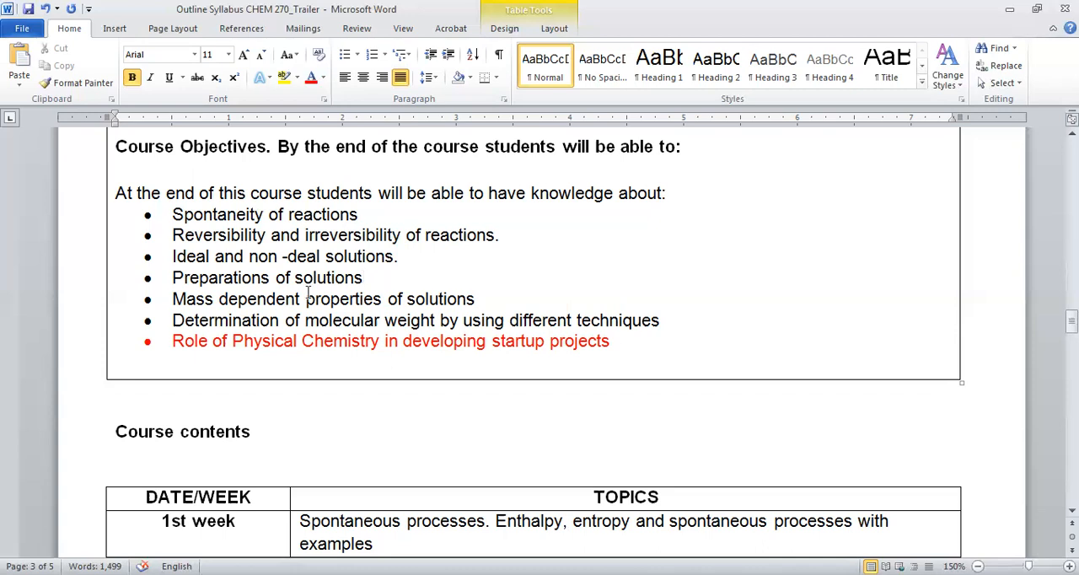
mouse_move(250, 283)
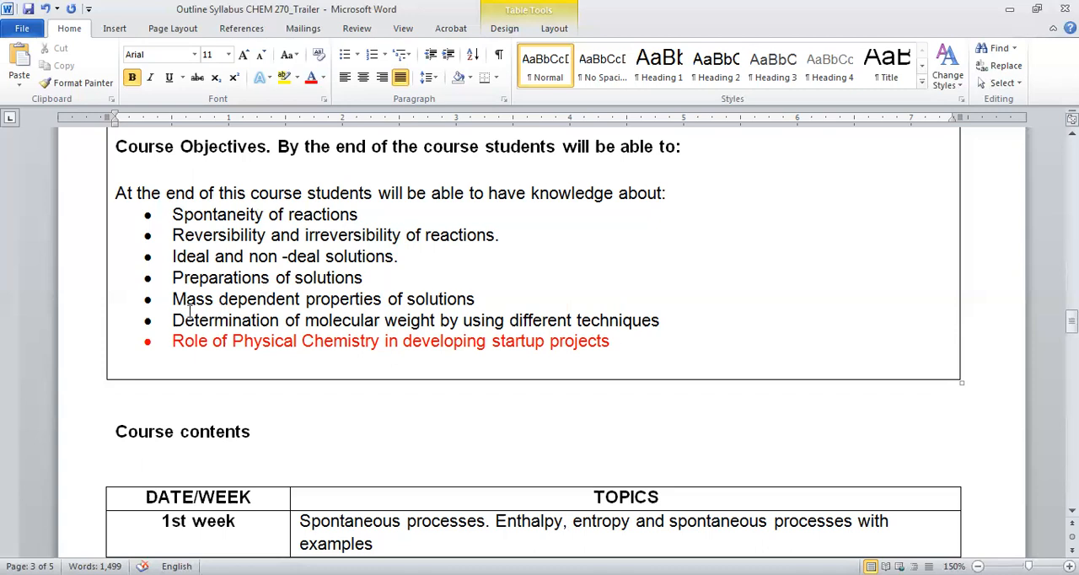
mouse_move(419, 300)
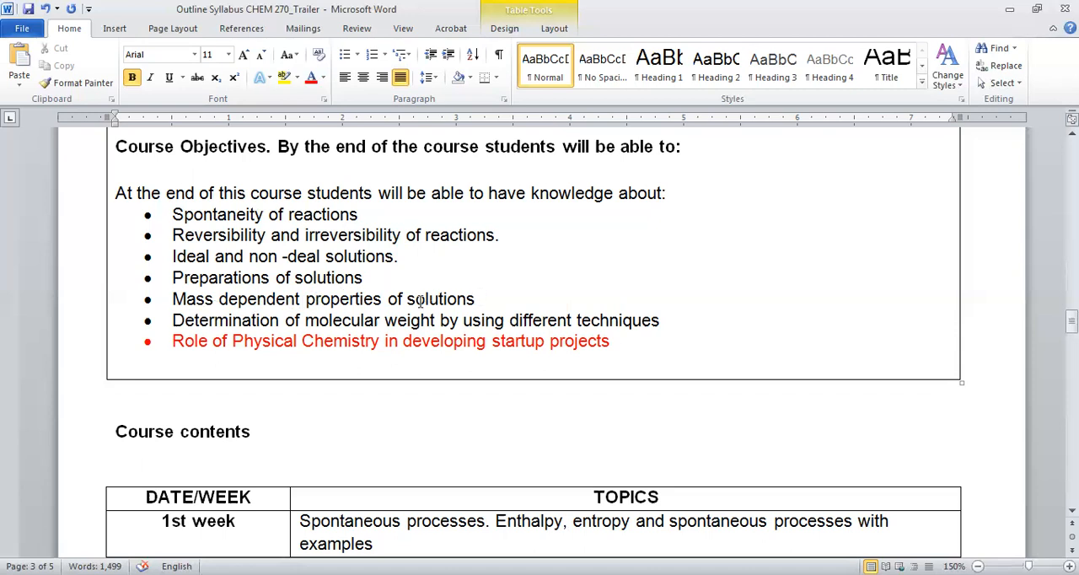
scroll("down", 3)
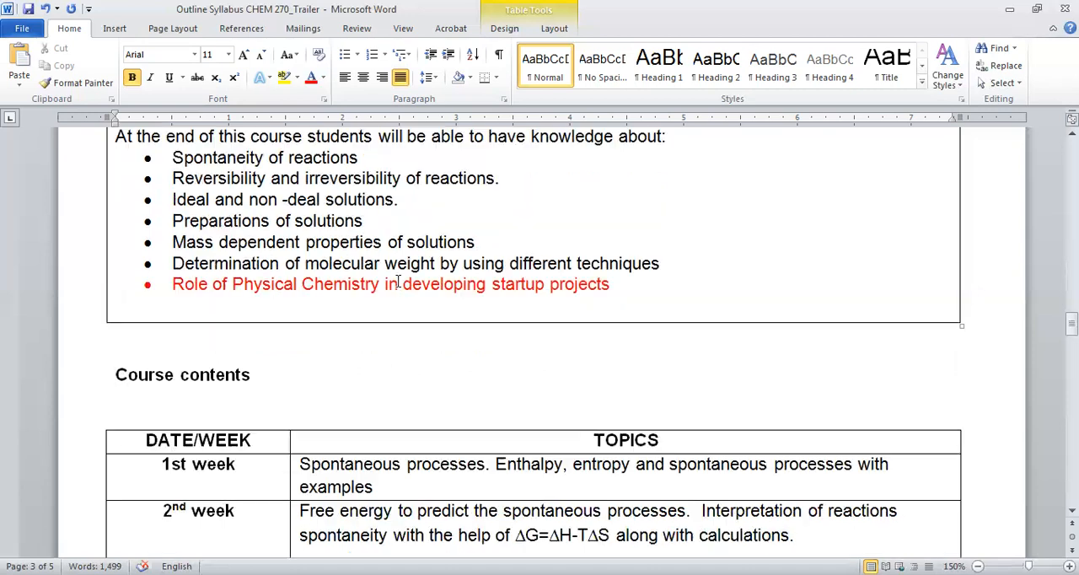
scroll("down", 3)
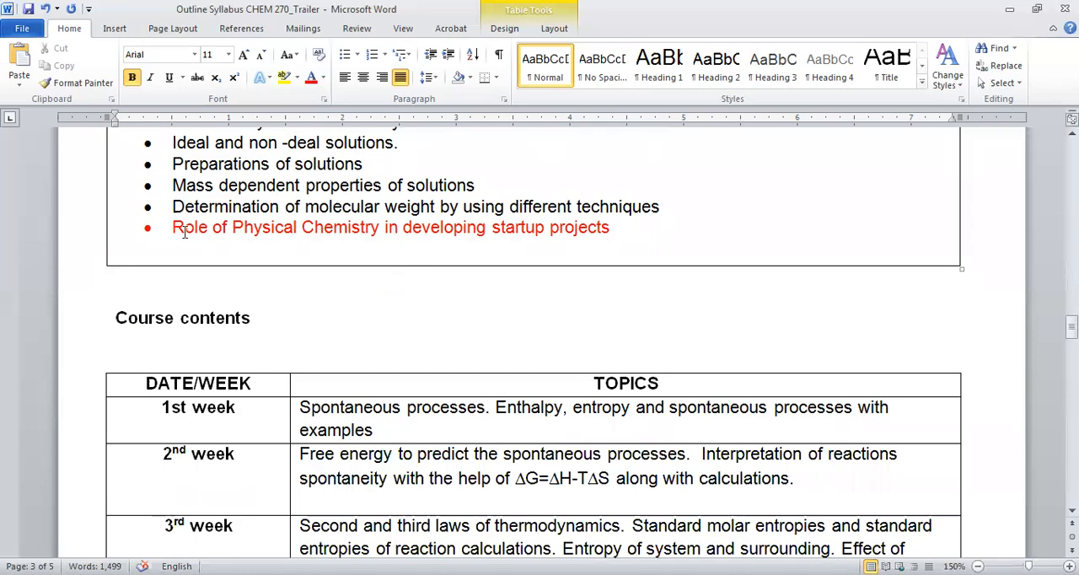
mouse_move(223, 235)
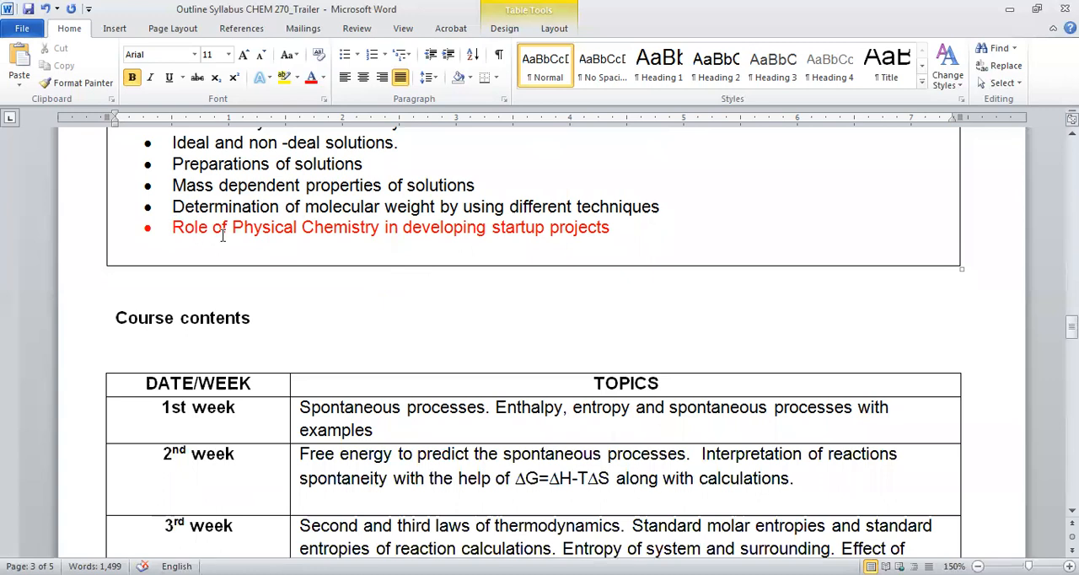
mouse_move(263, 248)
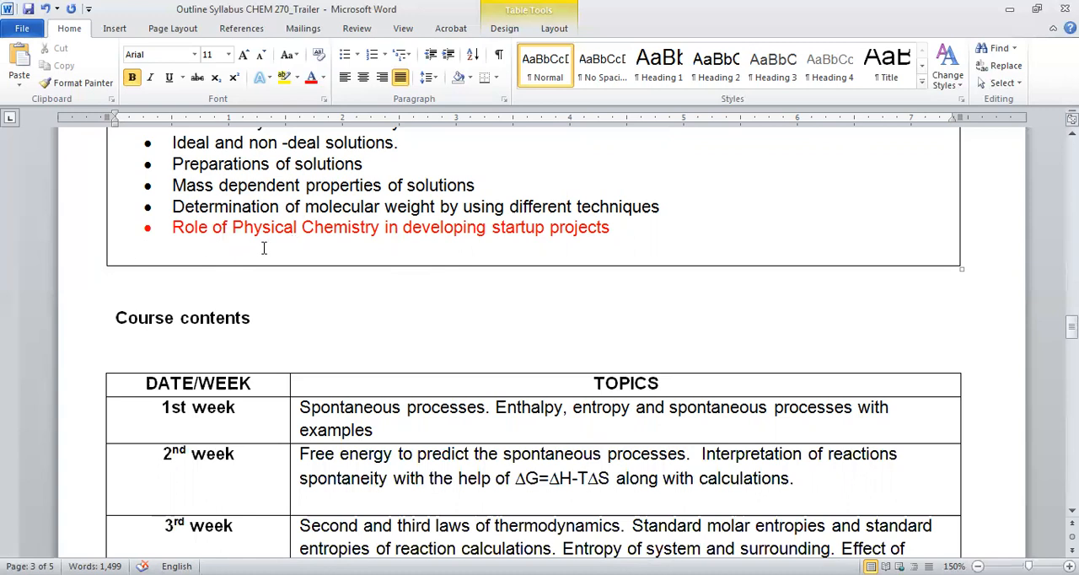
mouse_move(516, 240)
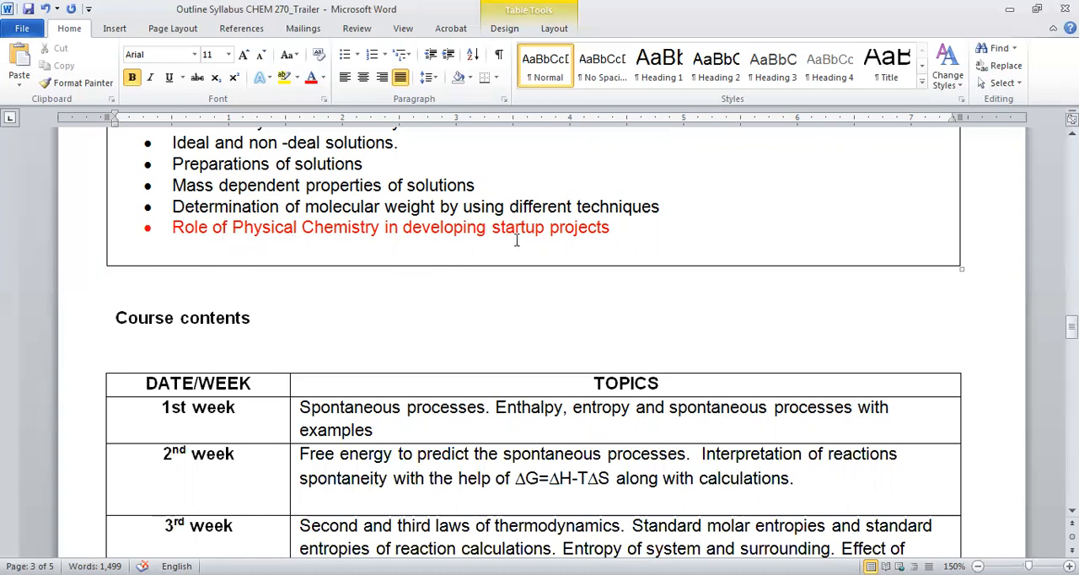
mouse_move(590, 239)
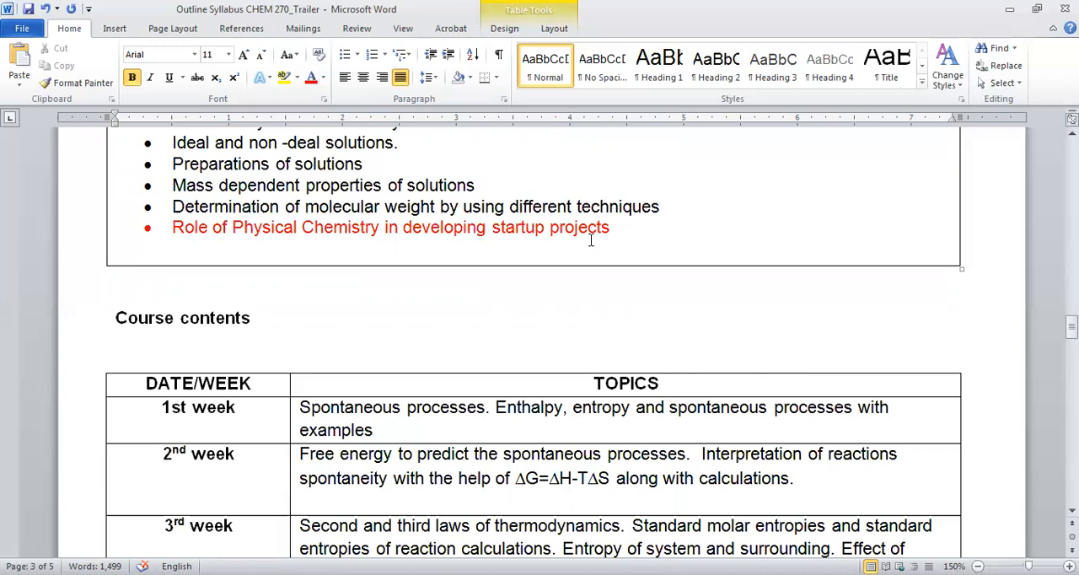
scroll("down", 3)
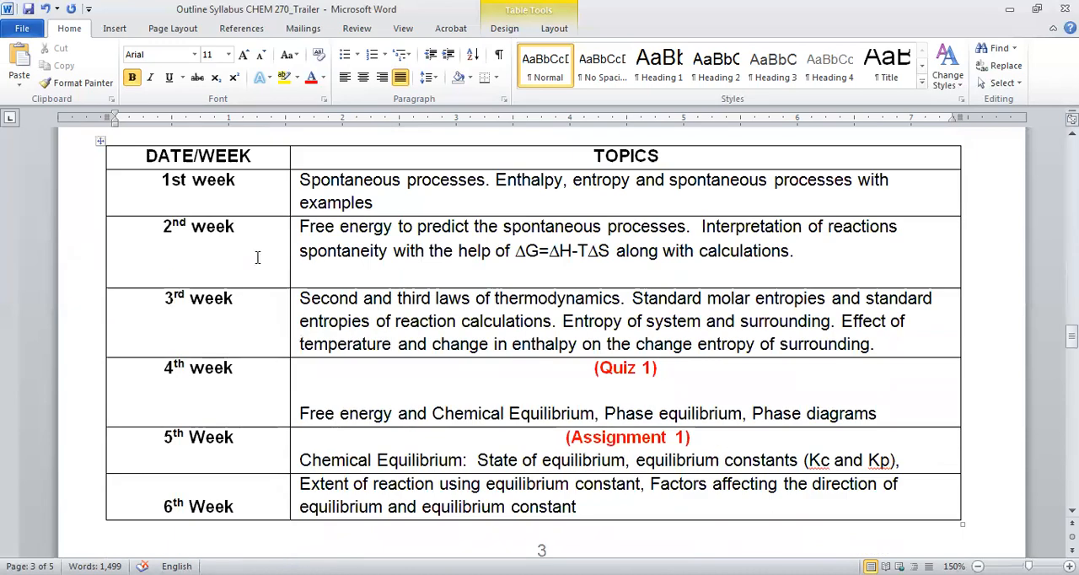
scroll("up", 3)
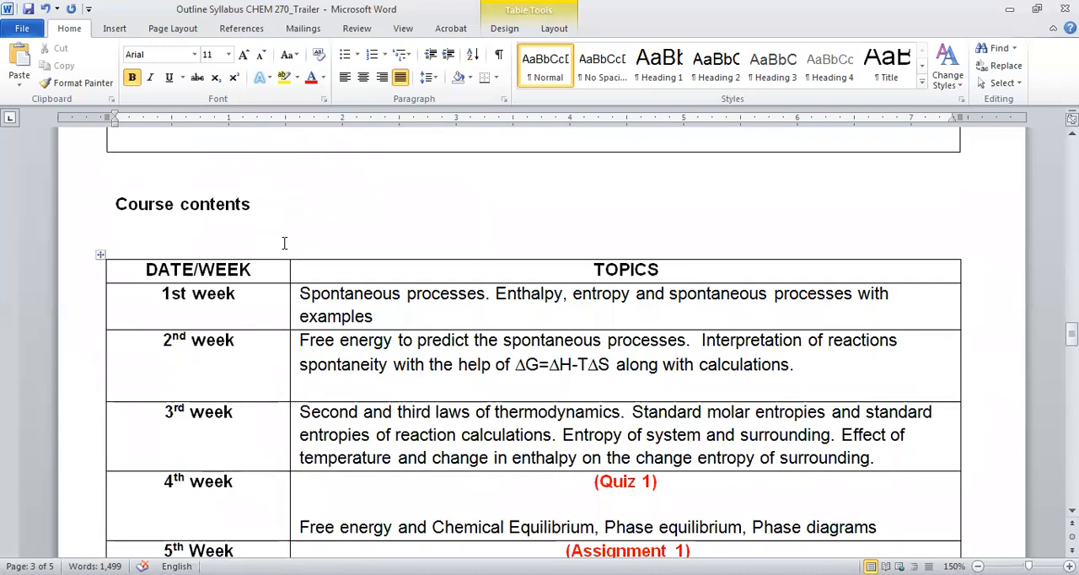
scroll("down", 3)
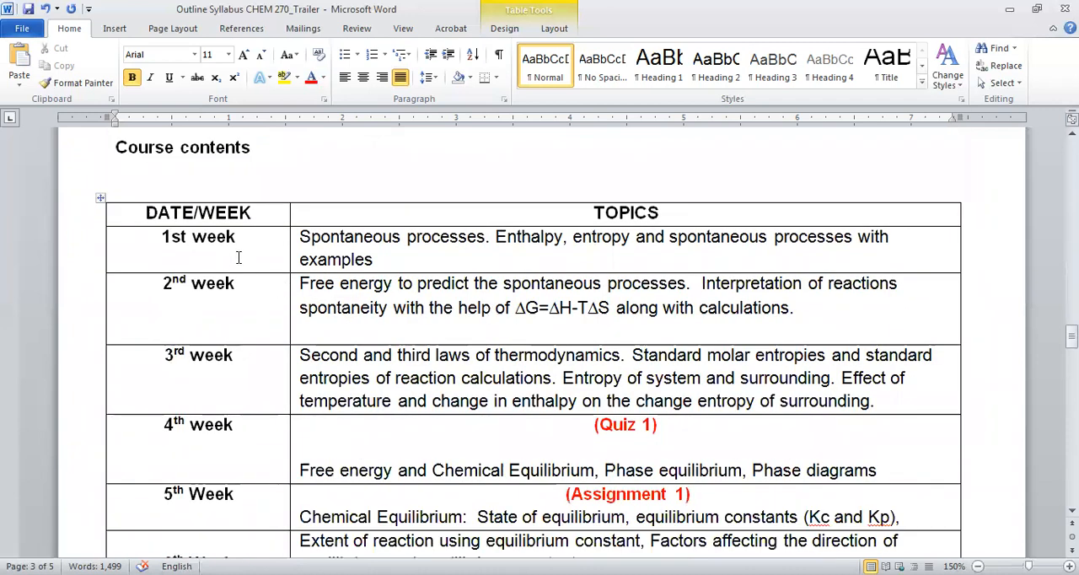
mouse_move(244, 393)
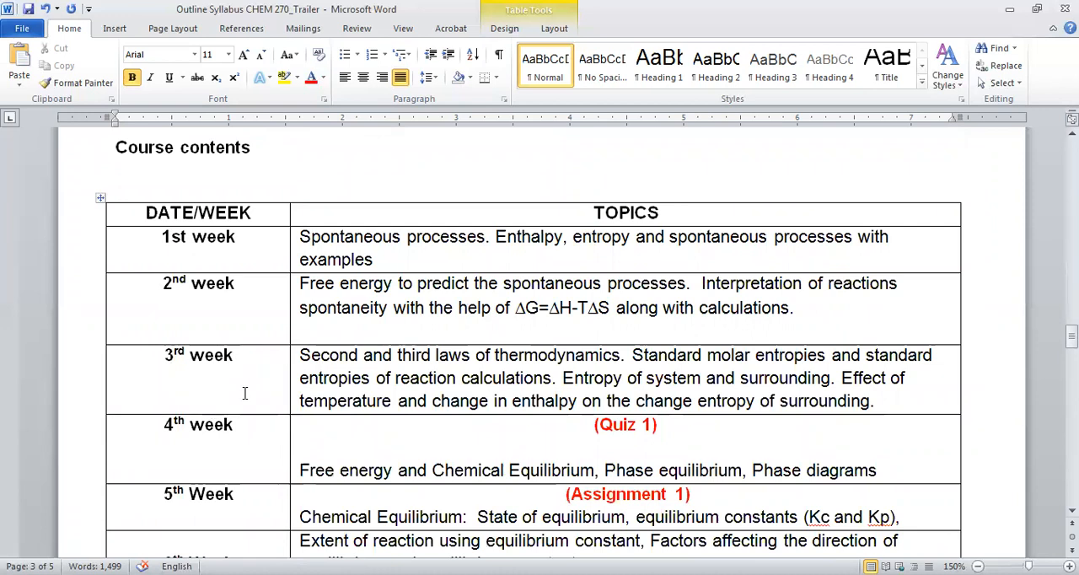
mouse_move(240, 253)
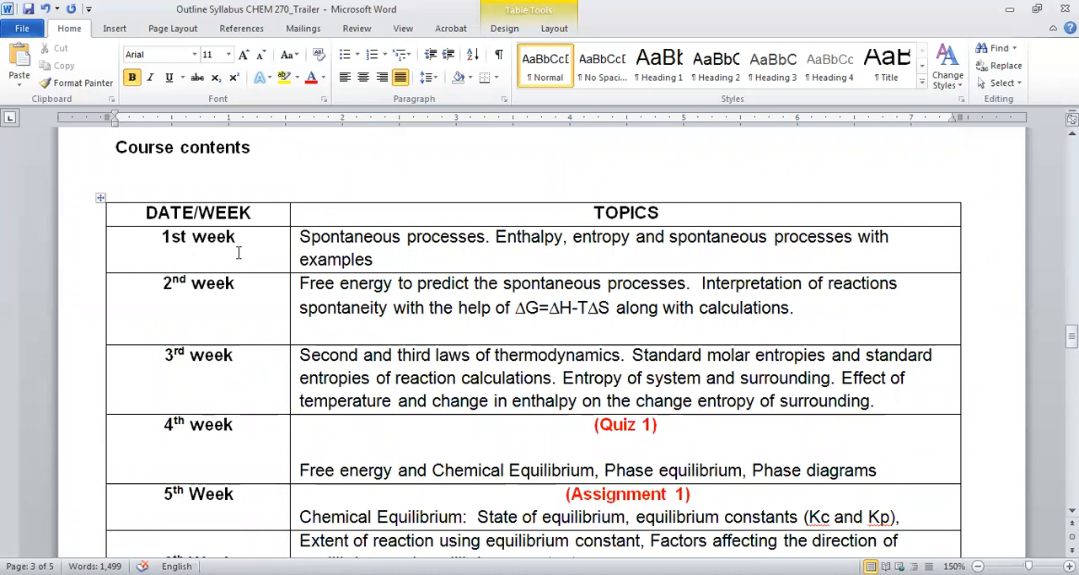
mouse_move(214, 364)
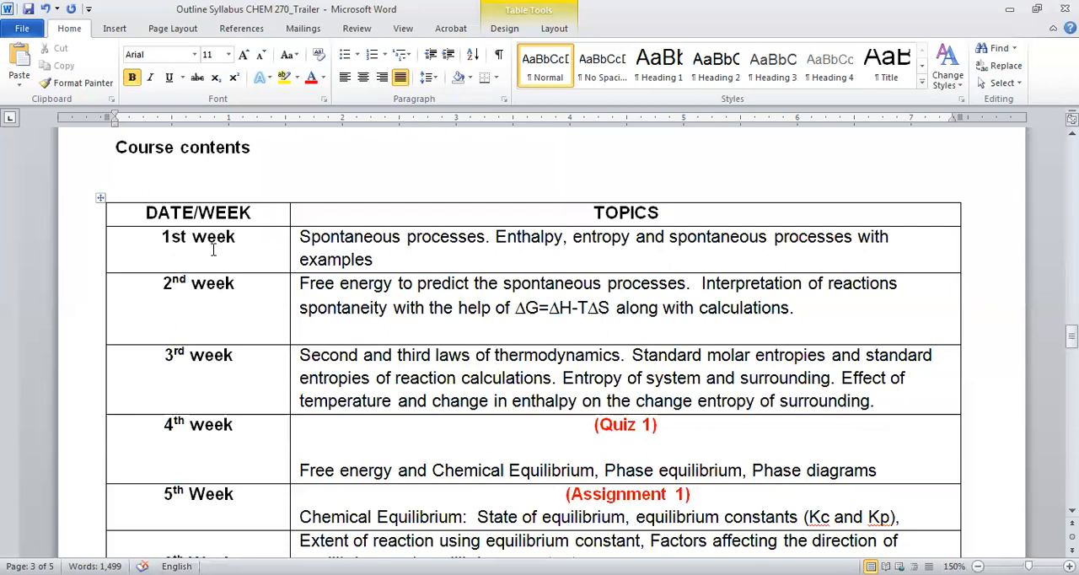
mouse_move(270, 371)
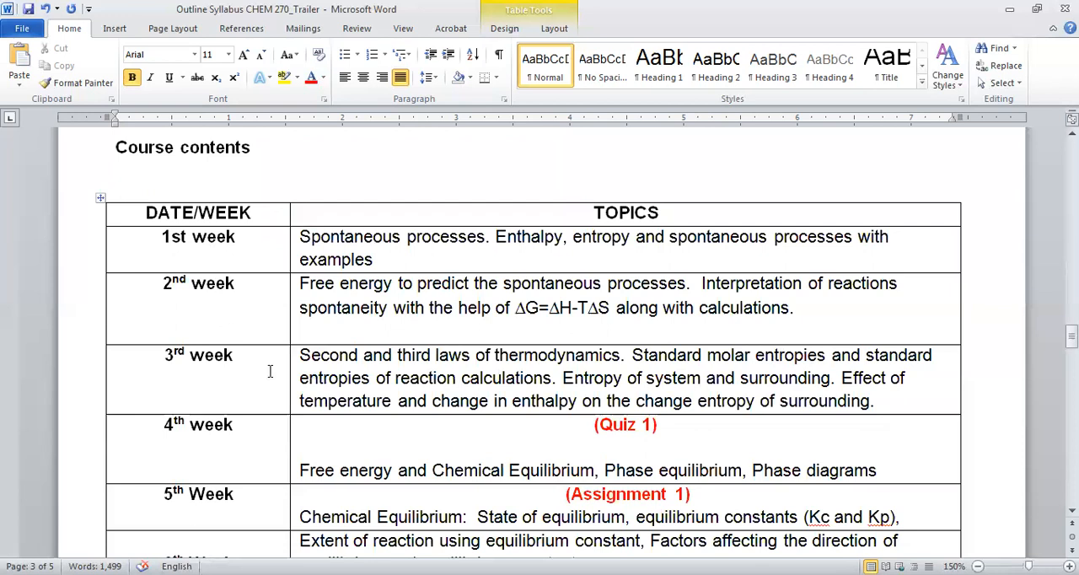
mouse_move(492, 345)
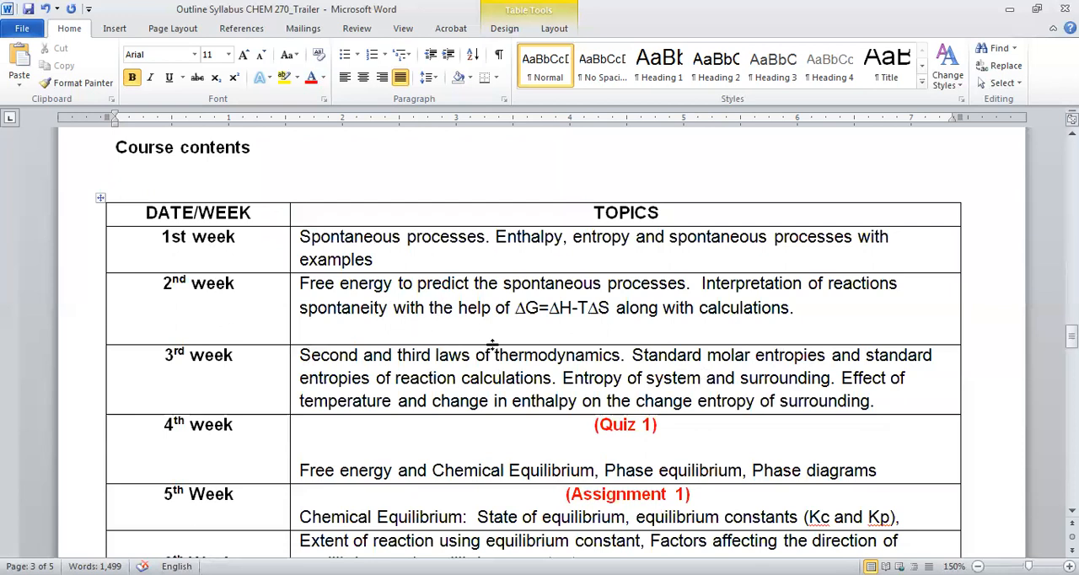
mouse_move(401, 301)
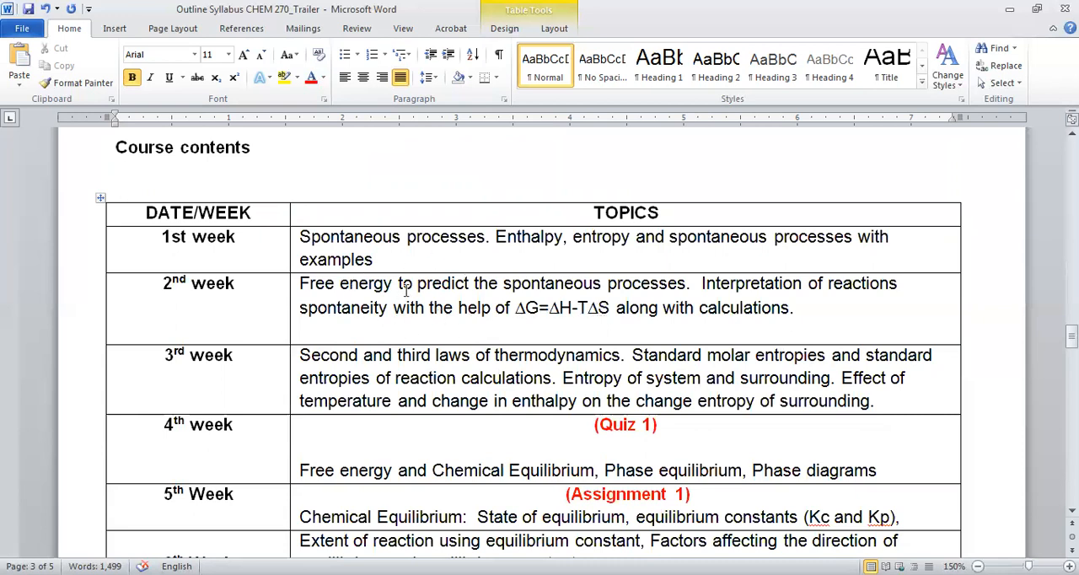
mouse_move(546, 380)
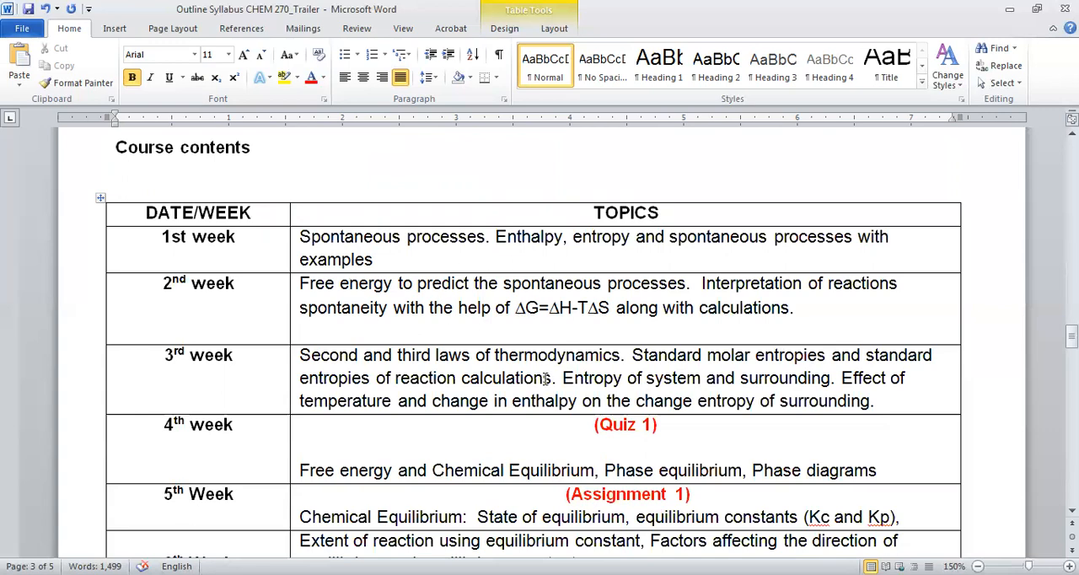
scroll("down", 3)
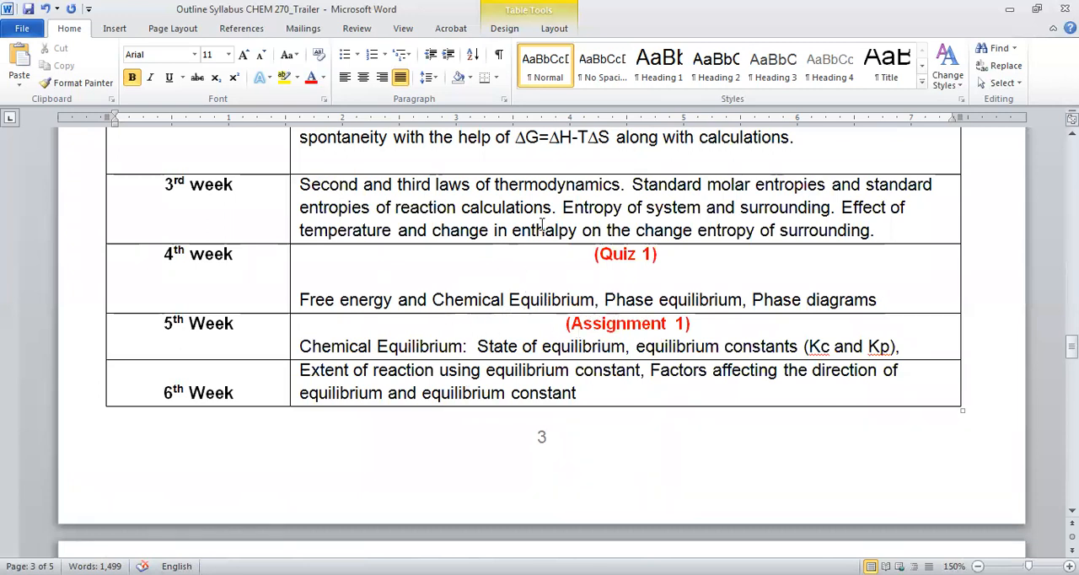
scroll("down", 3)
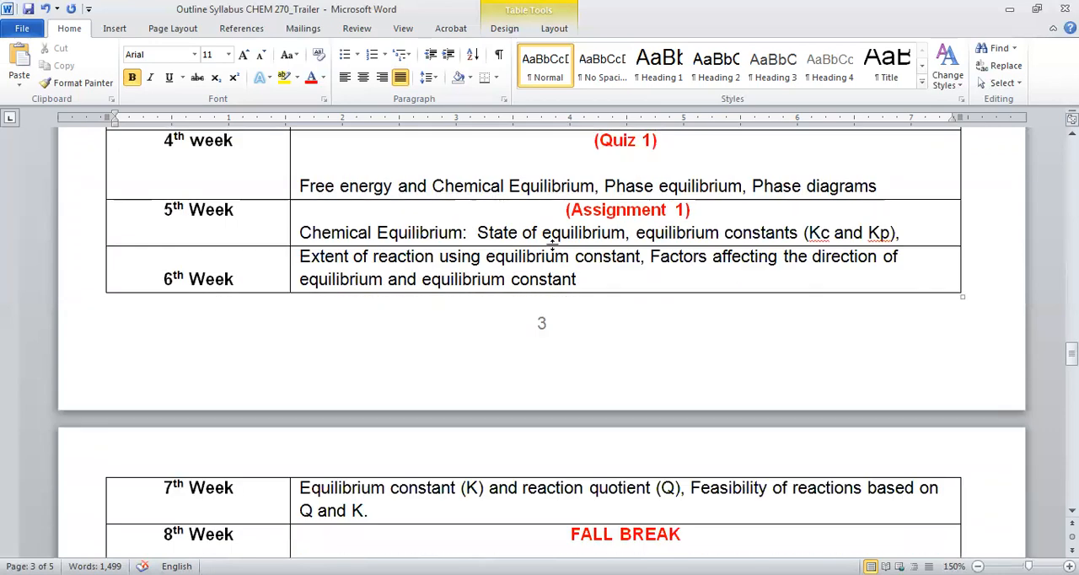
scroll("down", 3)
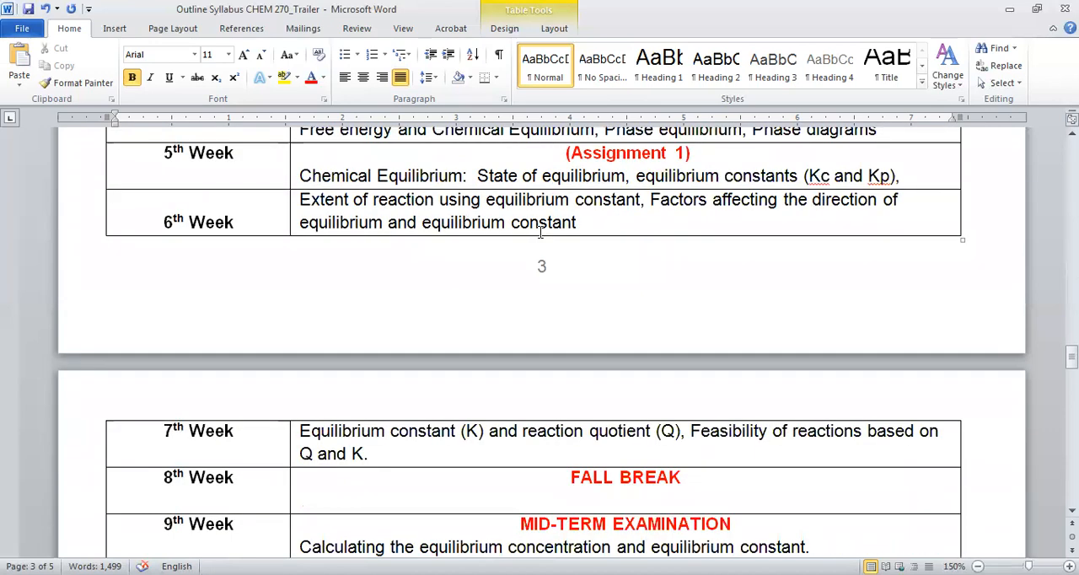
scroll("down", 3)
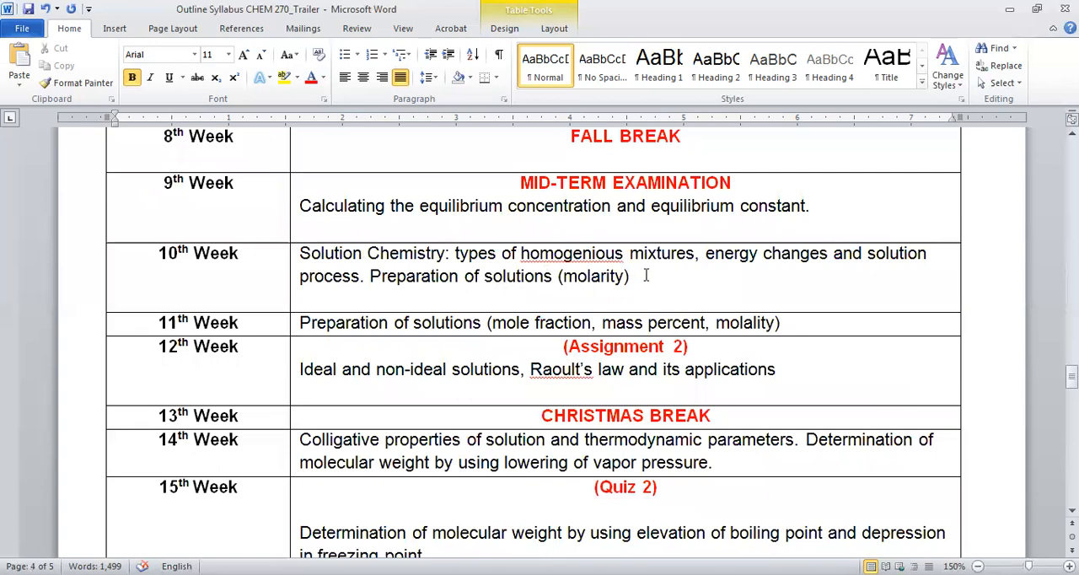
scroll("down", 3)
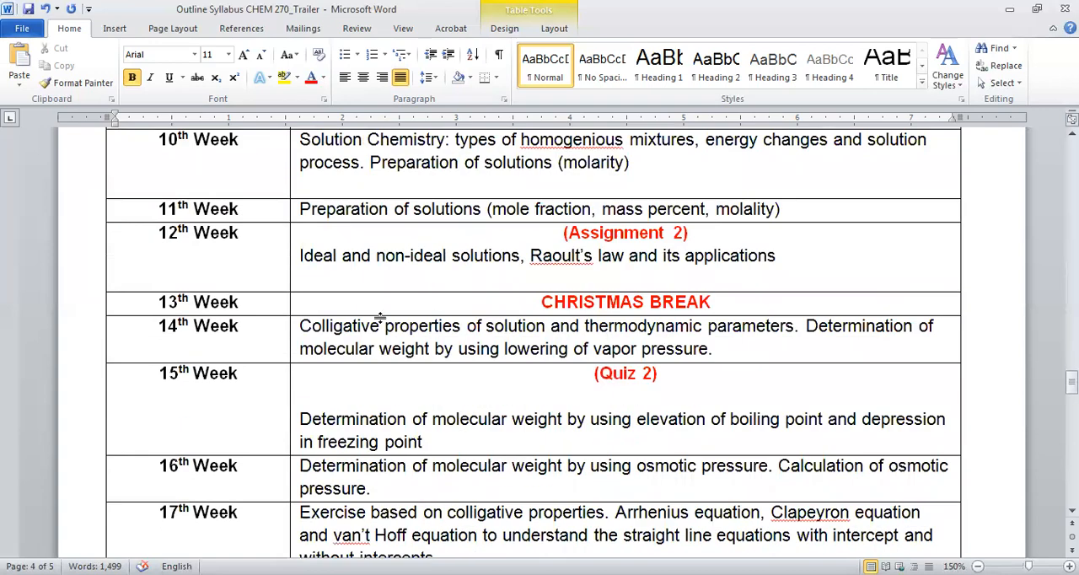
scroll("down", 3)
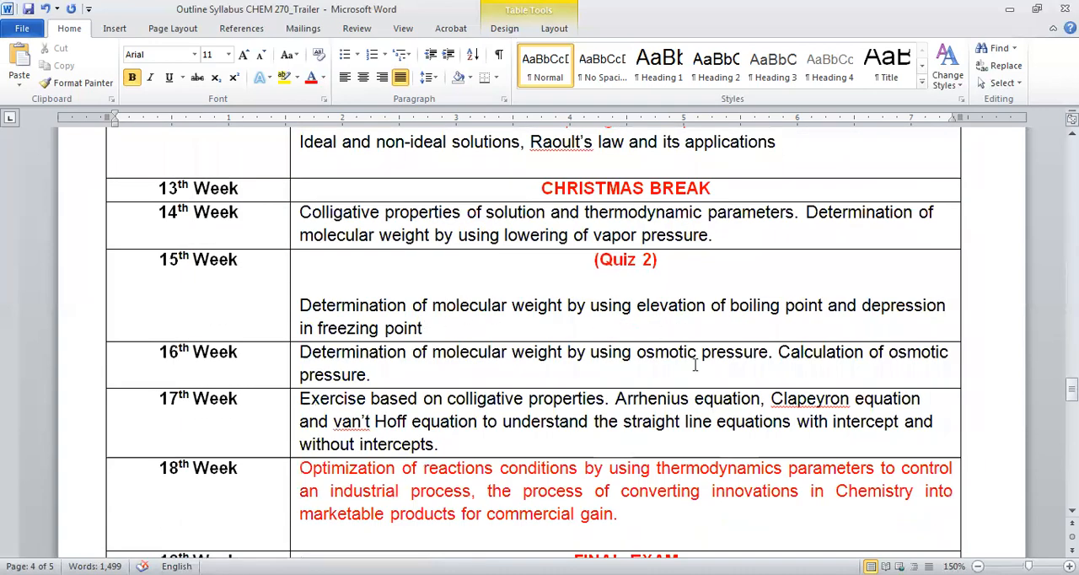
mouse_move(715, 273)
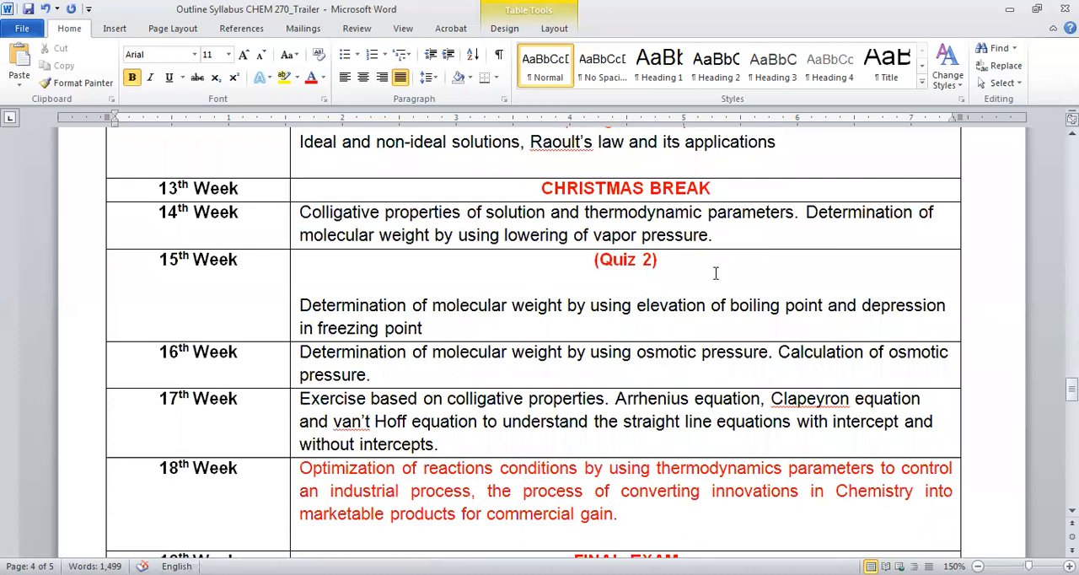
mouse_move(644, 297)
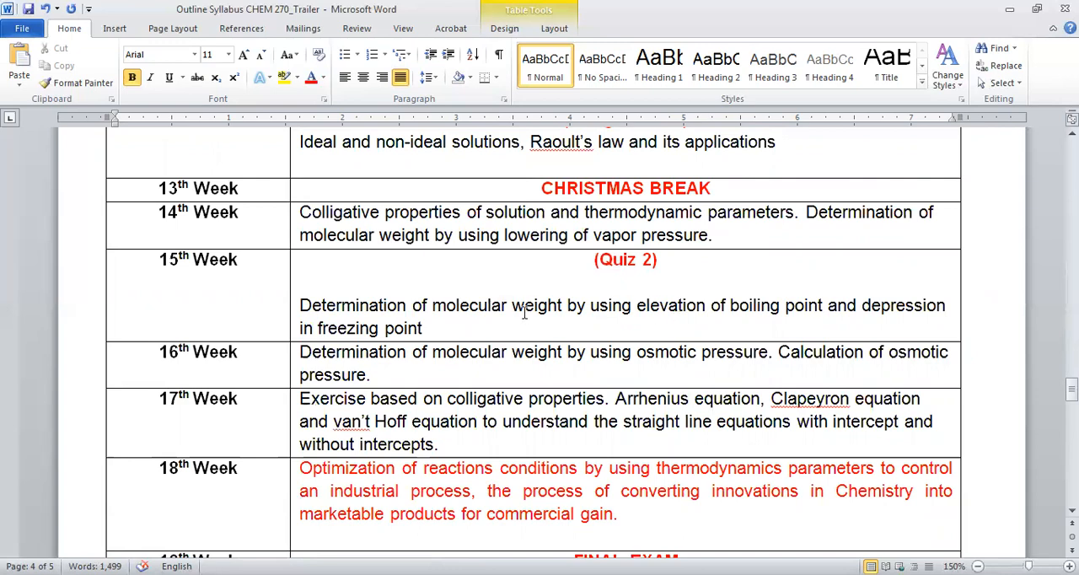
scroll("down", 3)
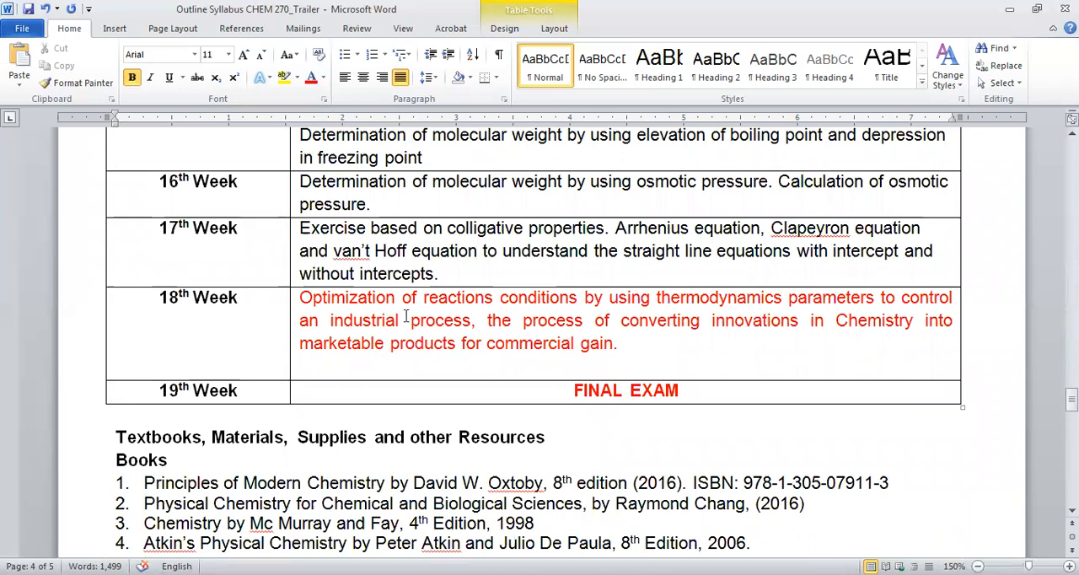
mouse_move(548, 314)
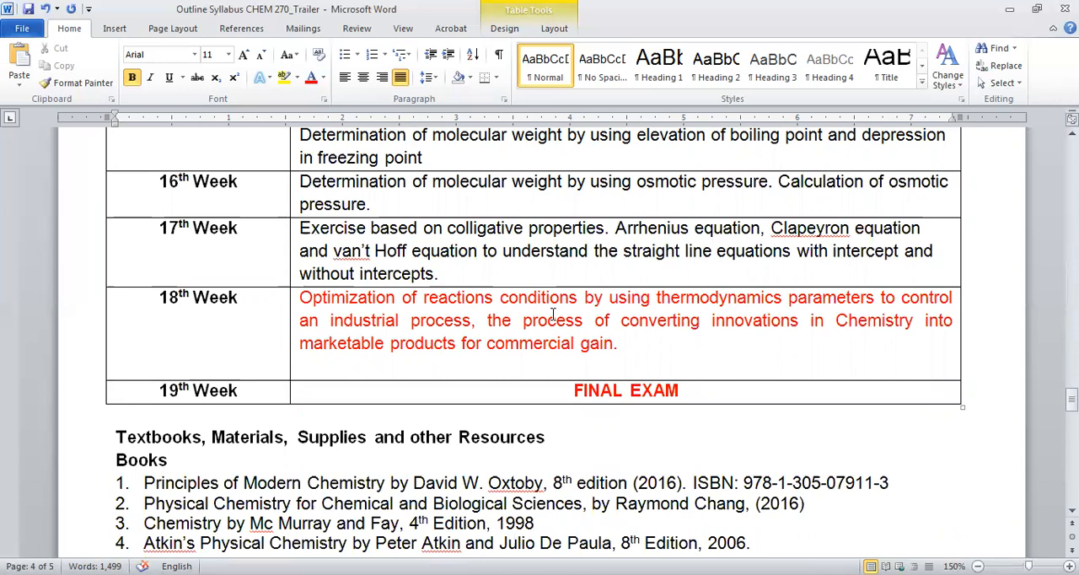
mouse_move(878, 312)
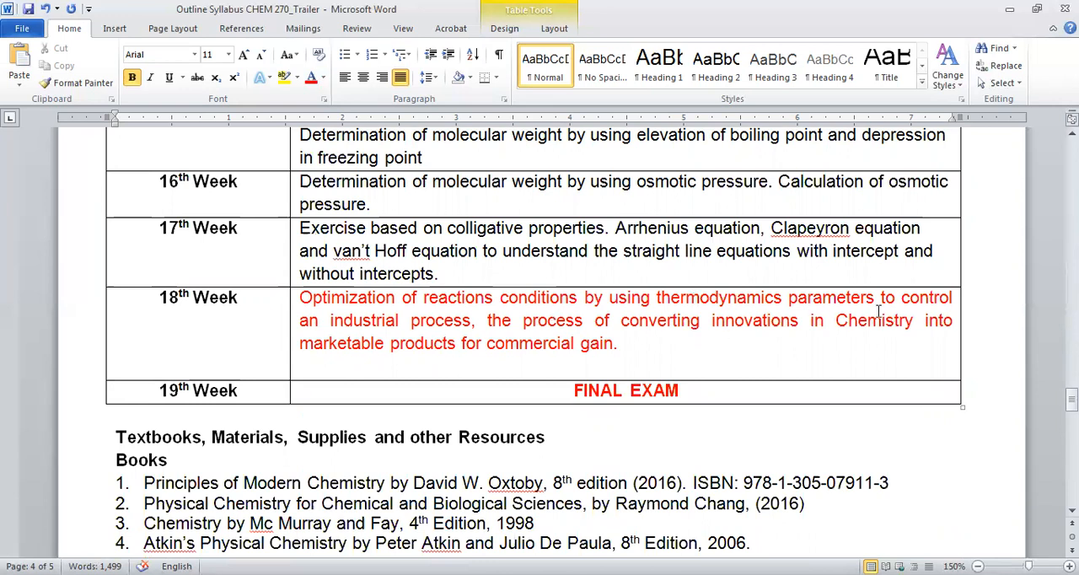
mouse_move(445, 344)
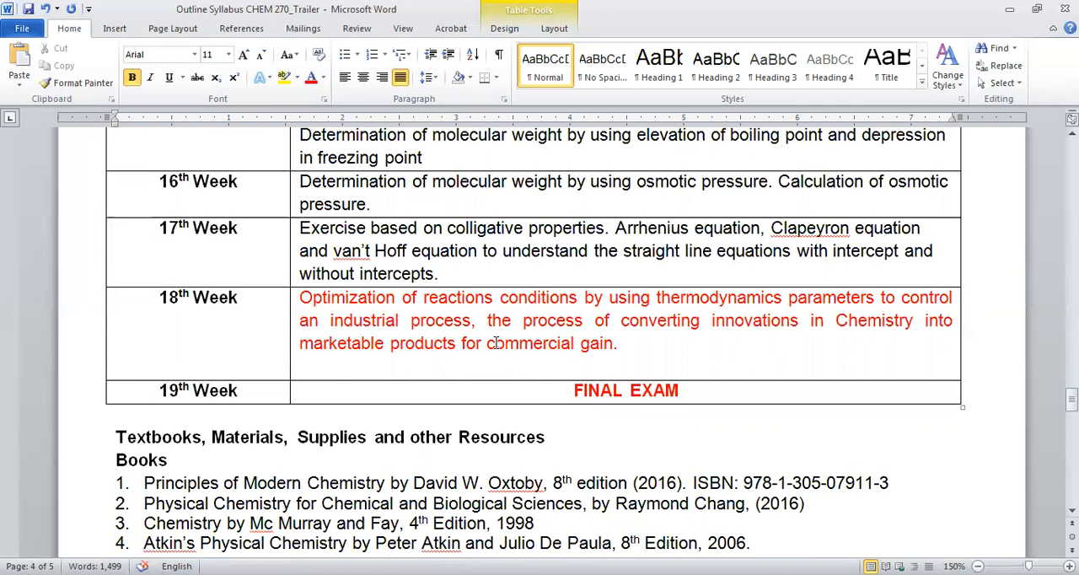
mouse_move(664, 329)
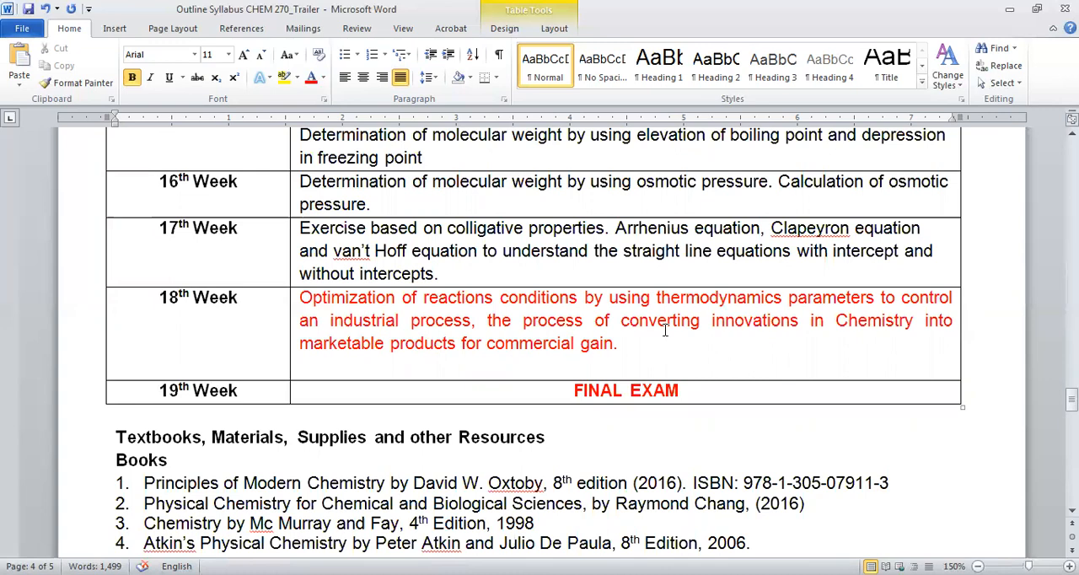
scroll("down", 3)
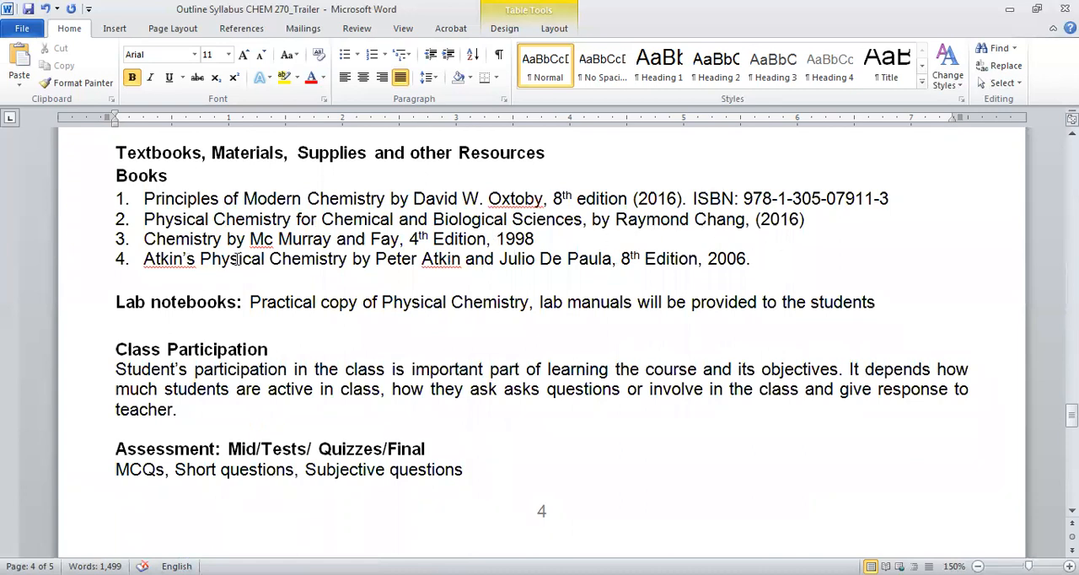
mouse_move(270, 331)
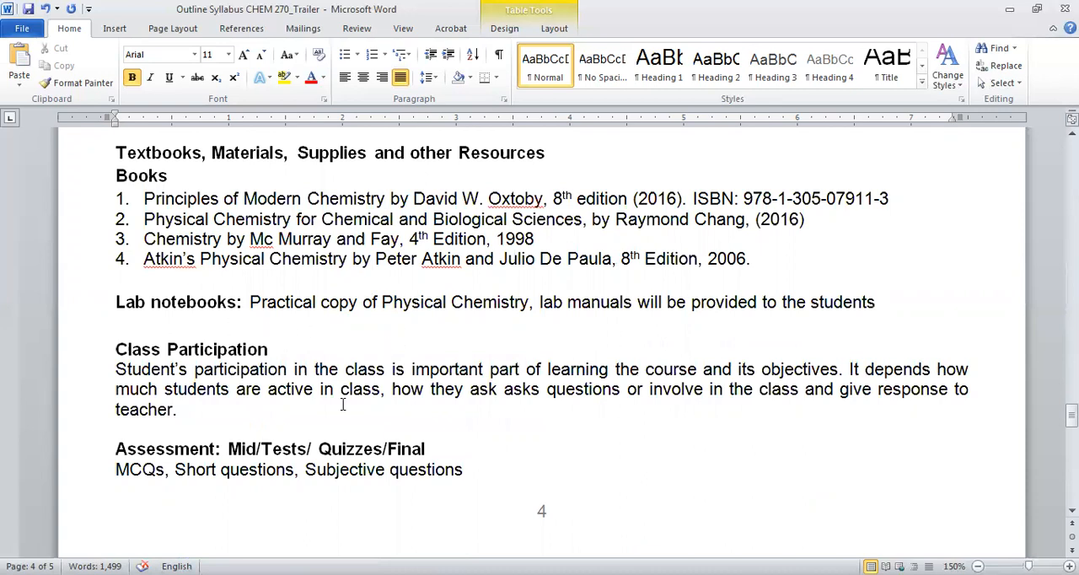
scroll("down", 3)
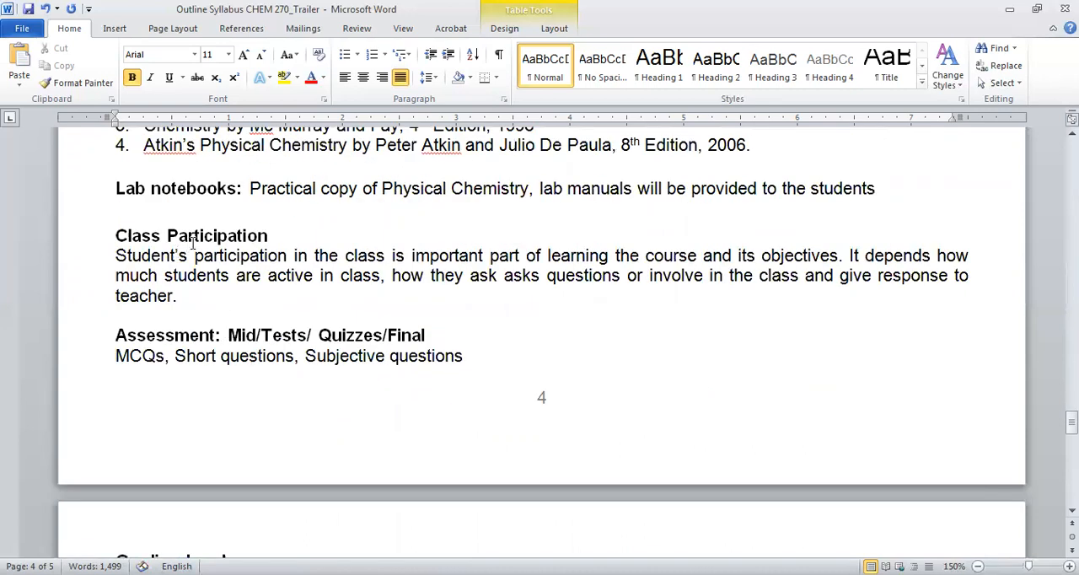
mouse_move(278, 282)
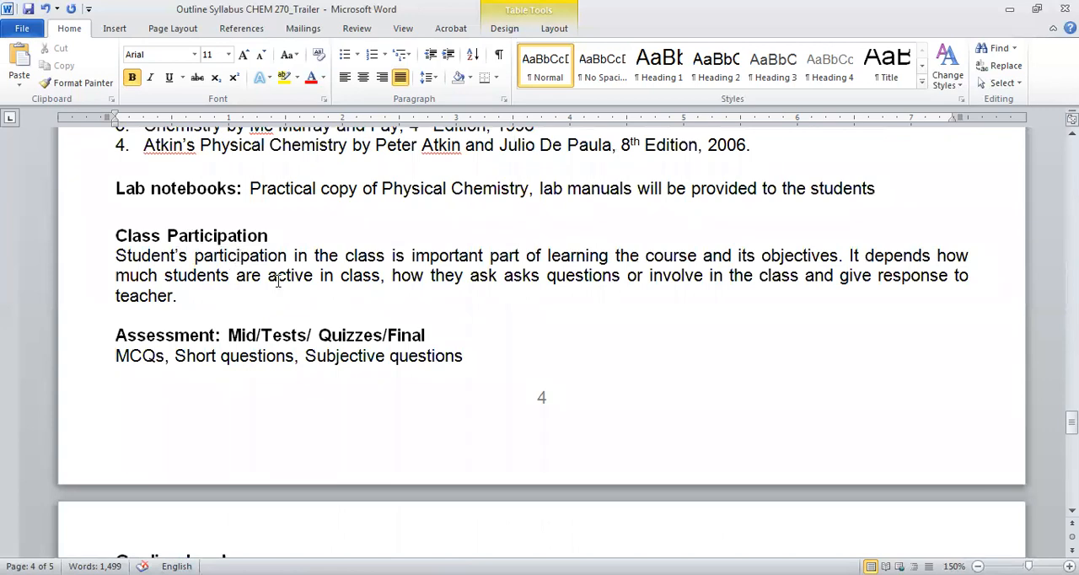
mouse_move(330, 300)
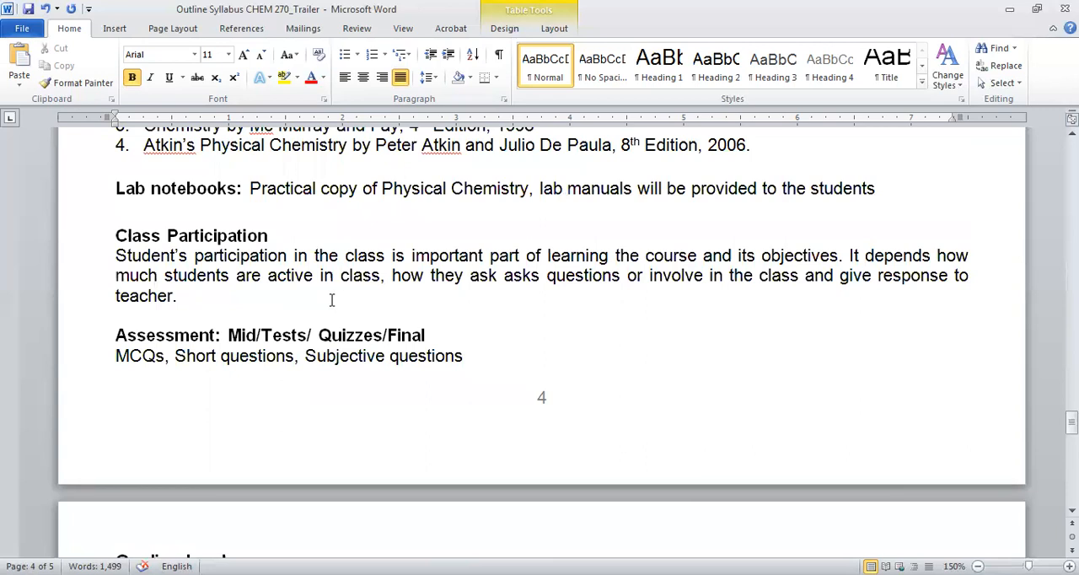
mouse_move(195, 257)
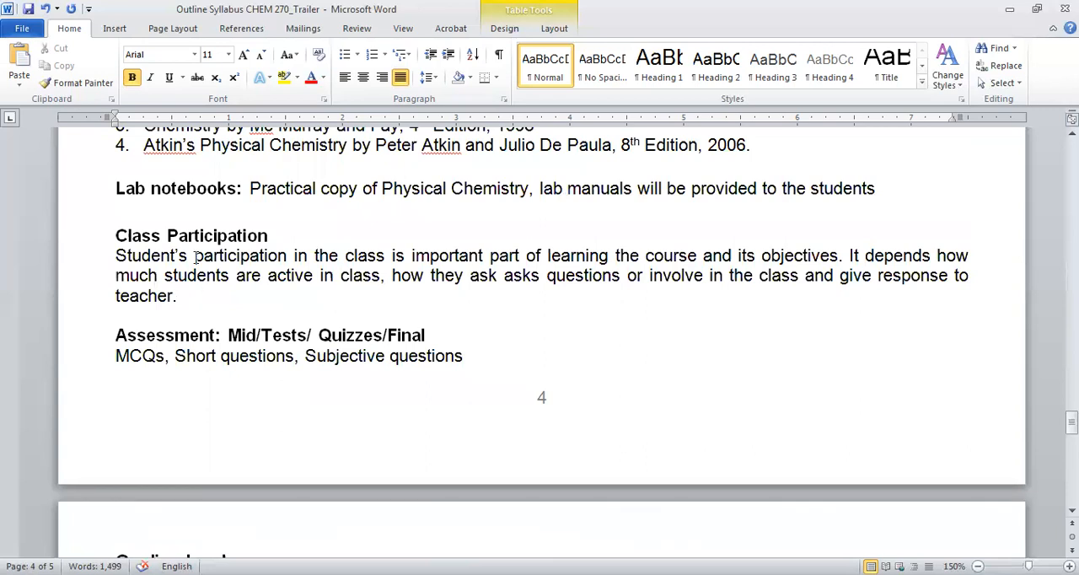
mouse_move(332, 287)
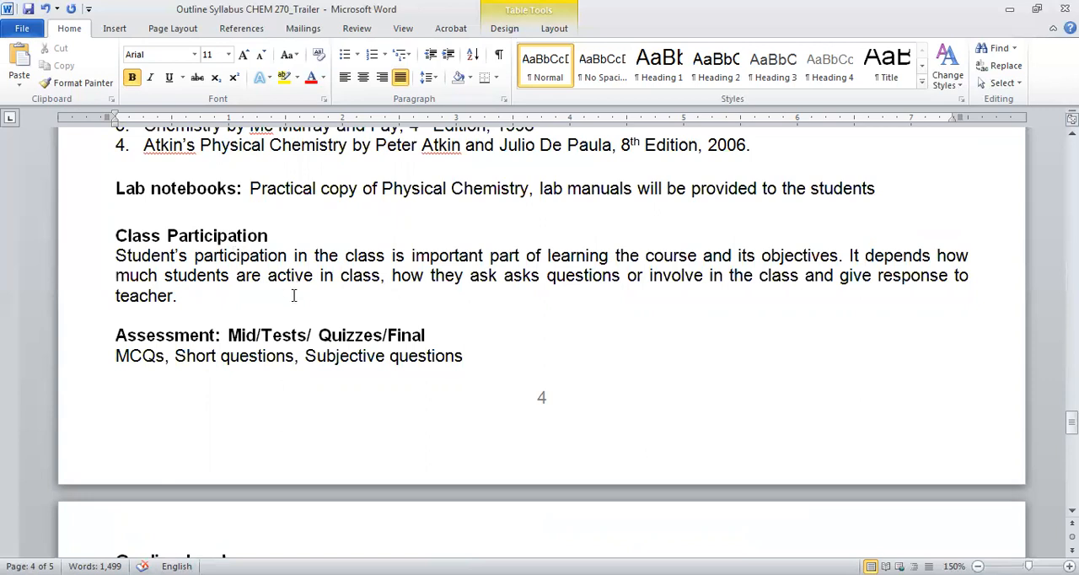
mouse_move(353, 307)
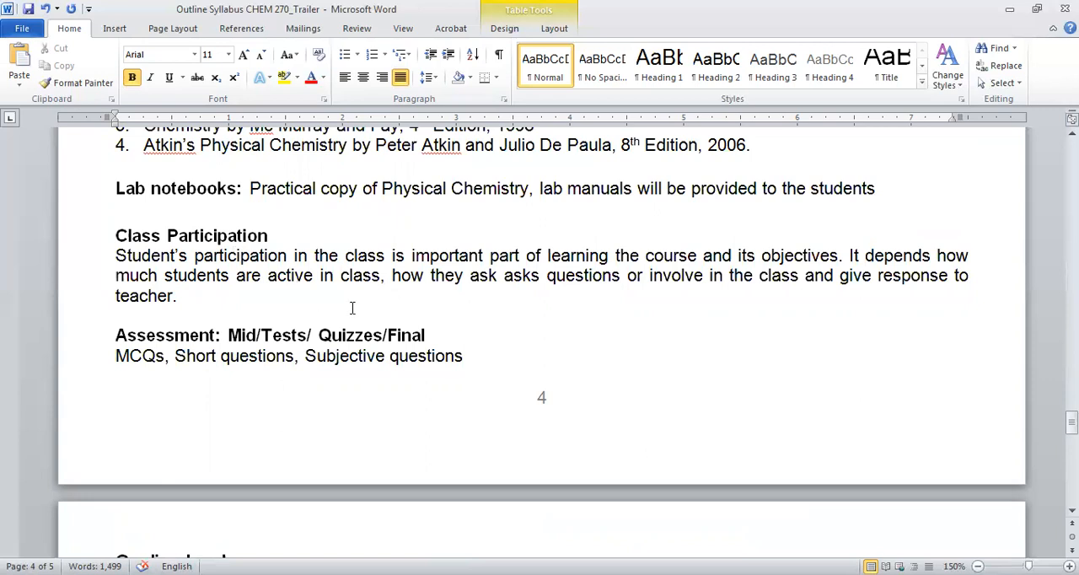
mouse_move(516, 295)
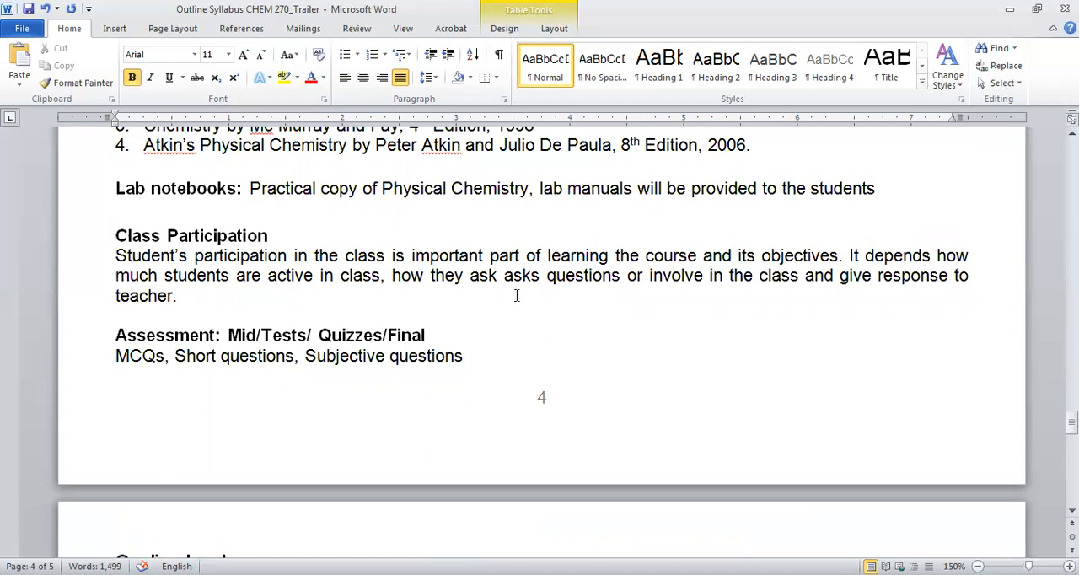
mouse_move(539, 297)
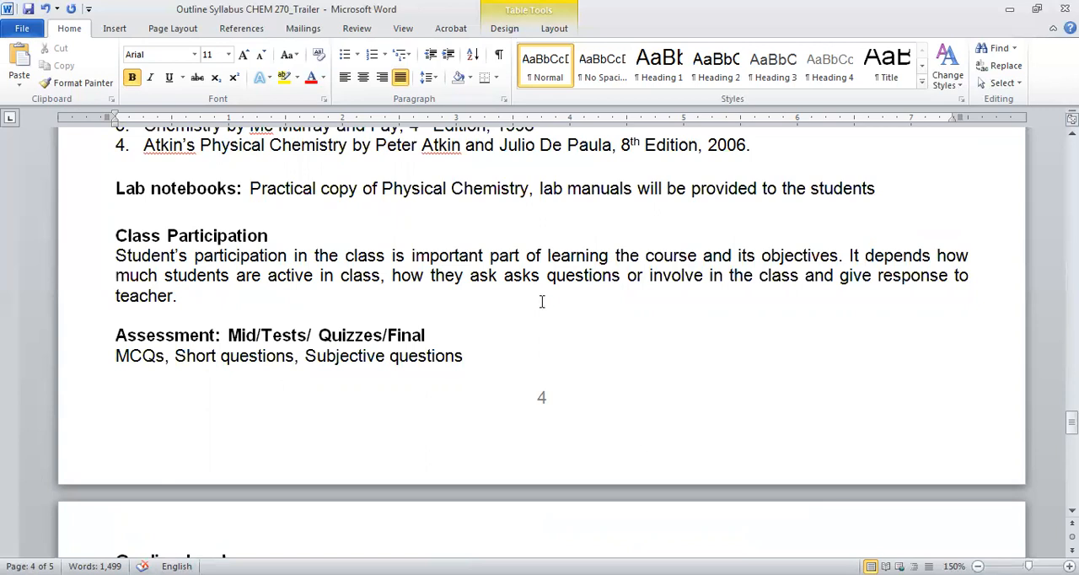
mouse_move(246, 320)
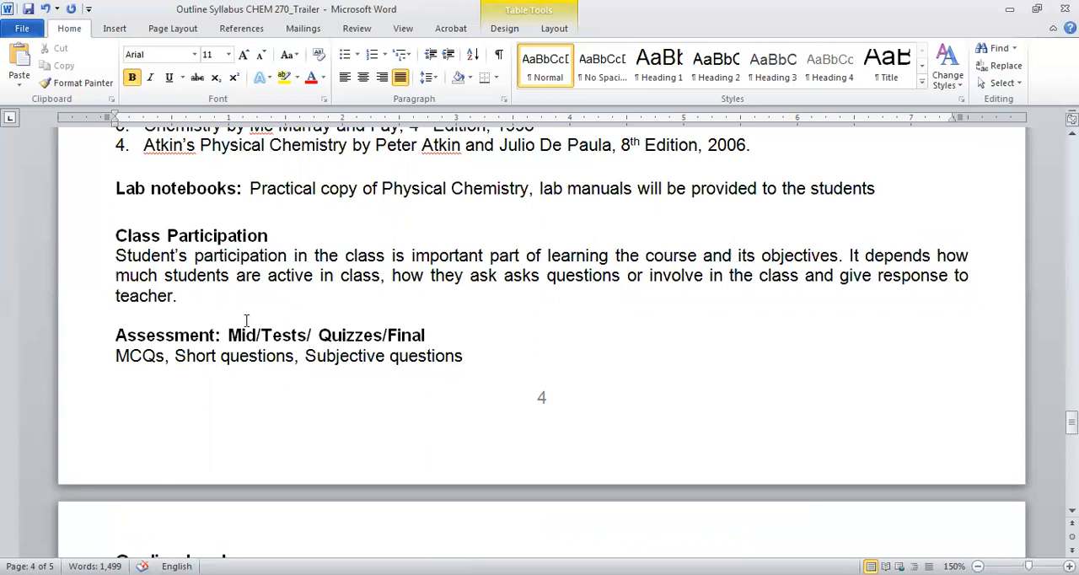
mouse_move(235, 236)
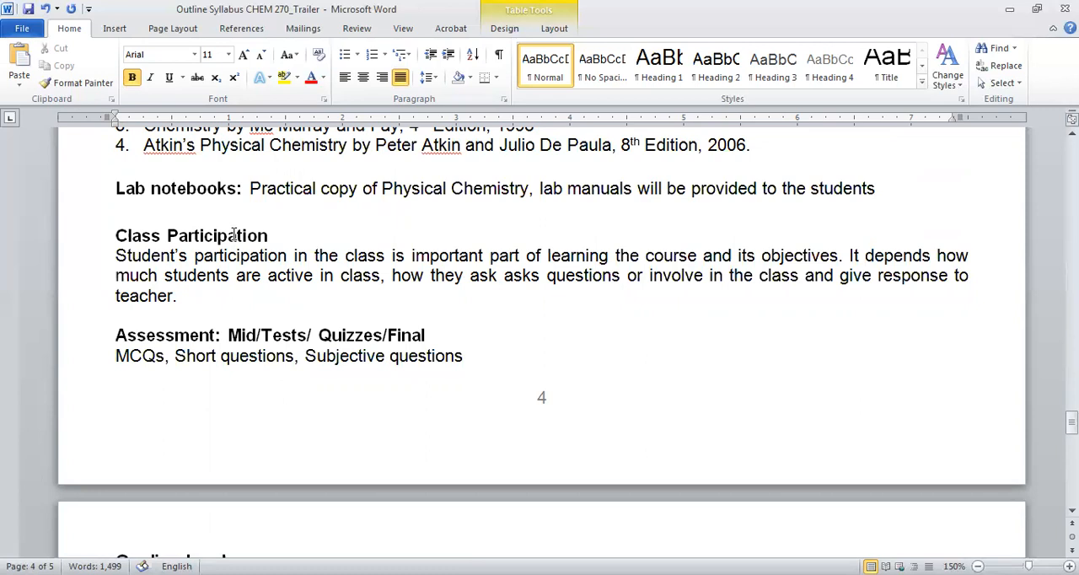
scroll("down", 3)
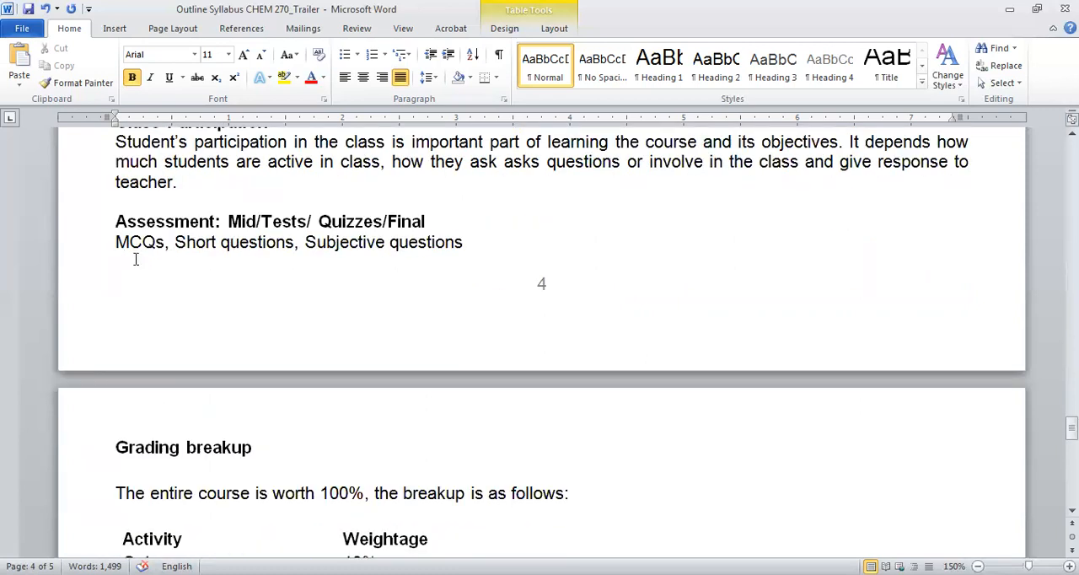
mouse_move(239, 249)
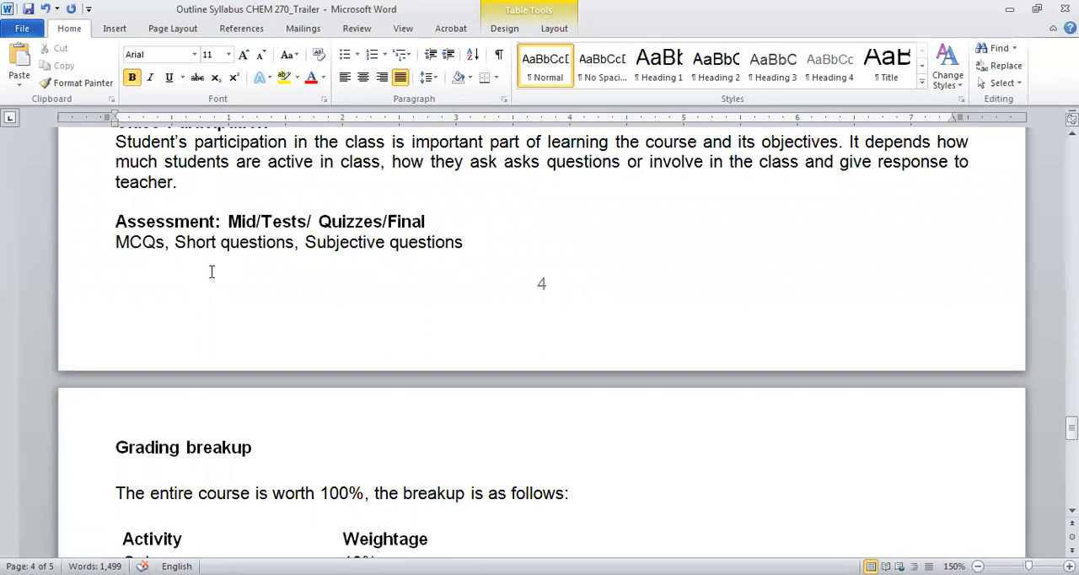
mouse_move(118, 251)
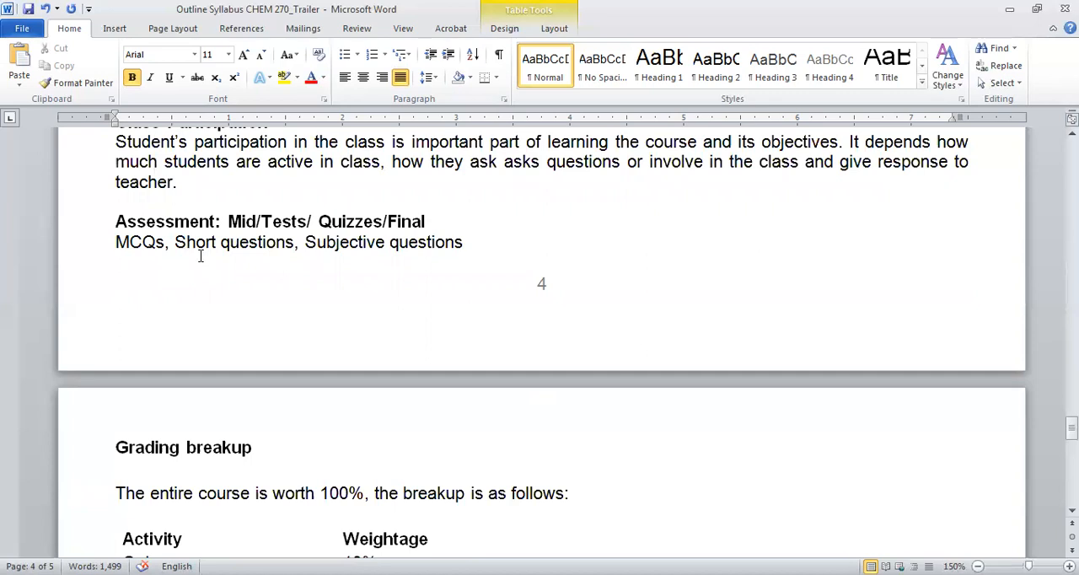
mouse_move(398, 266)
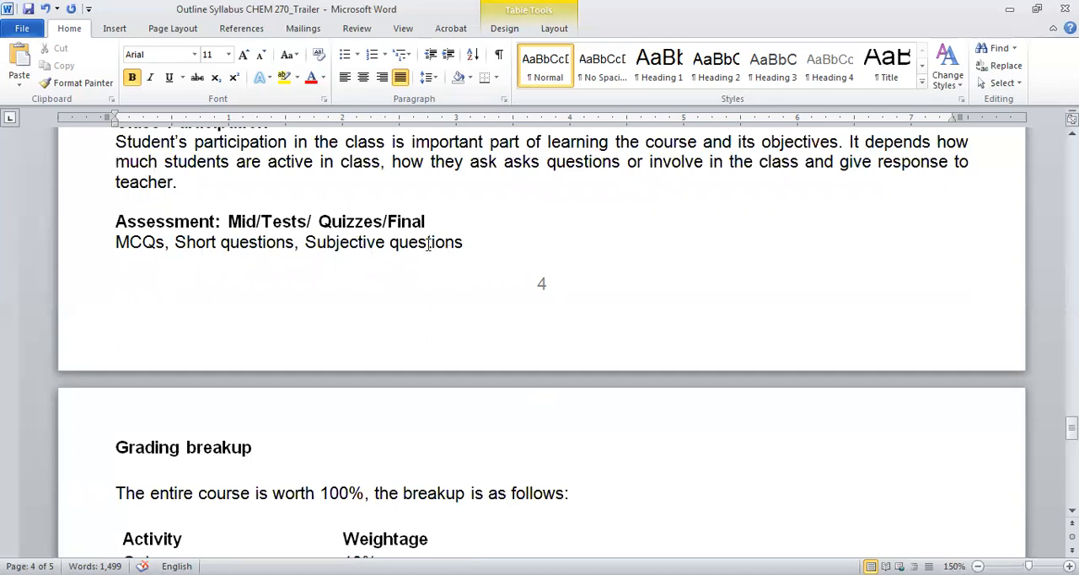
mouse_move(445, 256)
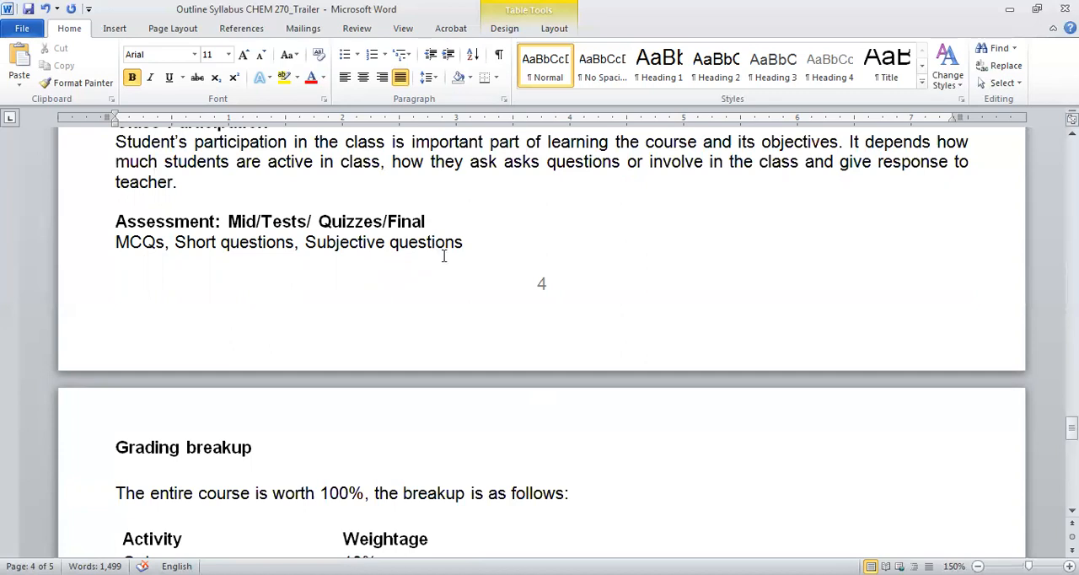
mouse_move(354, 250)
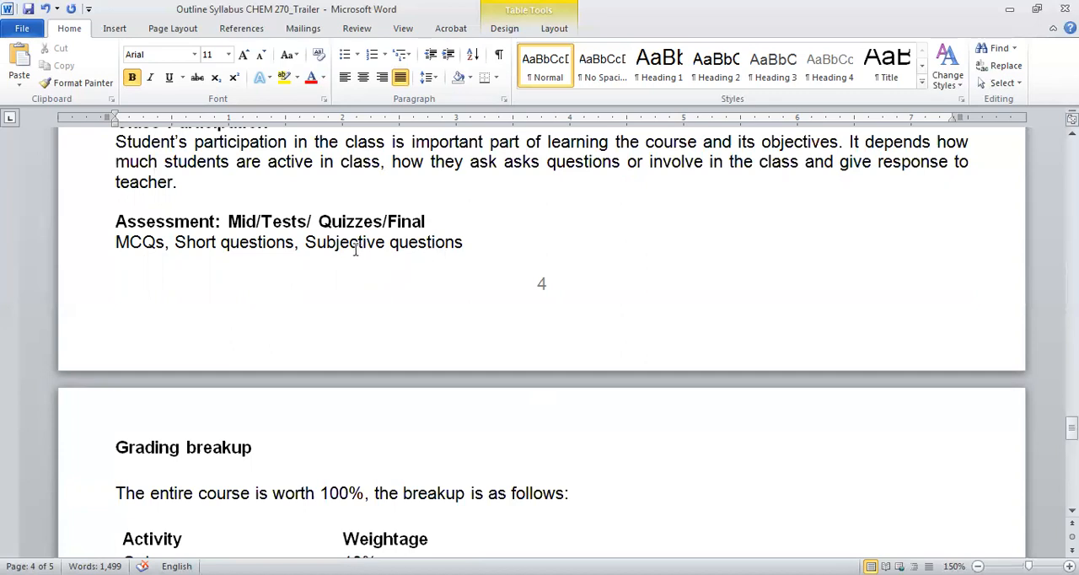
mouse_move(392, 268)
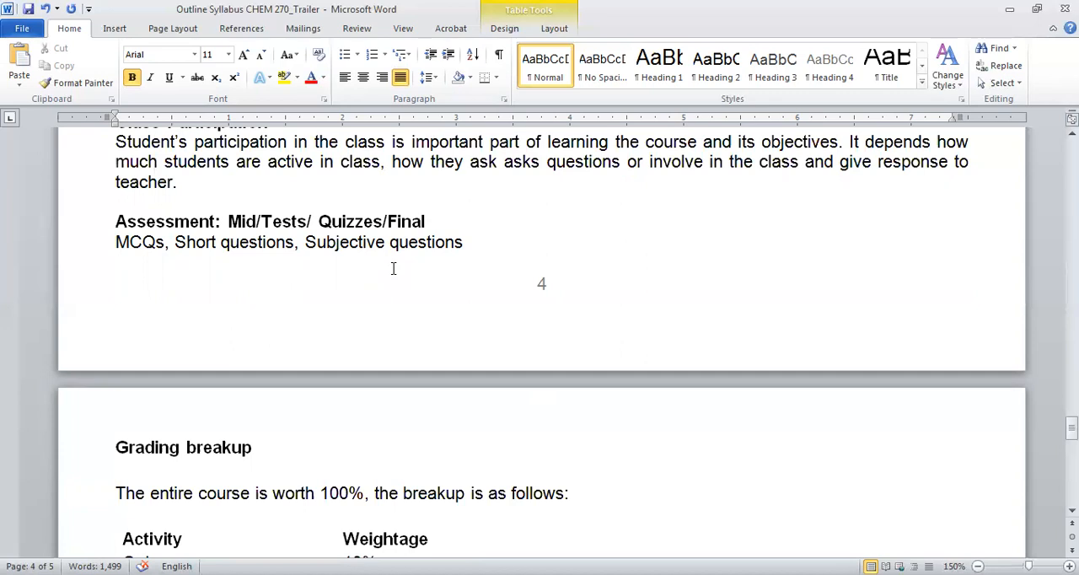
mouse_move(219, 252)
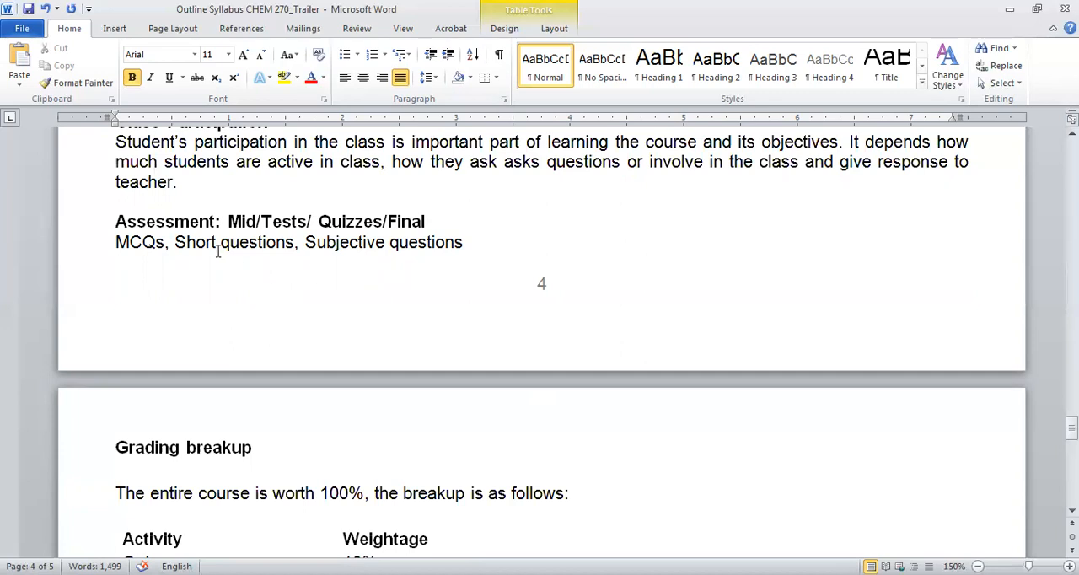
scroll("down", 3)
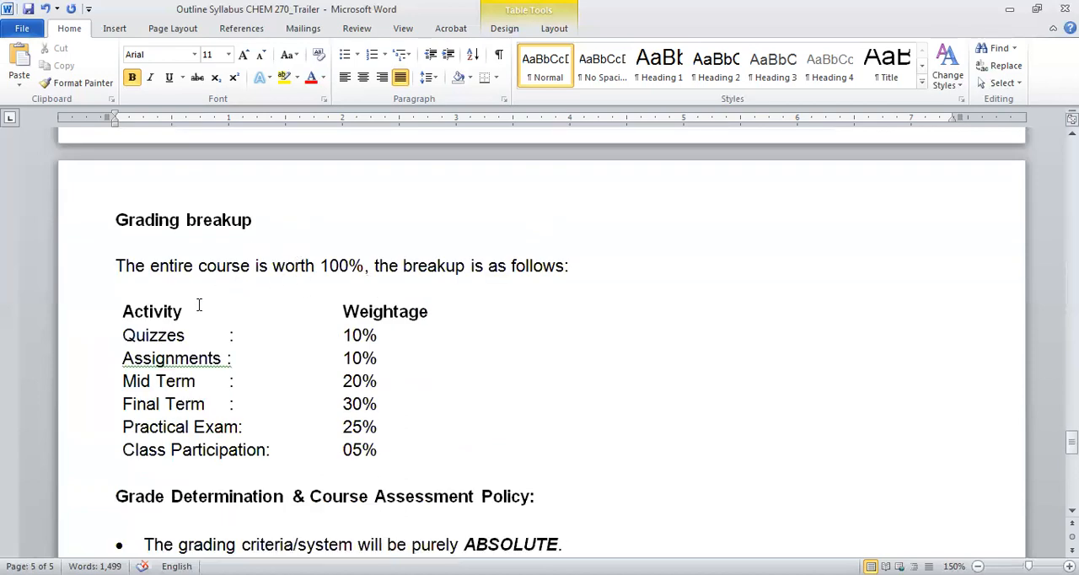
scroll("down", 3)
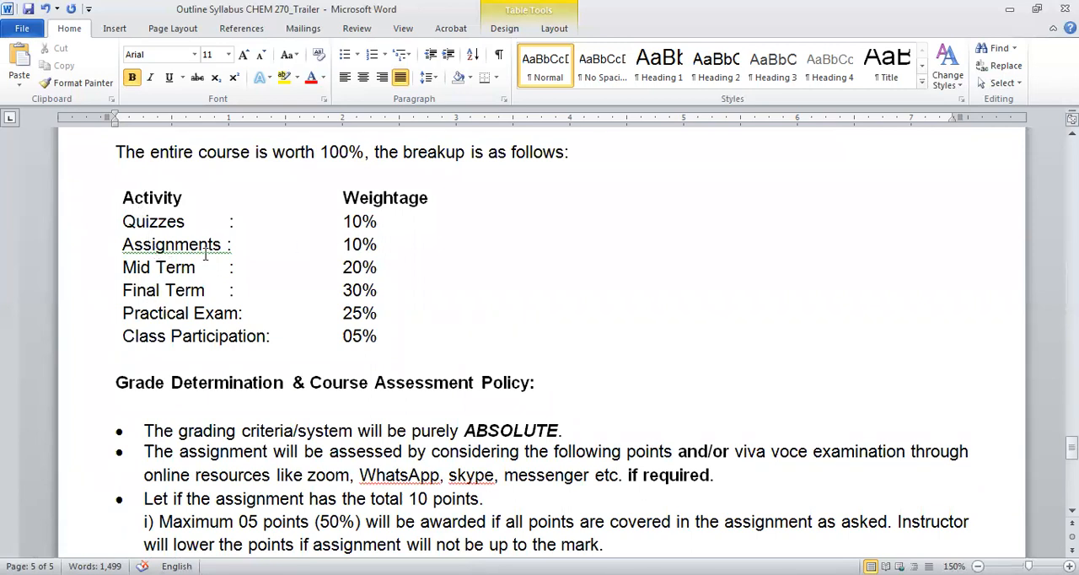
mouse_move(199, 326)
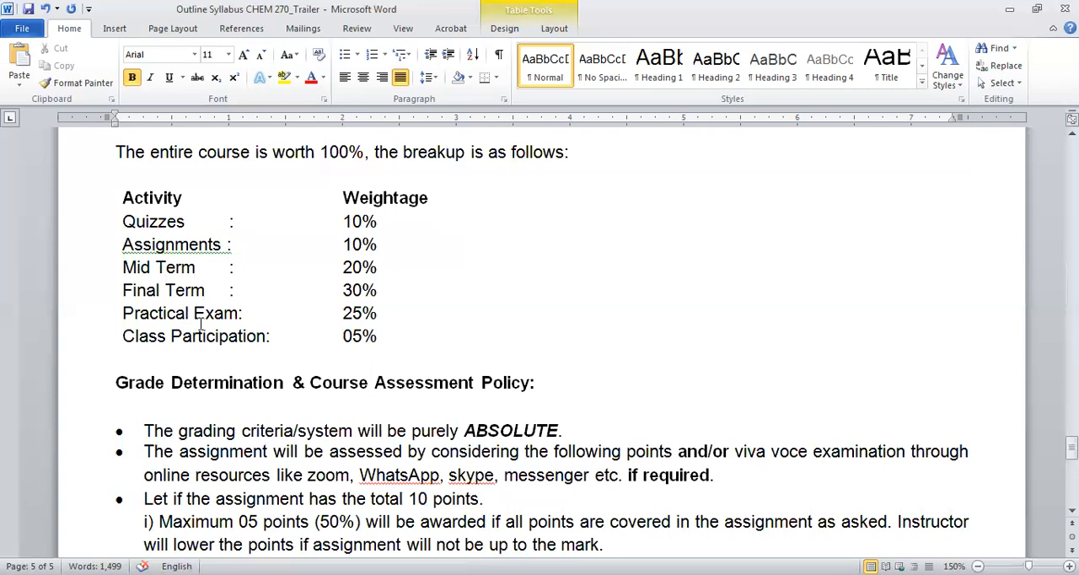
mouse_move(378, 346)
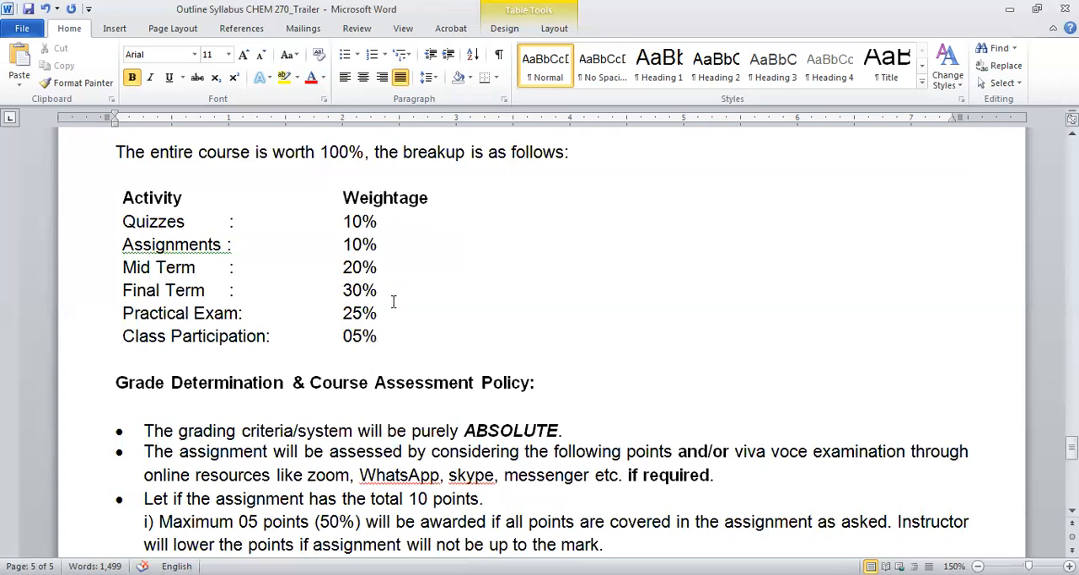
scroll("down", 3)
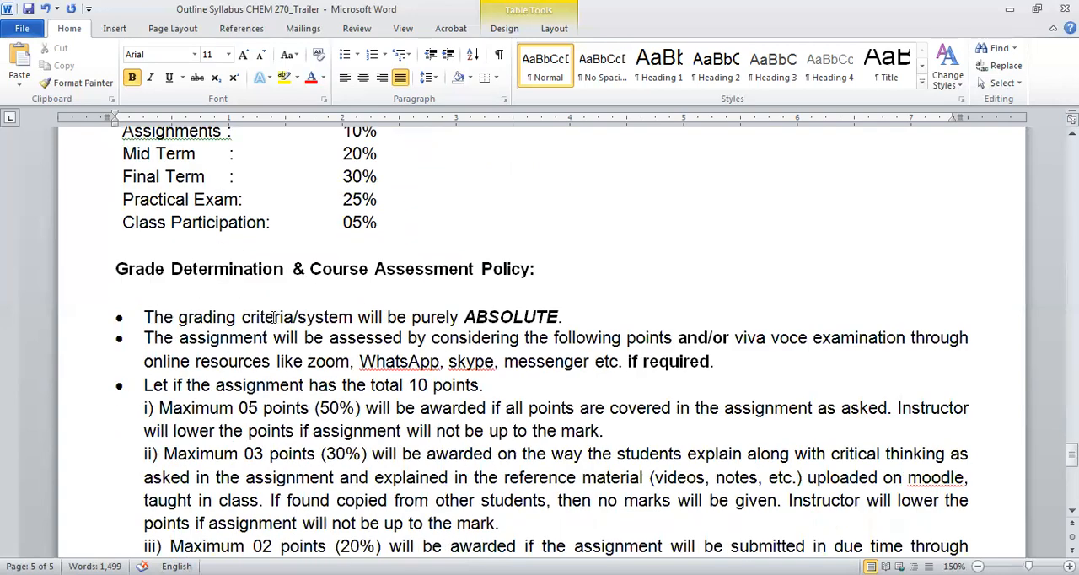
scroll("up", 3)
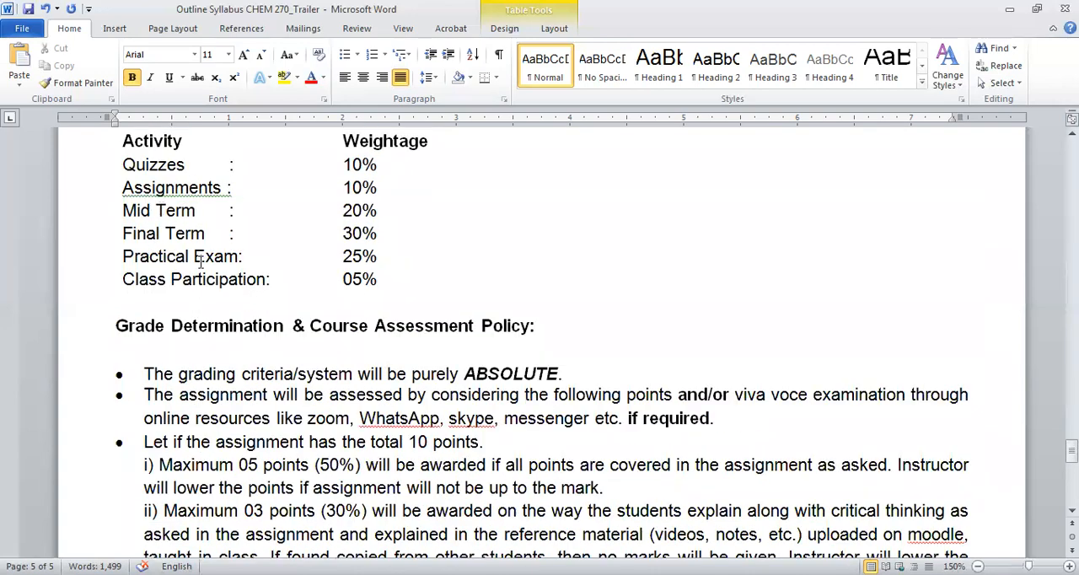
scroll("down", 3)
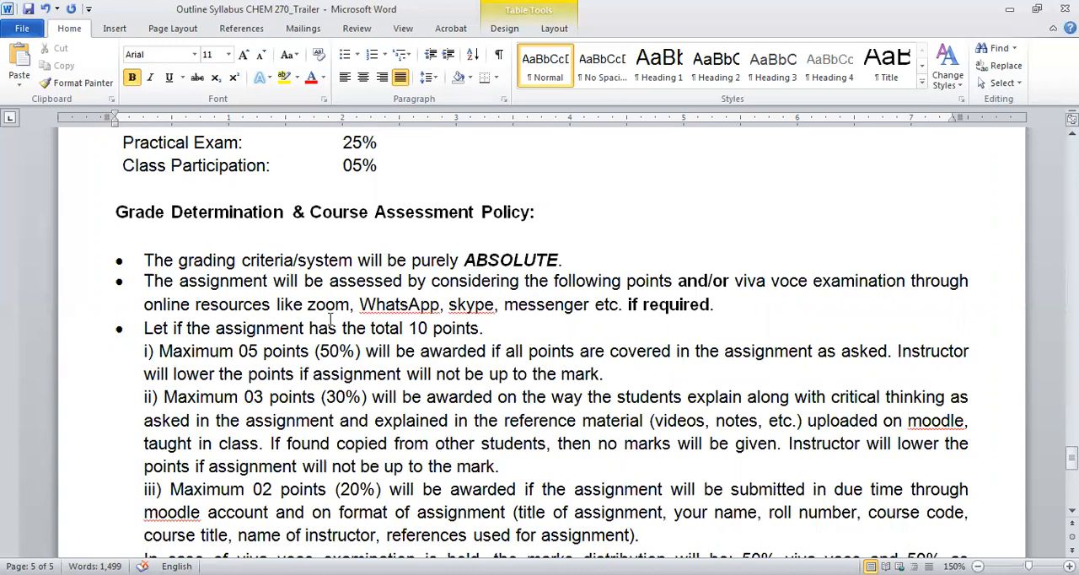
scroll("down", 3)
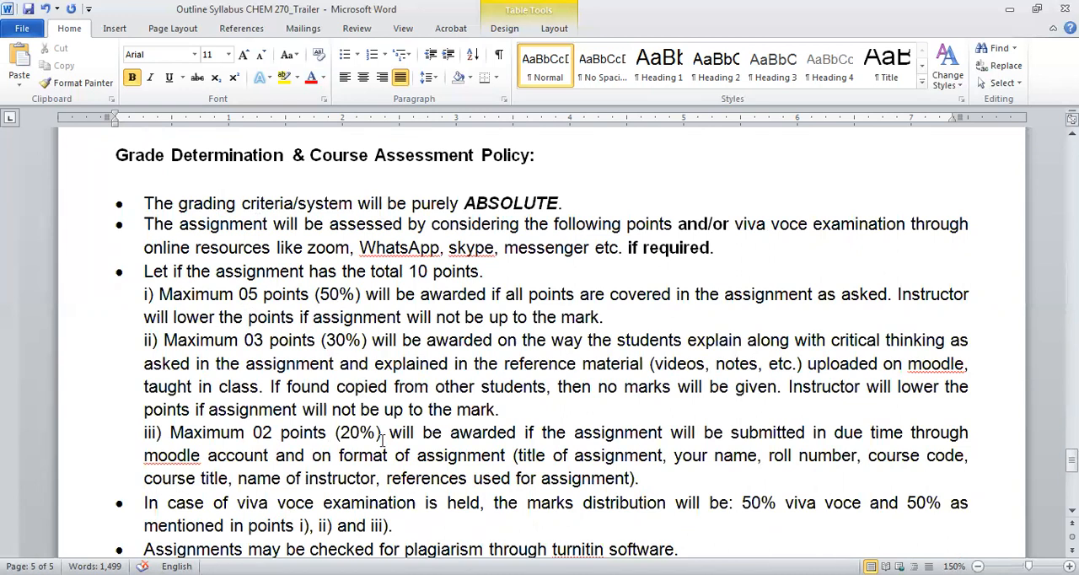
mouse_move(520, 334)
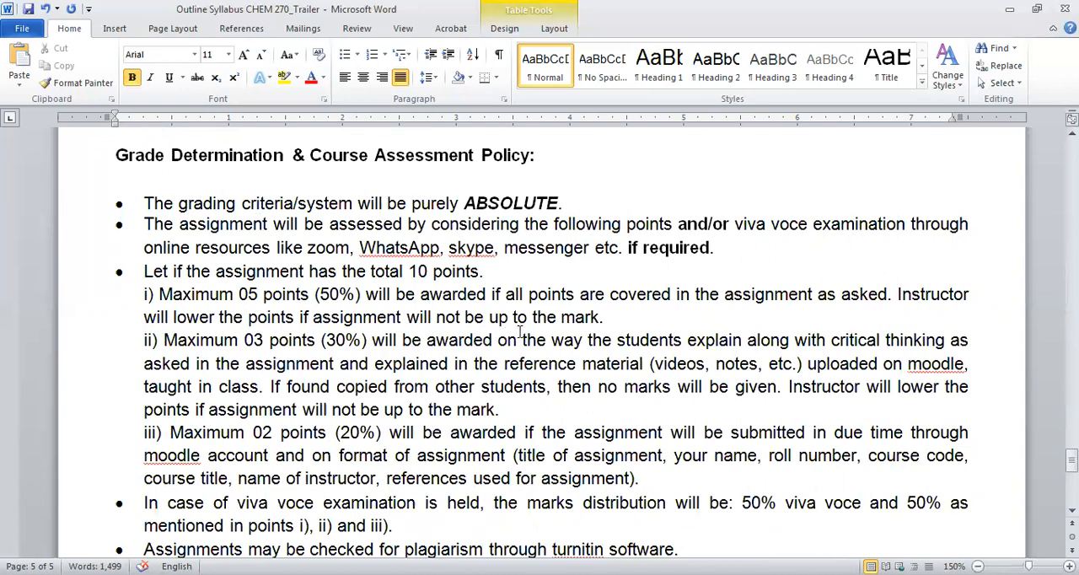
mouse_move(554, 337)
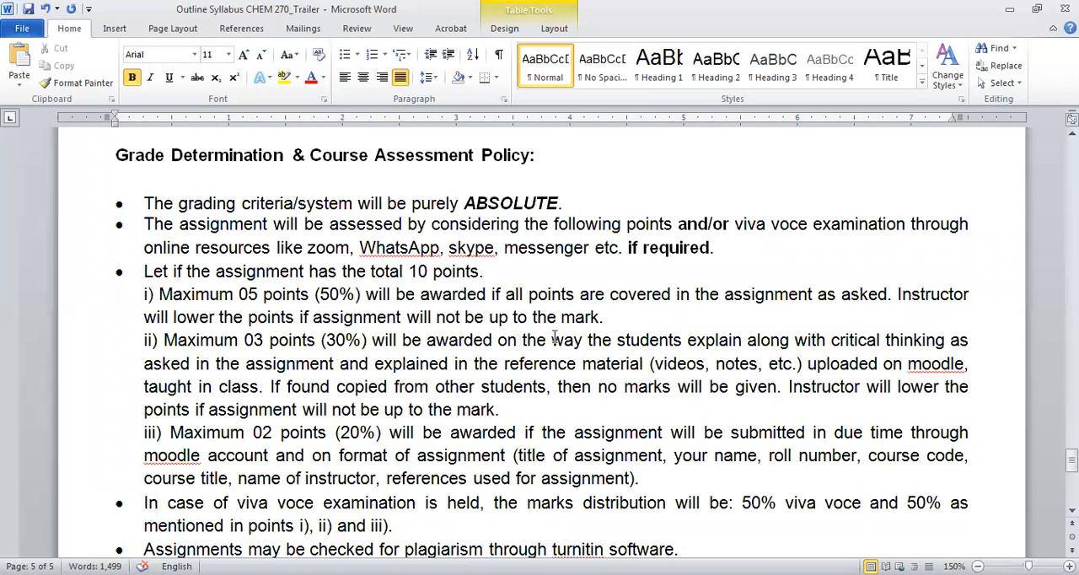
mouse_move(525, 351)
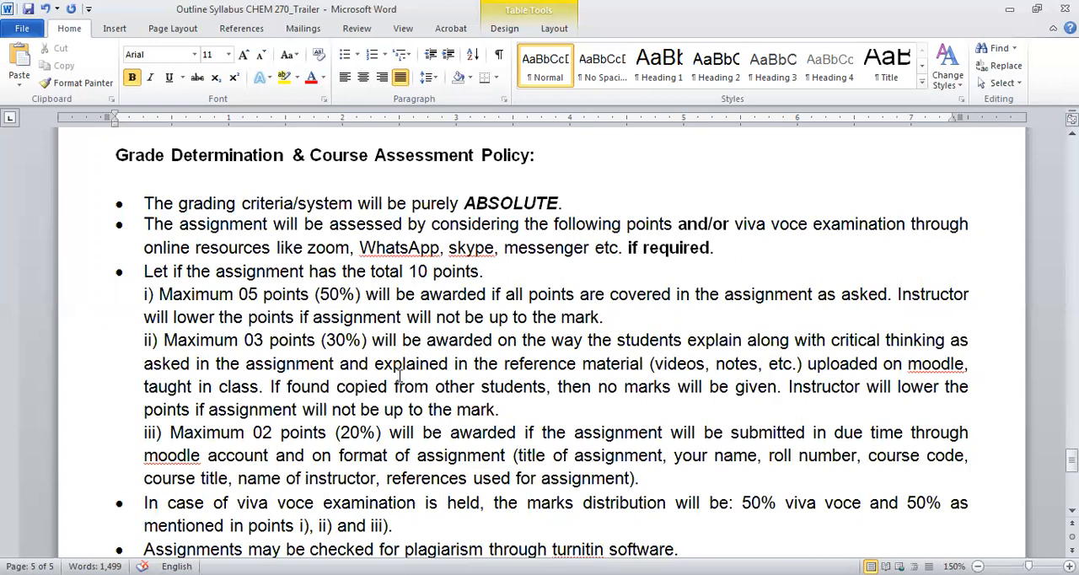
scroll("down", 3)
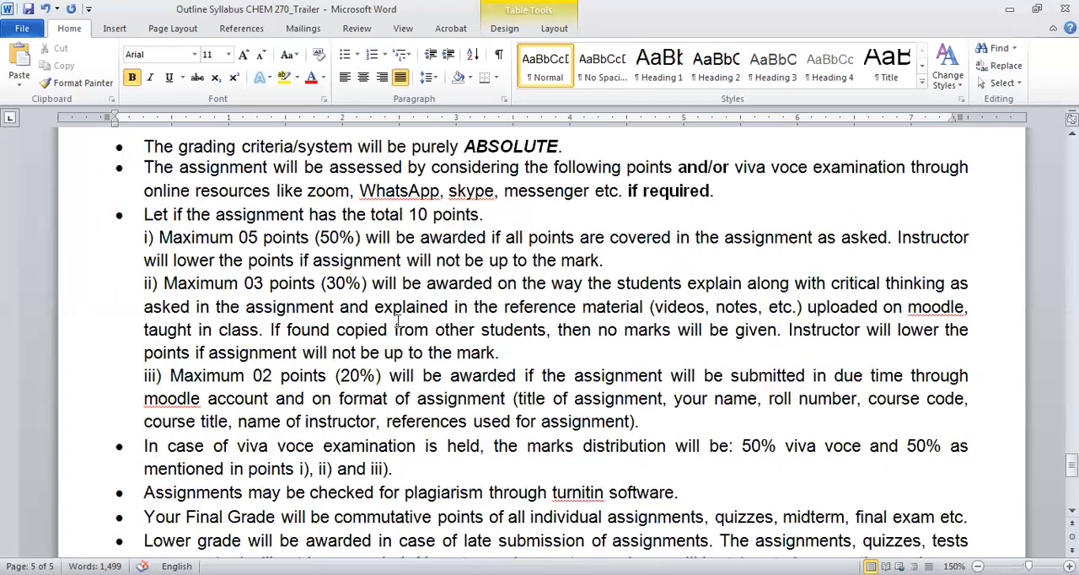
scroll("down", 3)
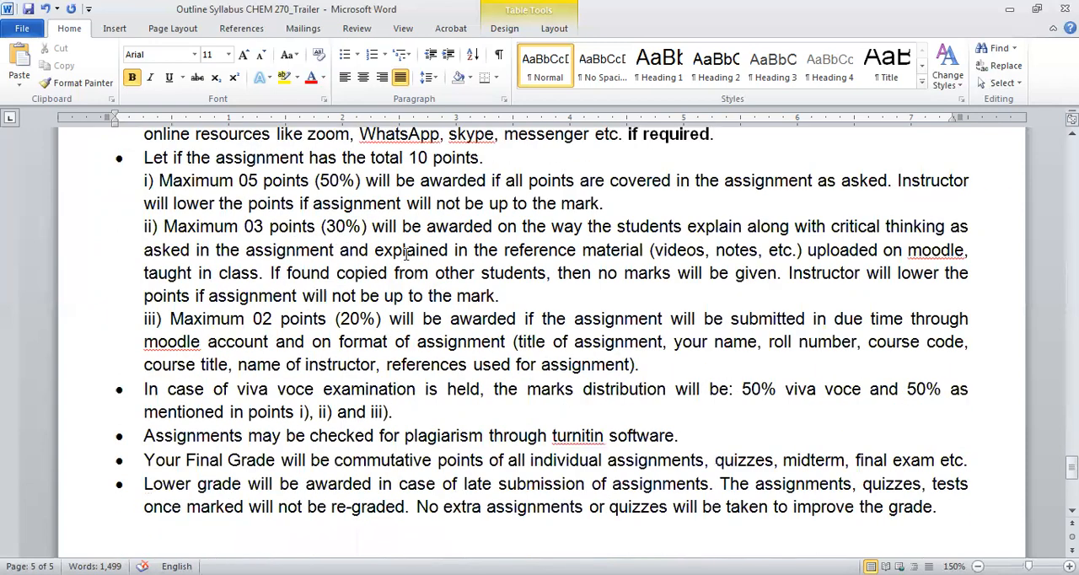
scroll("up", 3)
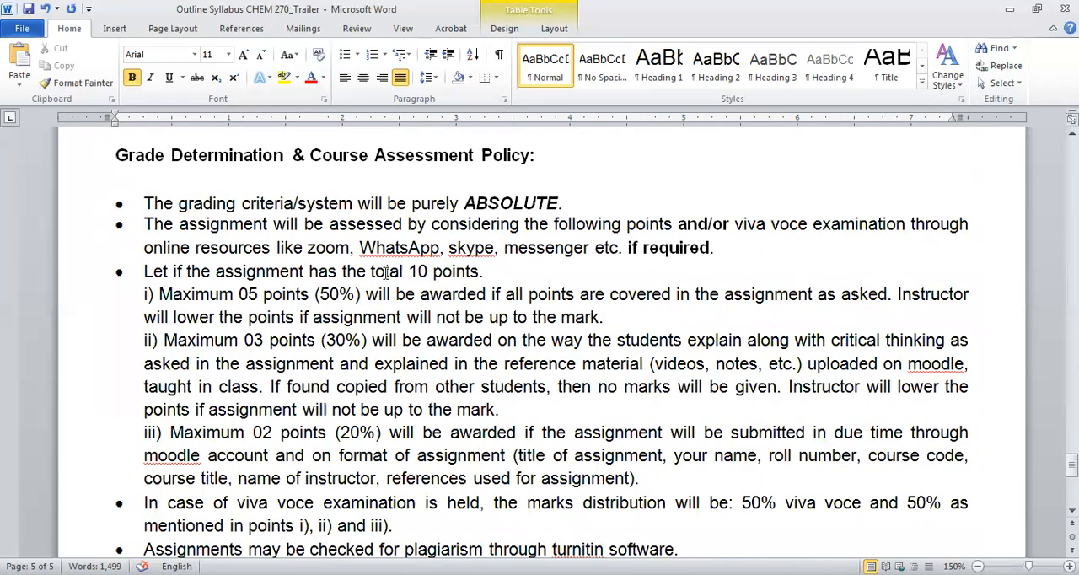
scroll("down", 3)
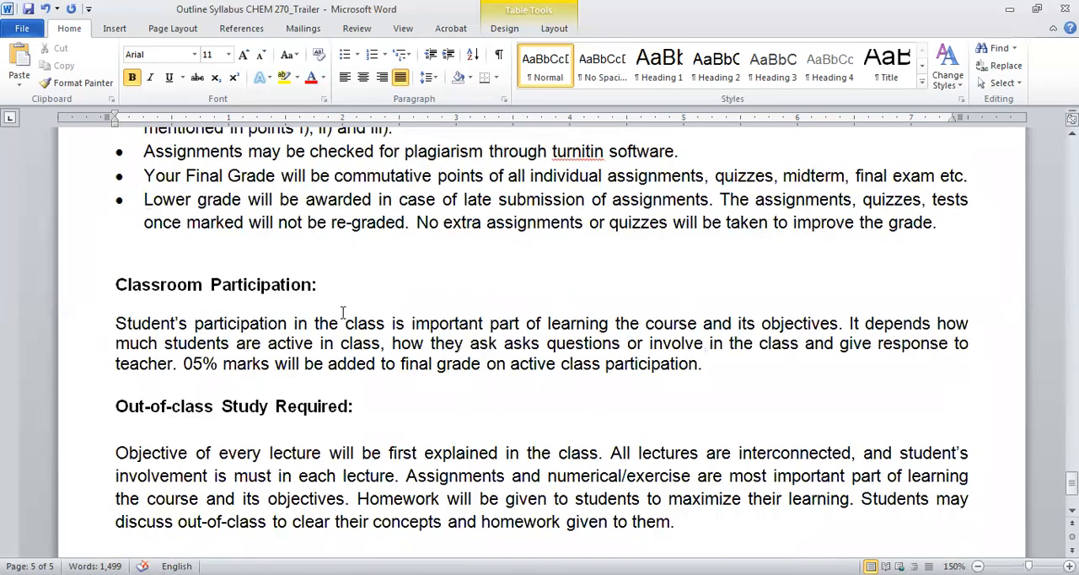
scroll("down", 3)
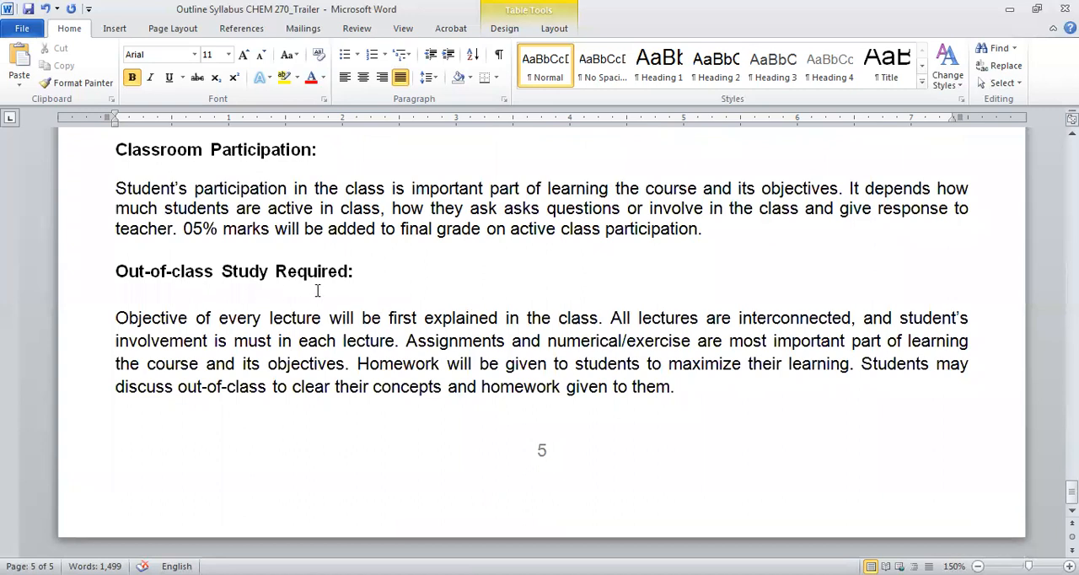
mouse_move(529, 322)
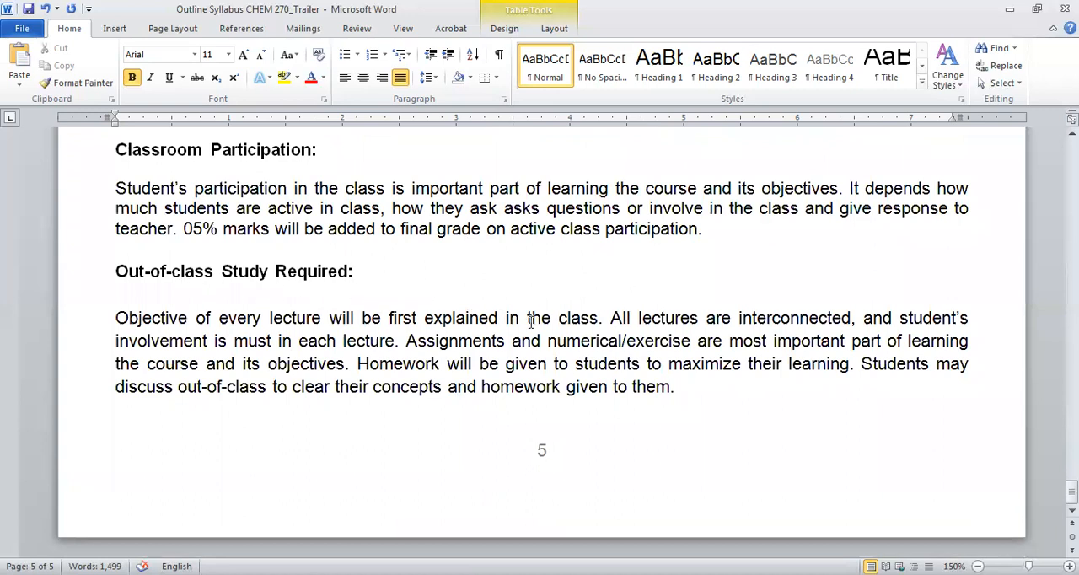
mouse_move(499, 398)
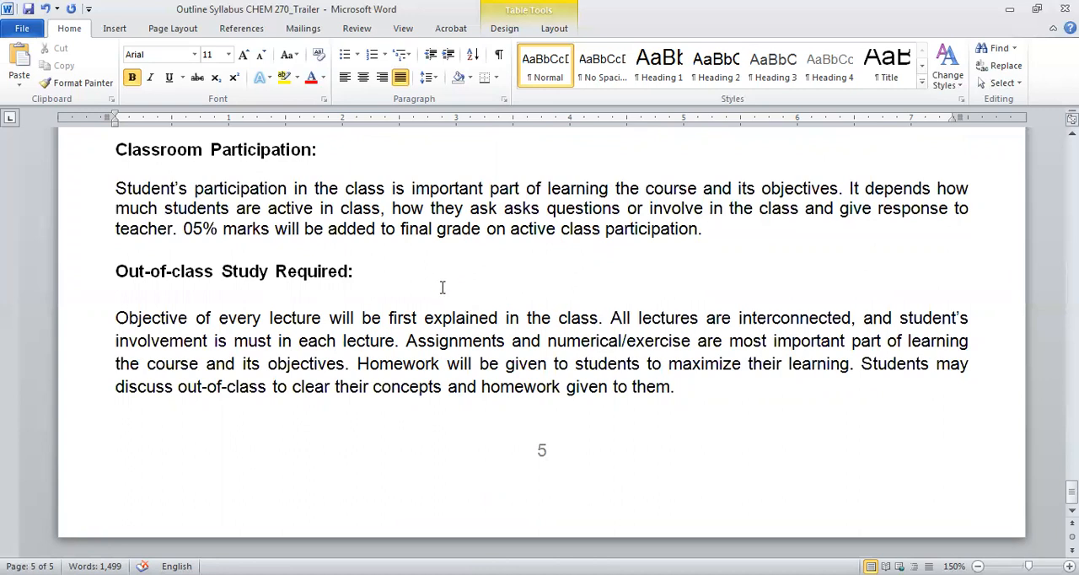
mouse_move(445, 297)
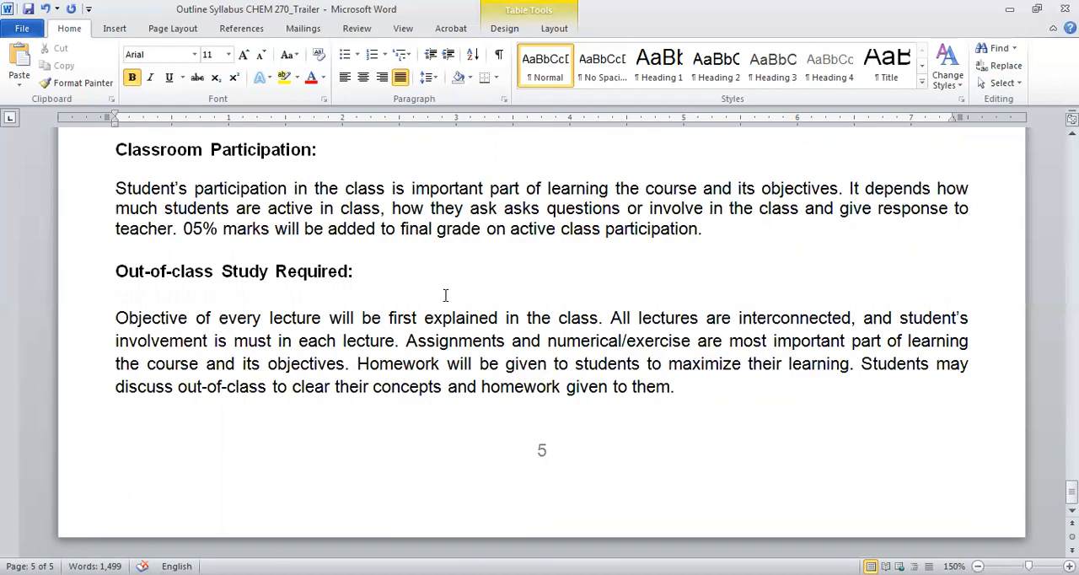
scroll("up", 3)
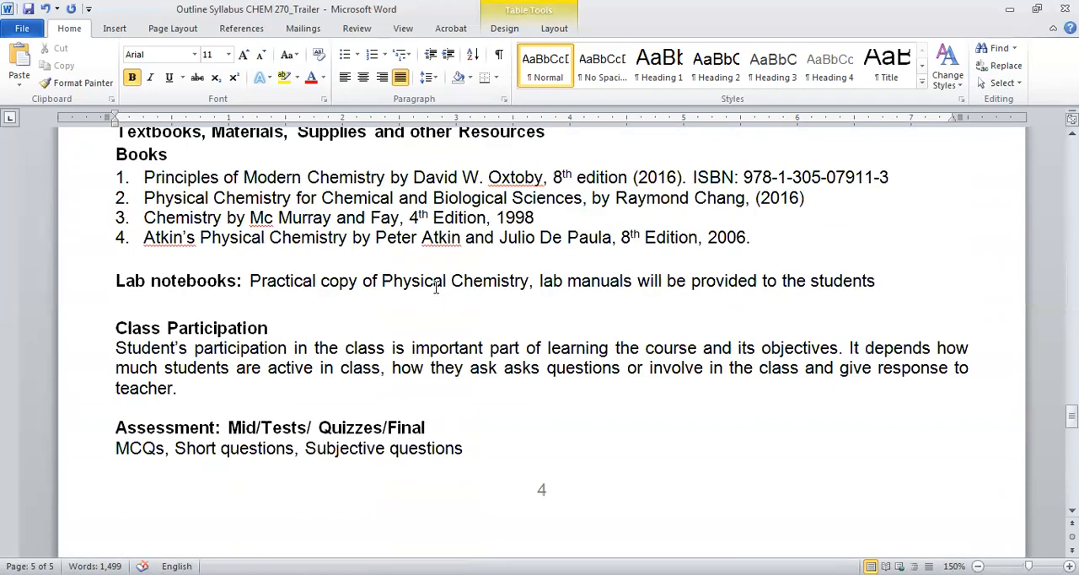
scroll("up", 3)
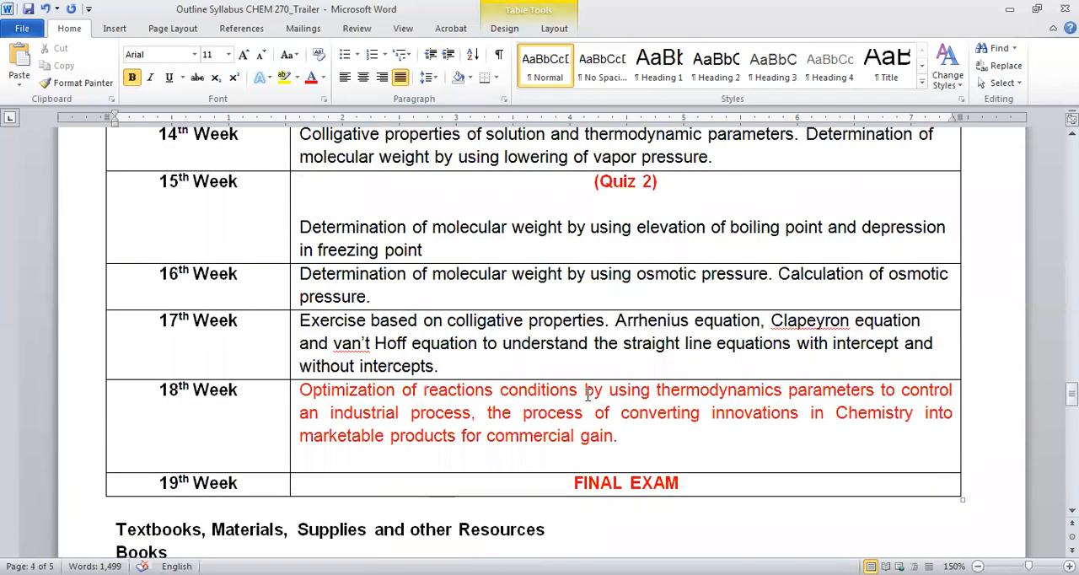
scroll("up", 3)
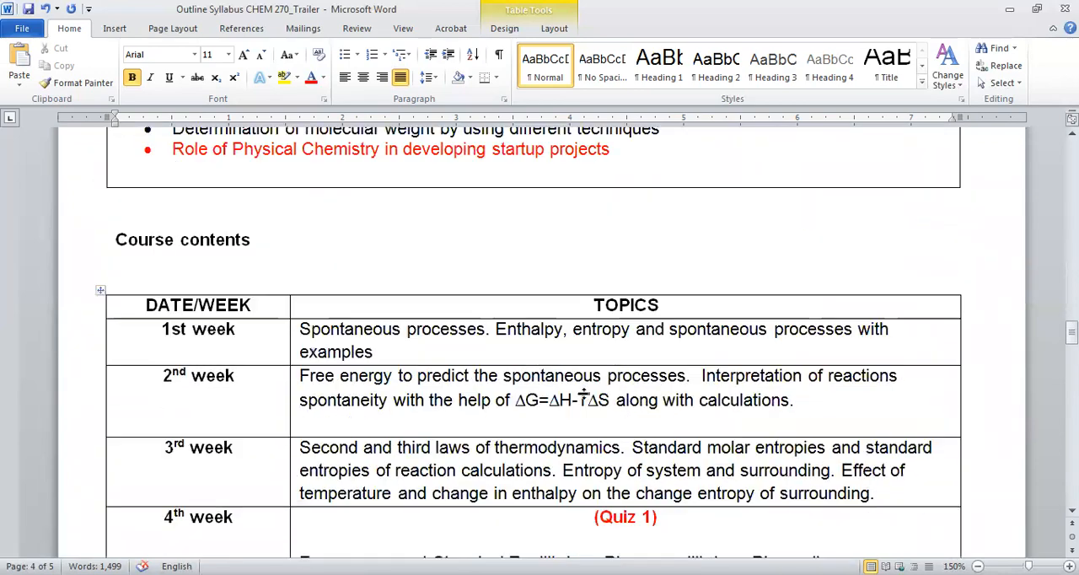
scroll("down", 3)
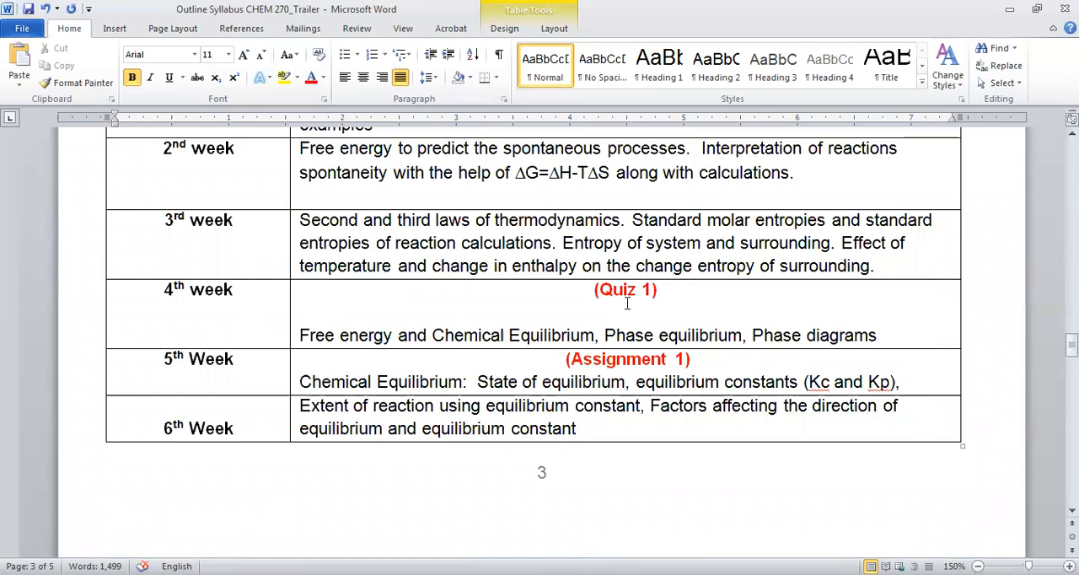
scroll("down", 3)
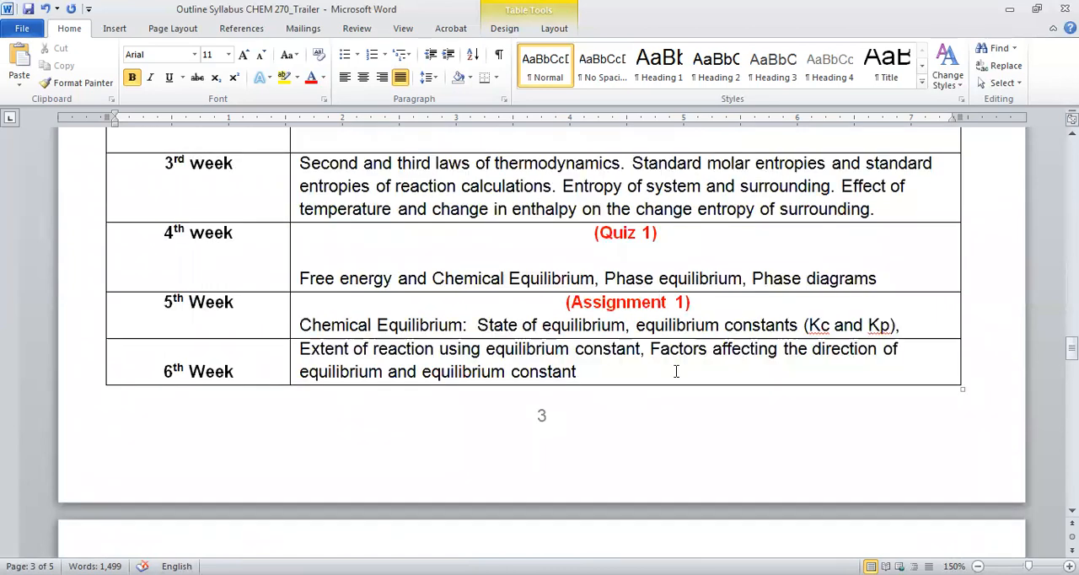
scroll("down", 3)
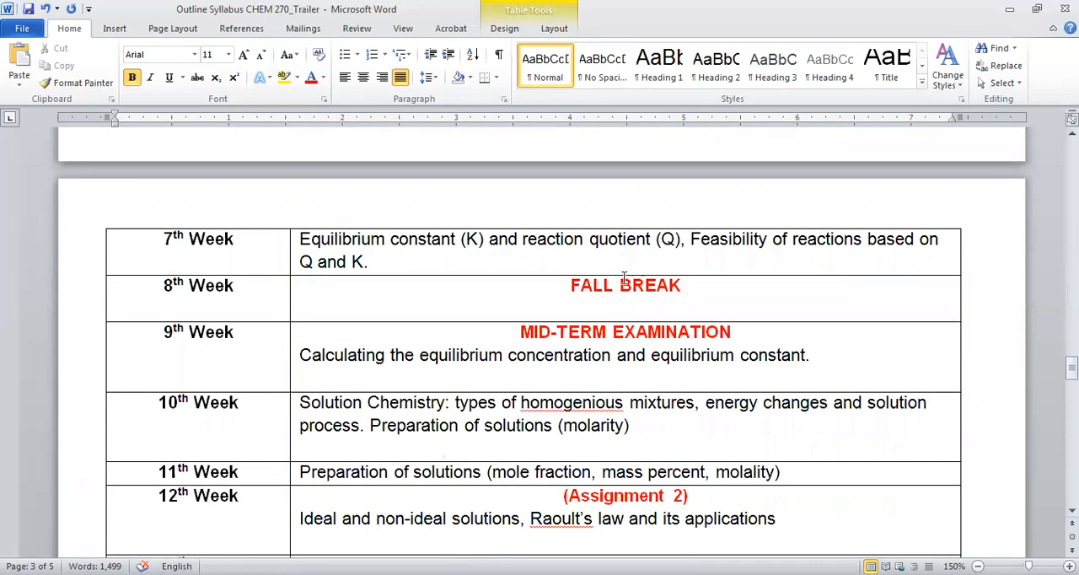
scroll("down", 3)
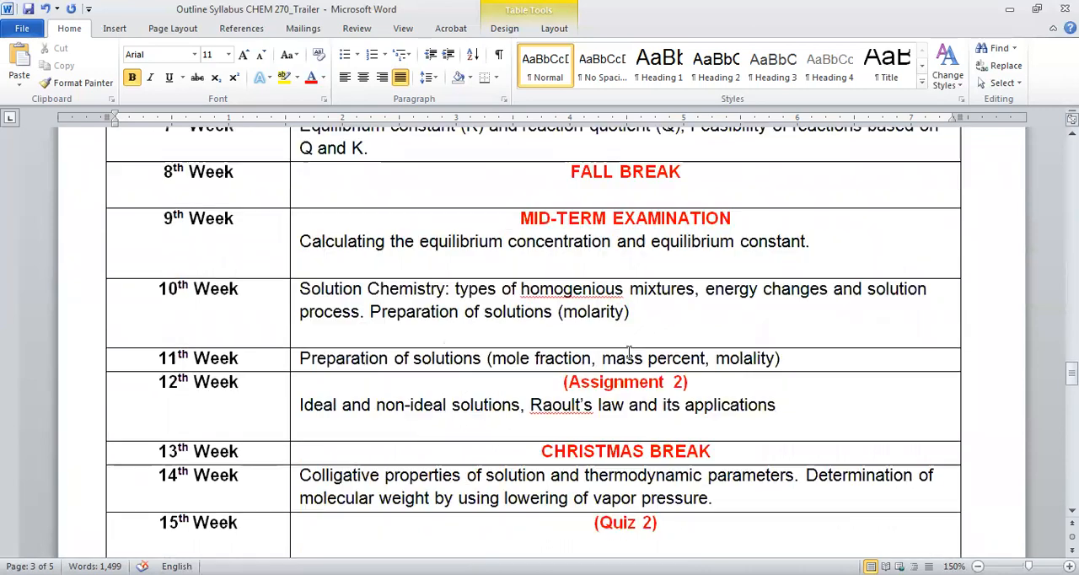
scroll("down", 3)
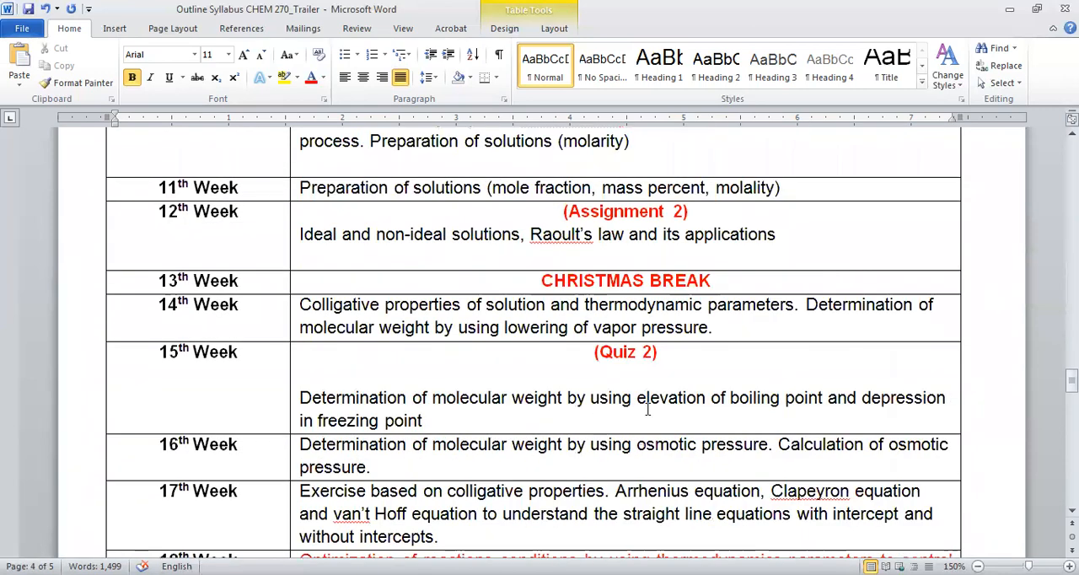
scroll("down", 3)
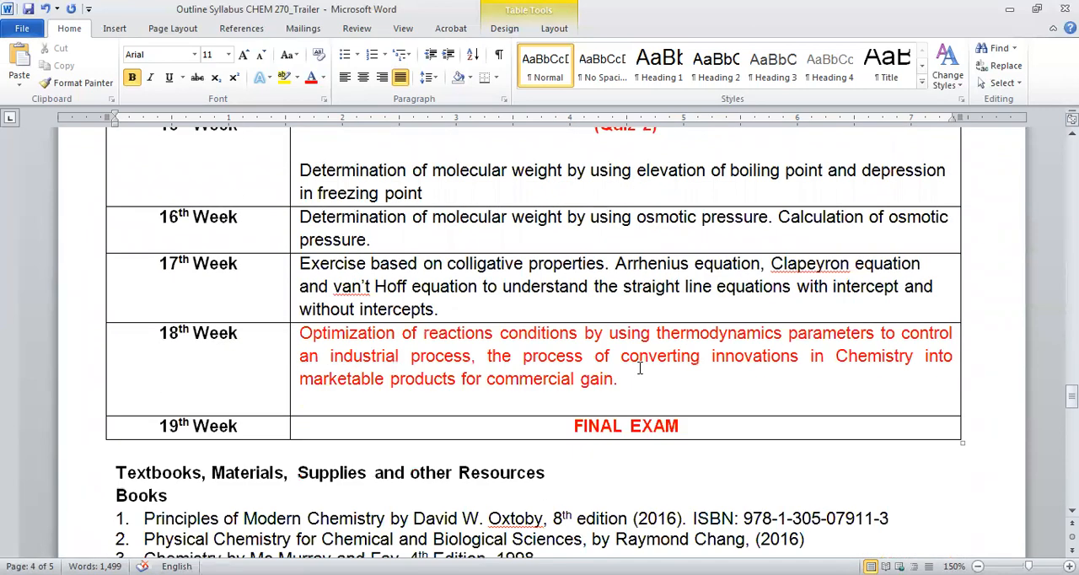
mouse_move(673, 388)
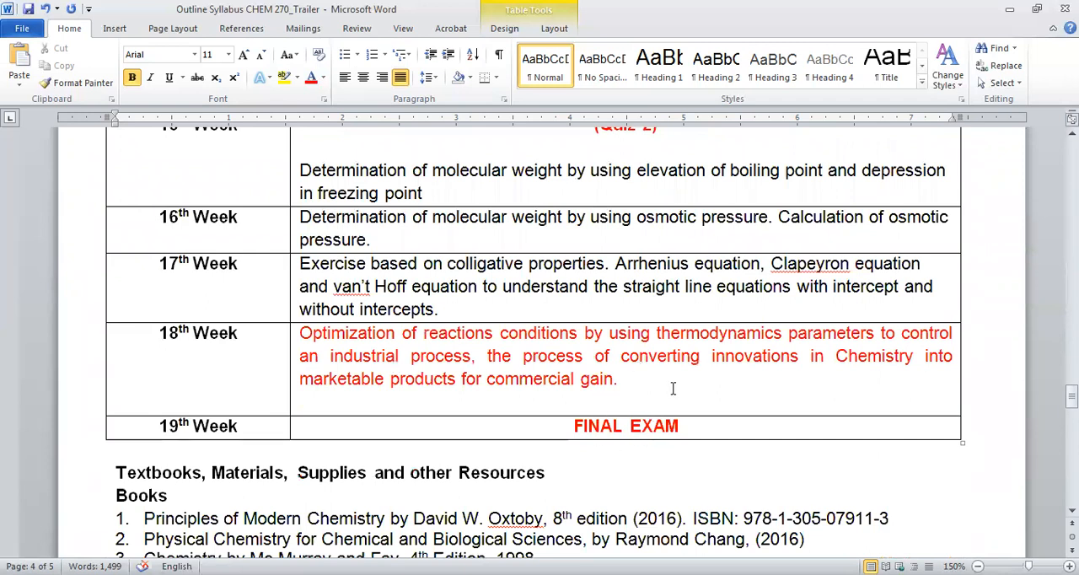